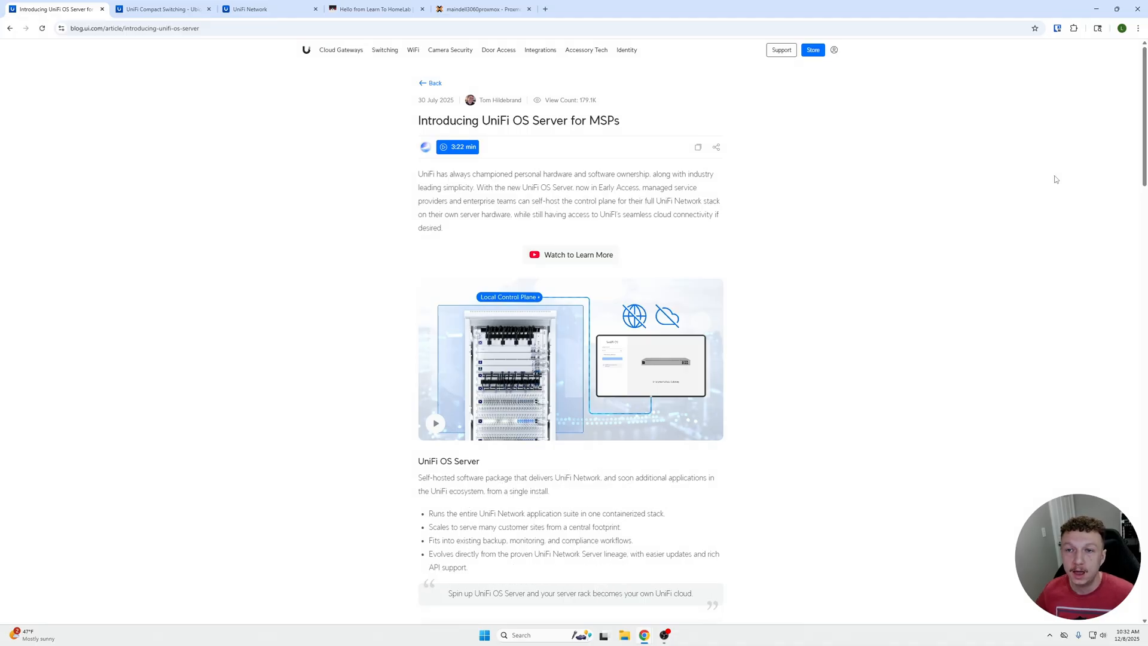
{"action": "mouse_move", "coordinate": [920, 226]}
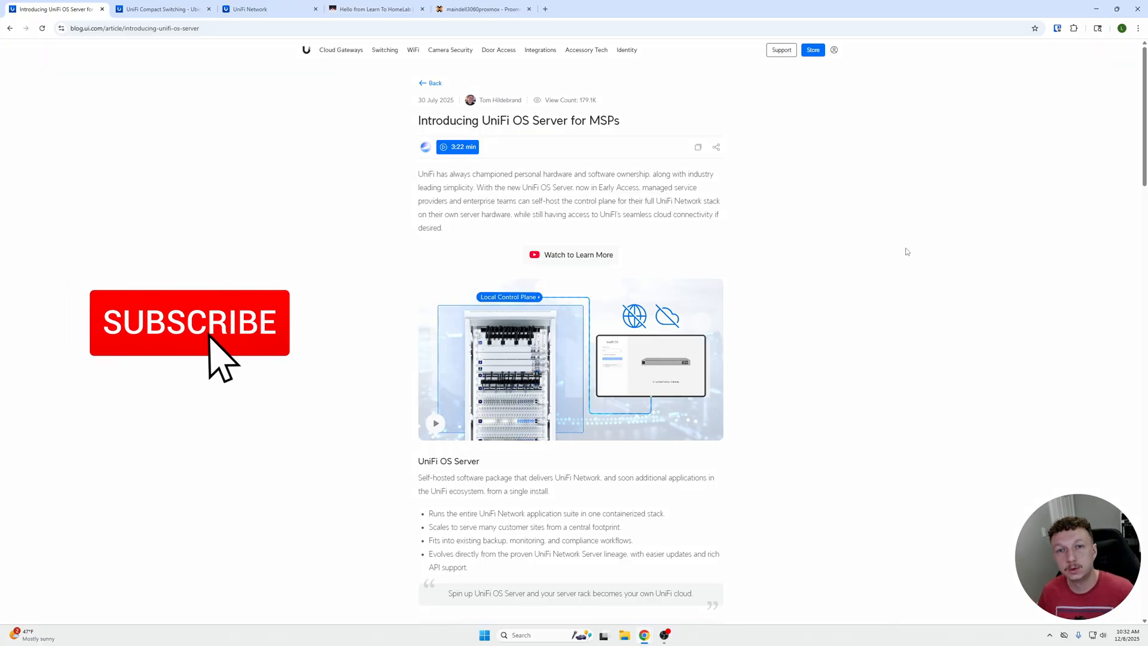
Step: Flip between the UniFi Network dashboard, the compact switch comparison page and the UniFi OS Server article
{"action": "left_click", "coordinate": [190, 322]}
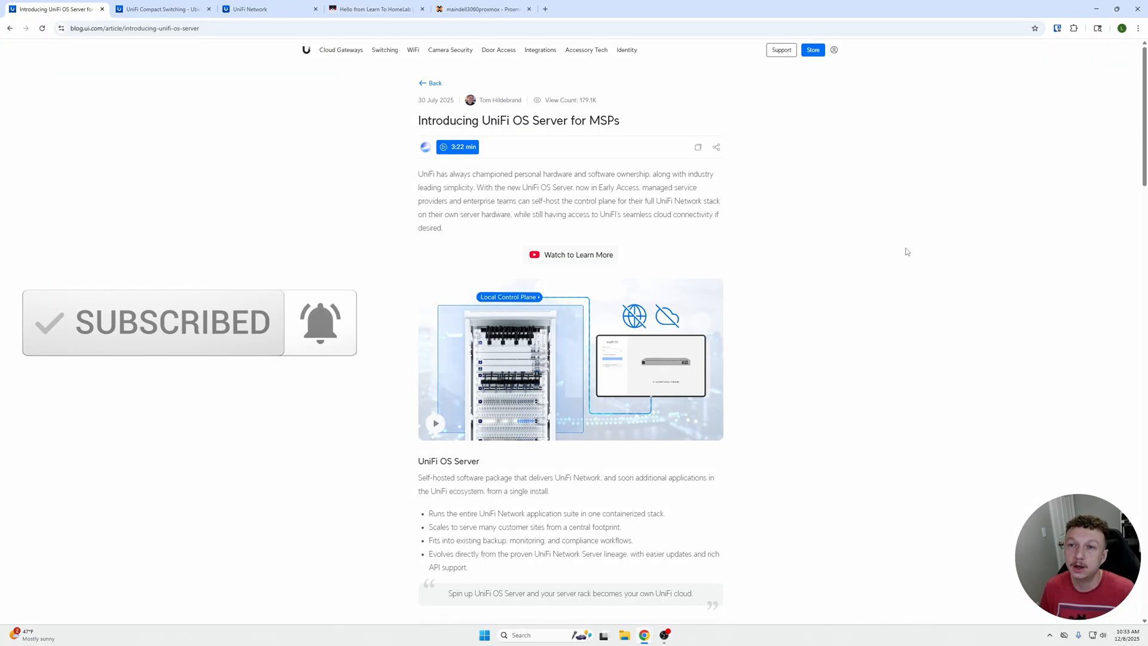
{"action": "mouse_move", "coordinate": [311, 109]}
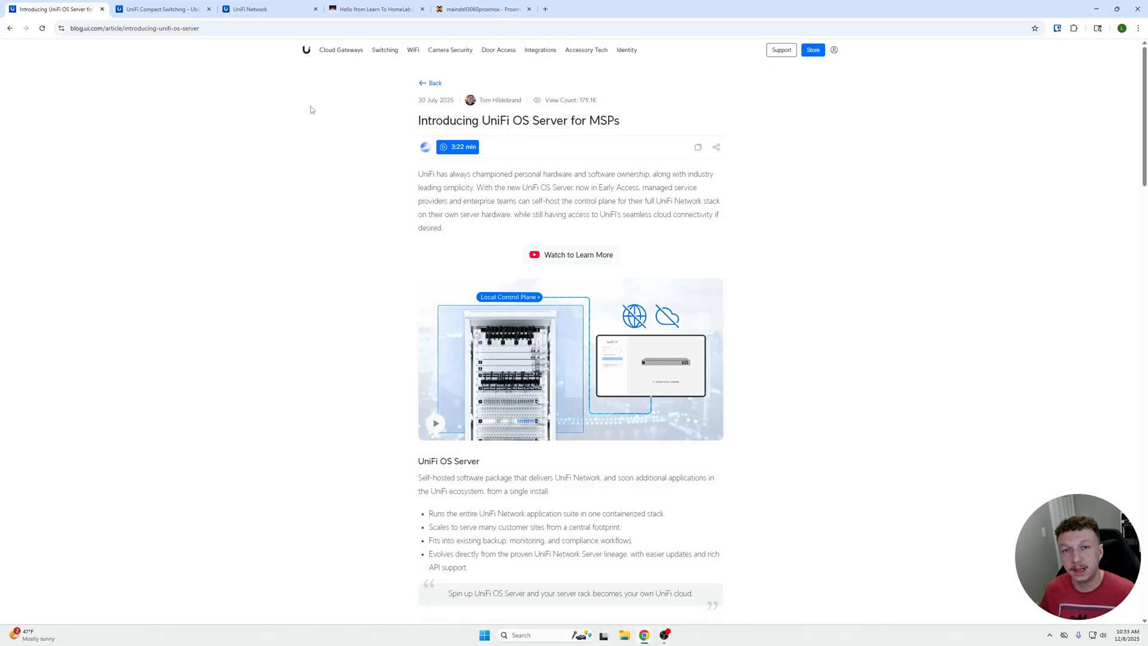
{"action": "left_click", "coordinate": [263, 8]}
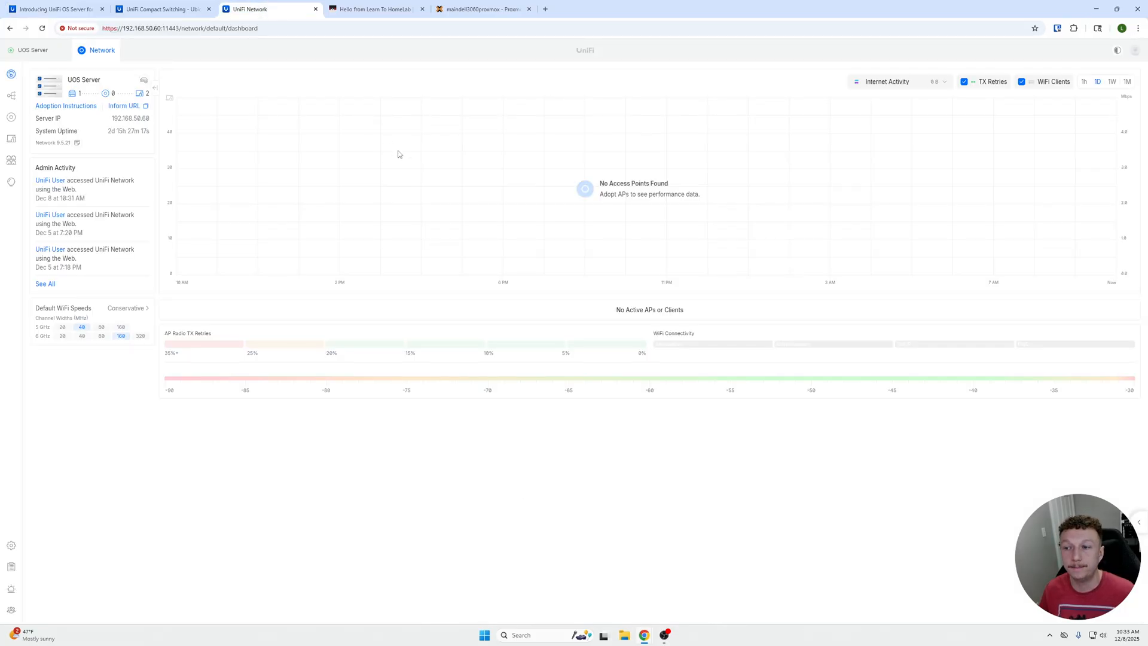
{"action": "left_click", "coordinate": [163, 8]}
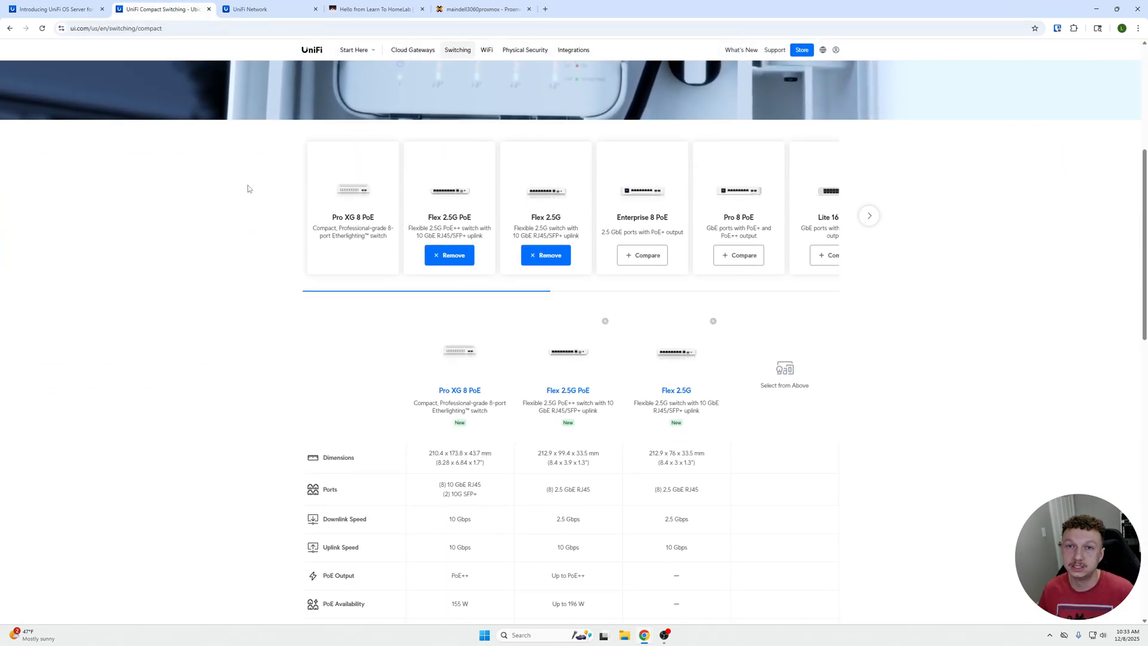
{"action": "left_click", "coordinate": [52, 8]}
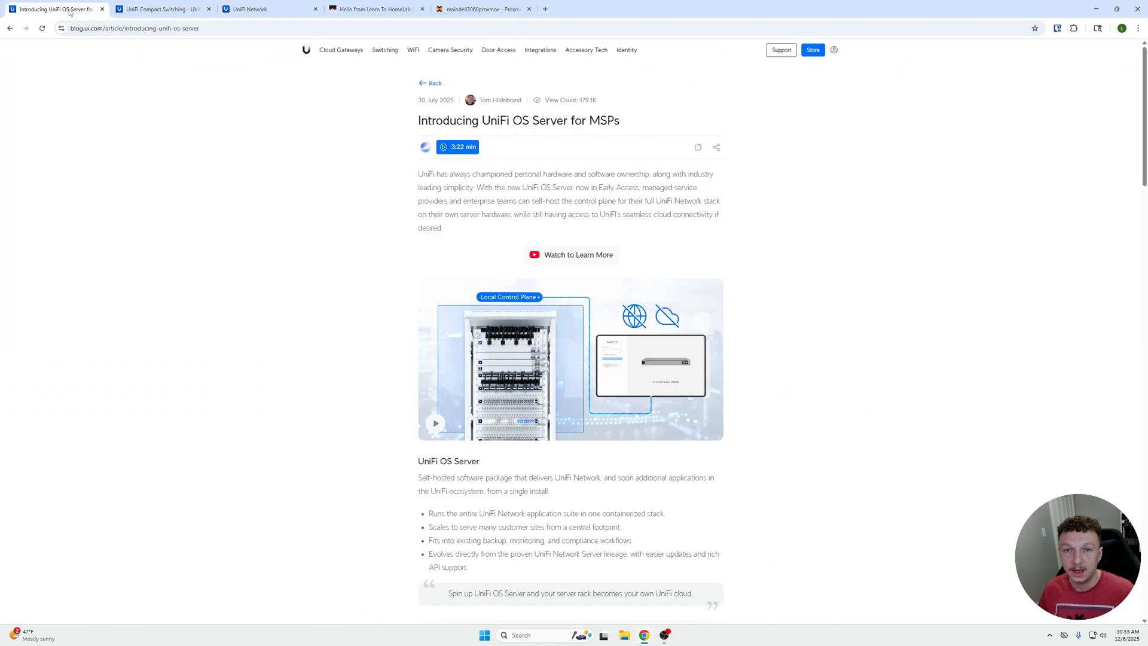
Step: Scroll down through the UniFi OS Server article and back up
{"action": "scroll", "scroll_direction": "down", "scroll_amount": 3}
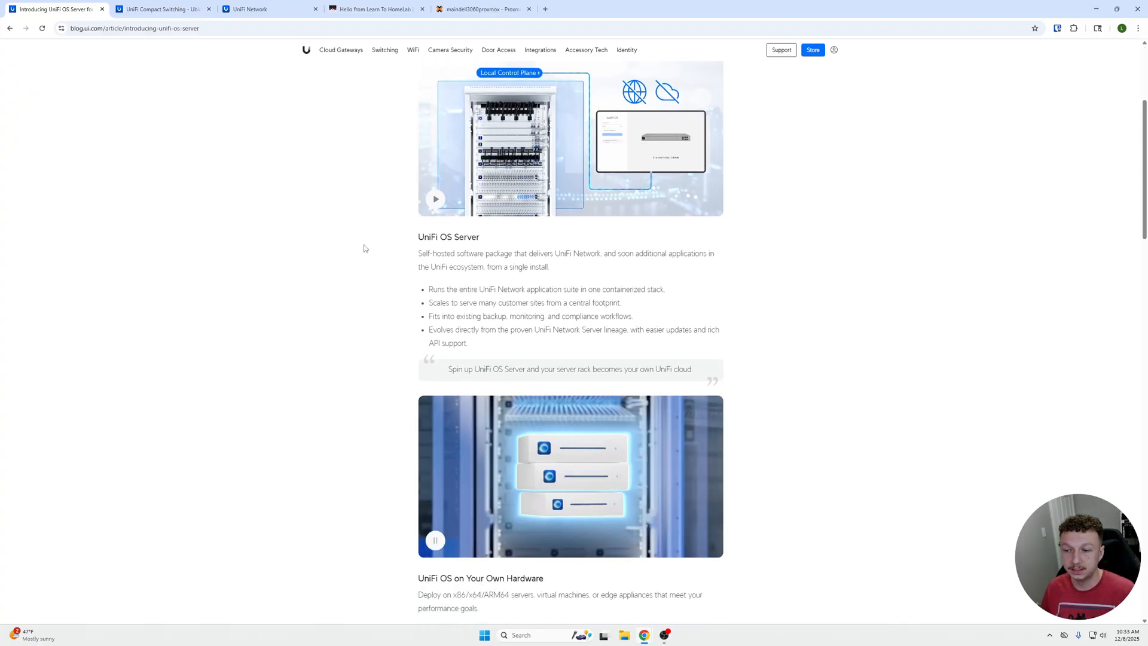
{"action": "scroll", "scroll_direction": "down", "scroll_amount": 3}
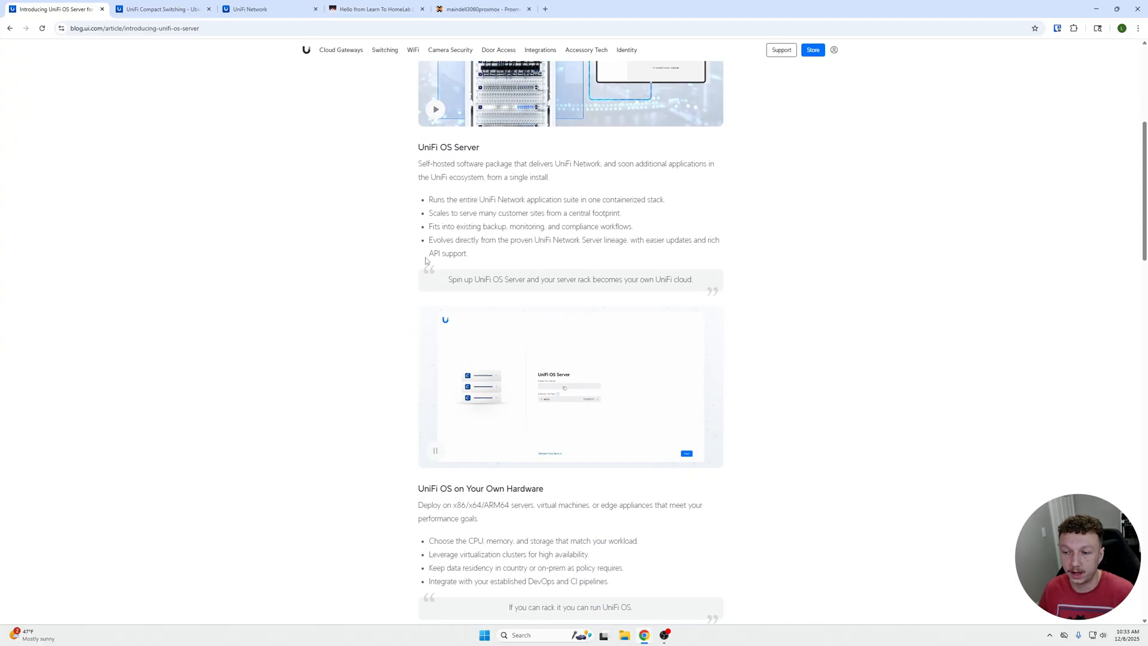
{"action": "scroll", "scroll_direction": "down", "scroll_amount": 3}
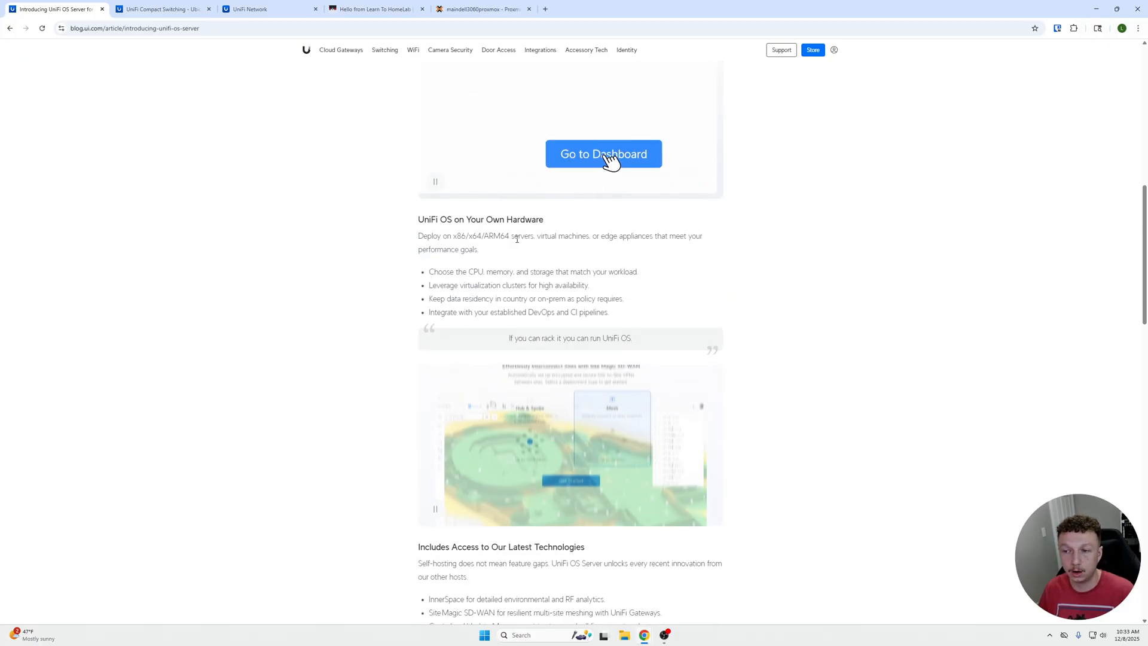
{"action": "scroll", "scroll_direction": "down", "scroll_amount": 3}
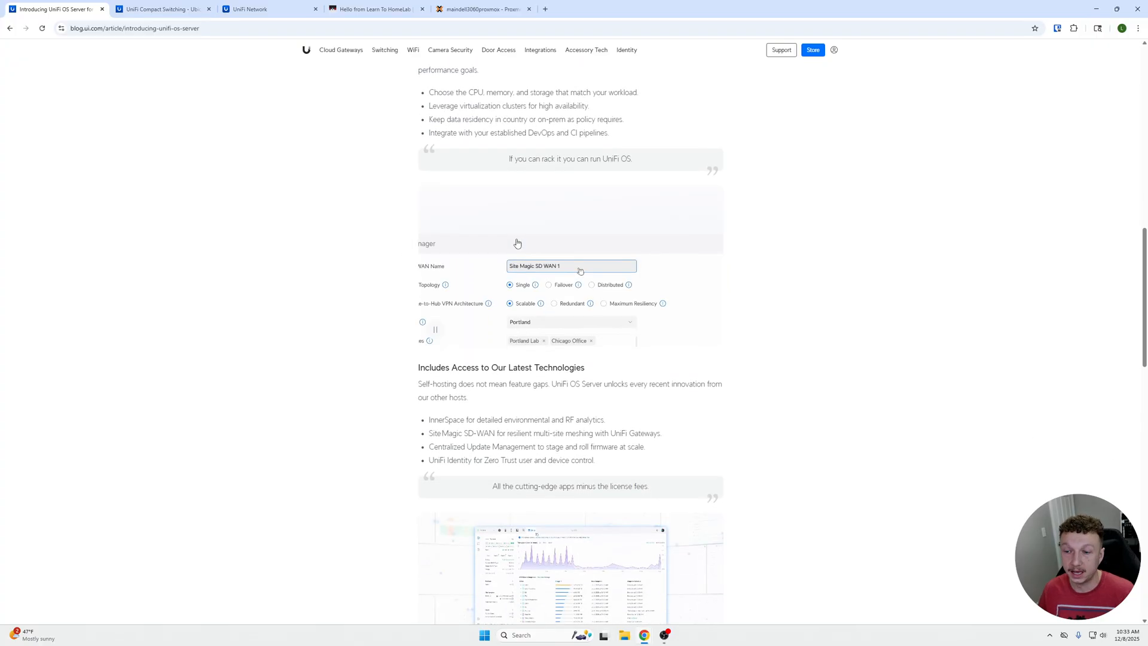
{"action": "scroll", "scroll_direction": "down", "scroll_amount": 3}
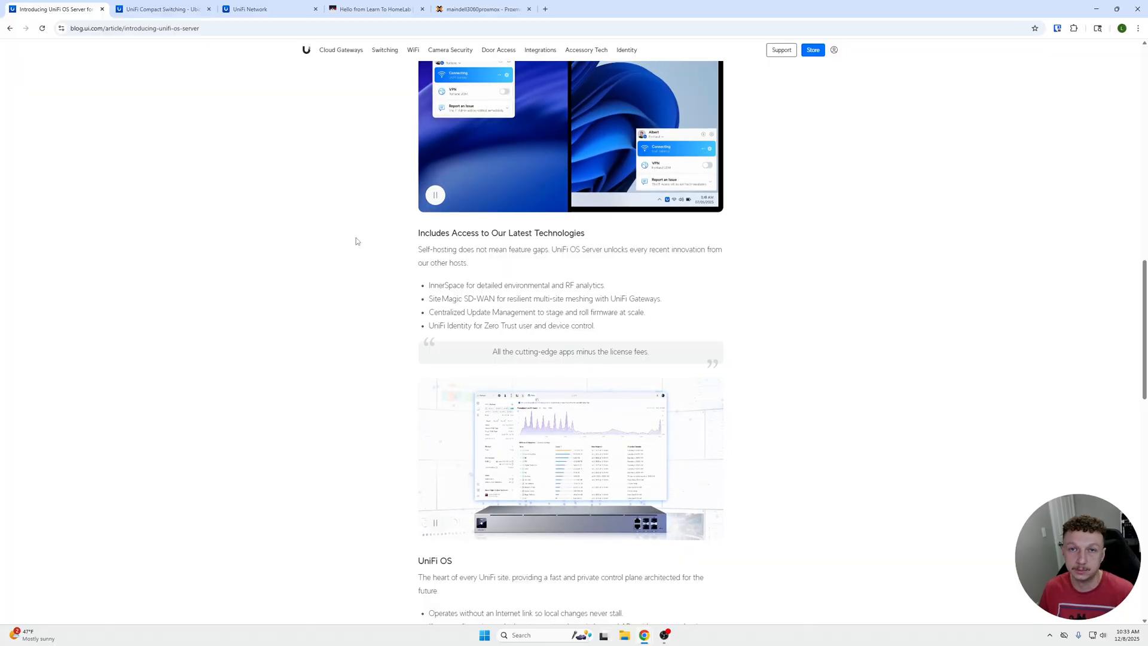
{"action": "scroll", "scroll_direction": "down", "scroll_amount": 3}
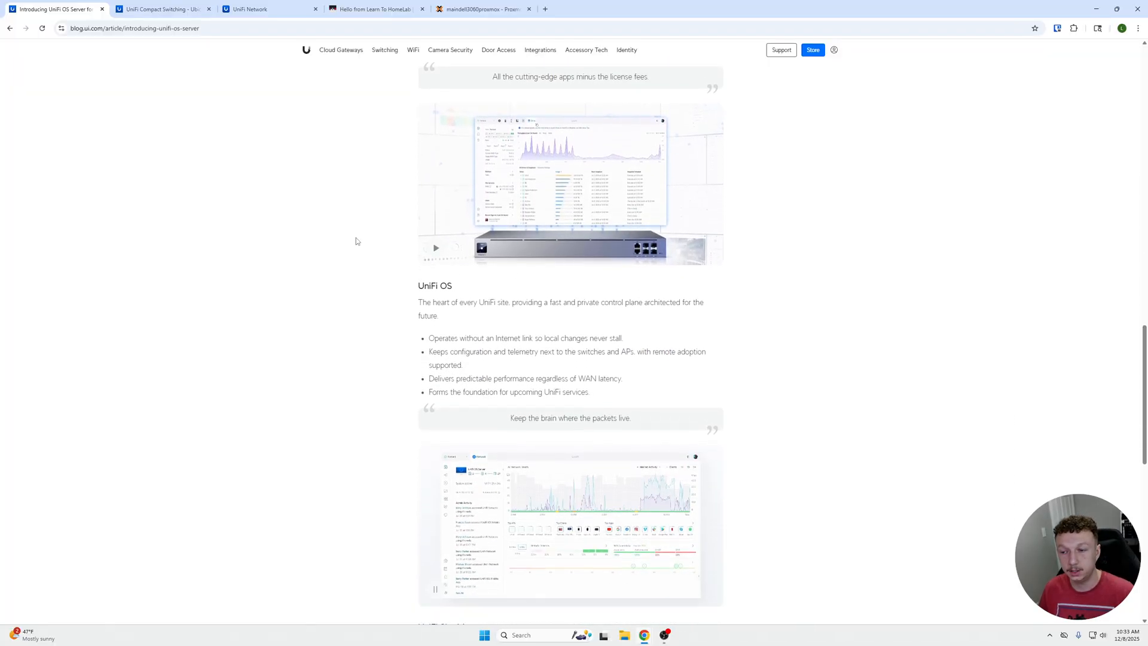
{"action": "scroll", "scroll_direction": "down", "scroll_amount": 3}
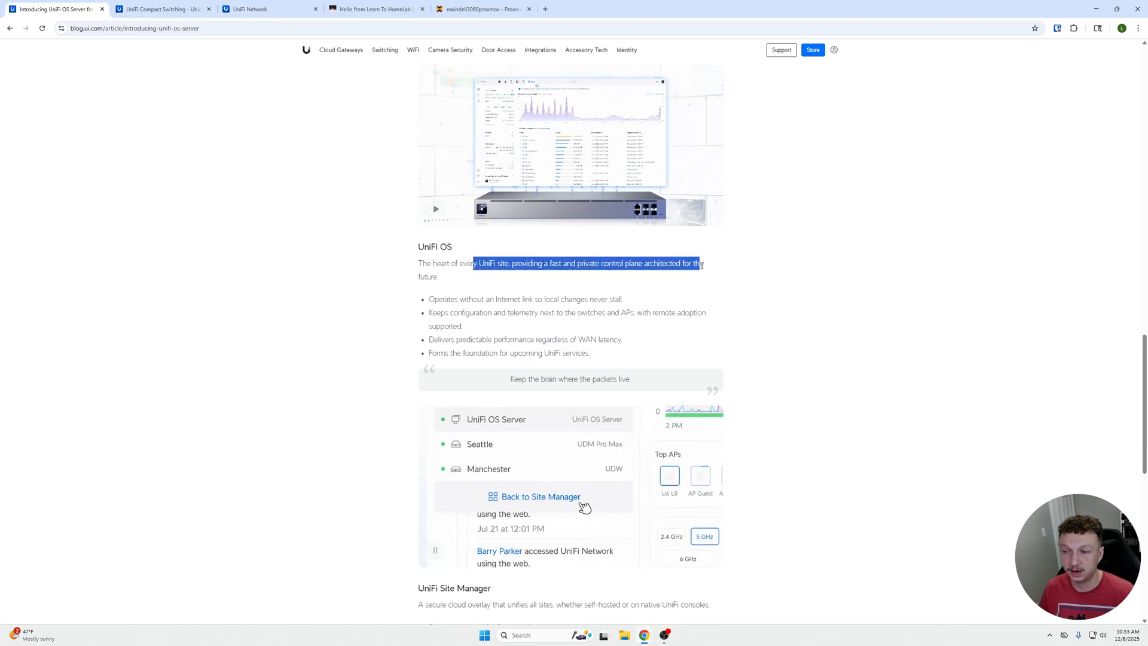
{"action": "scroll", "scroll_direction": "down", "scroll_amount": 3}
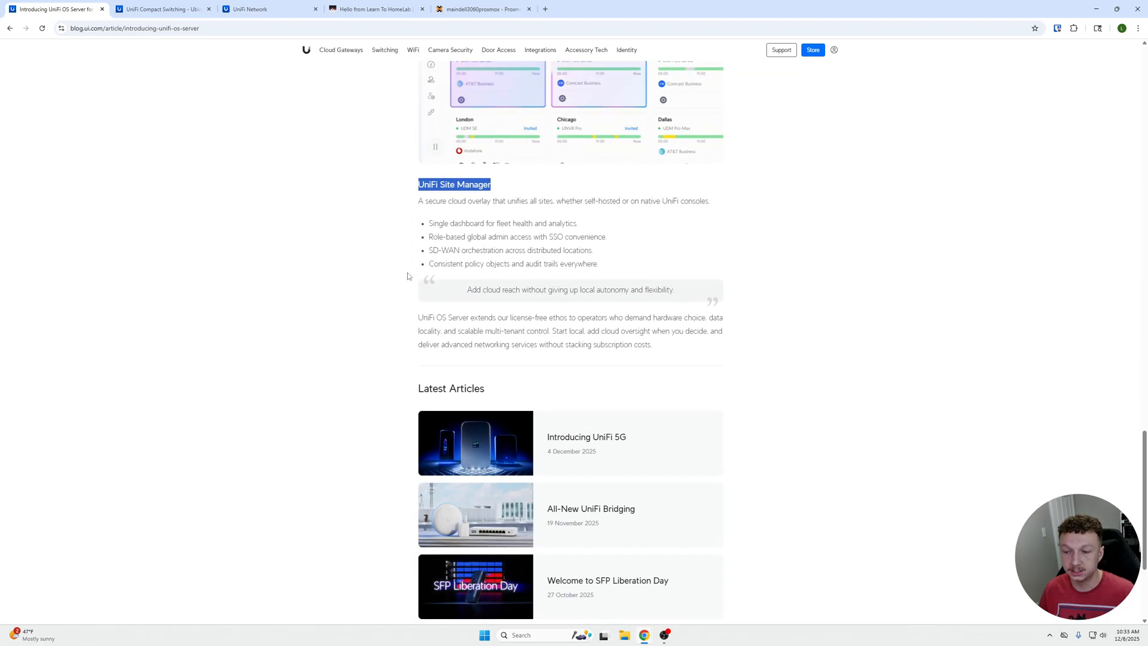
{"action": "scroll", "scroll_direction": "up", "scroll_amount": 3}
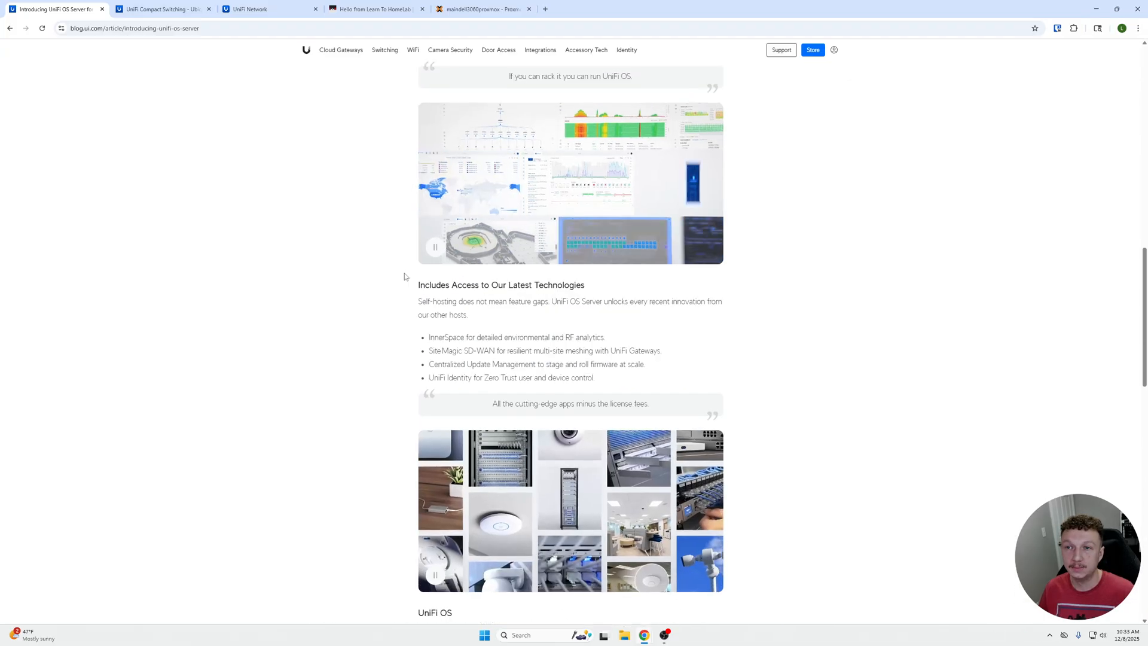
{"action": "scroll", "scroll_direction": "up", "scroll_amount": 3}
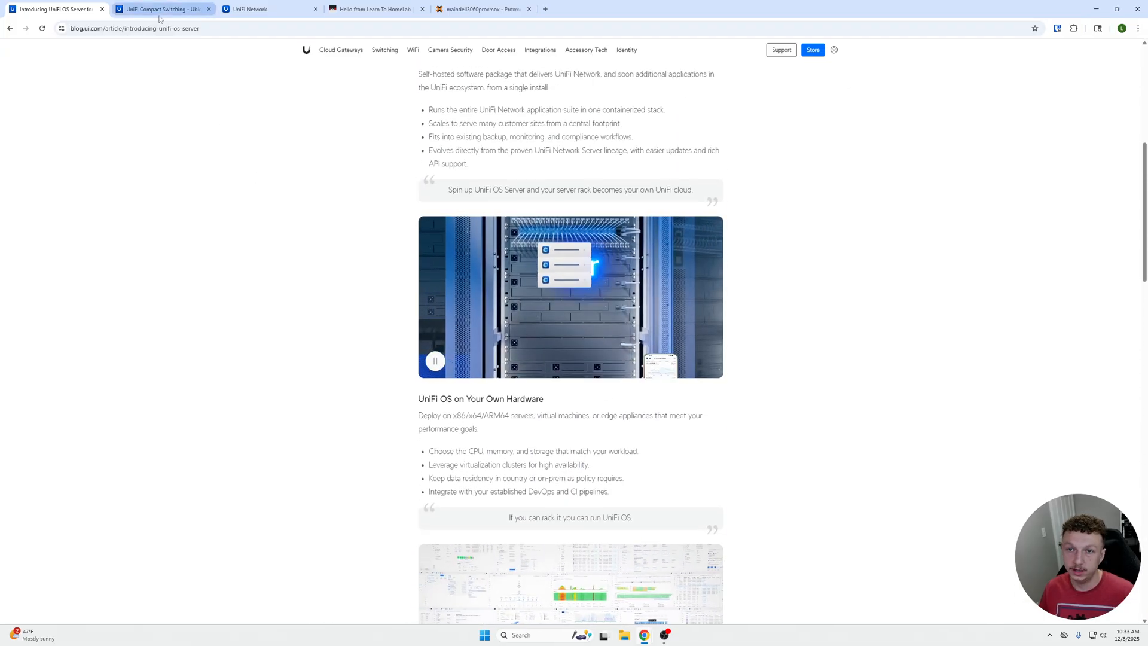
Step: Show the Devices list with the USW Flex 2.5G 5 switch up to date, then the Learn To HomeLab homepage
{"action": "left_click", "coordinate": [252, 8]}
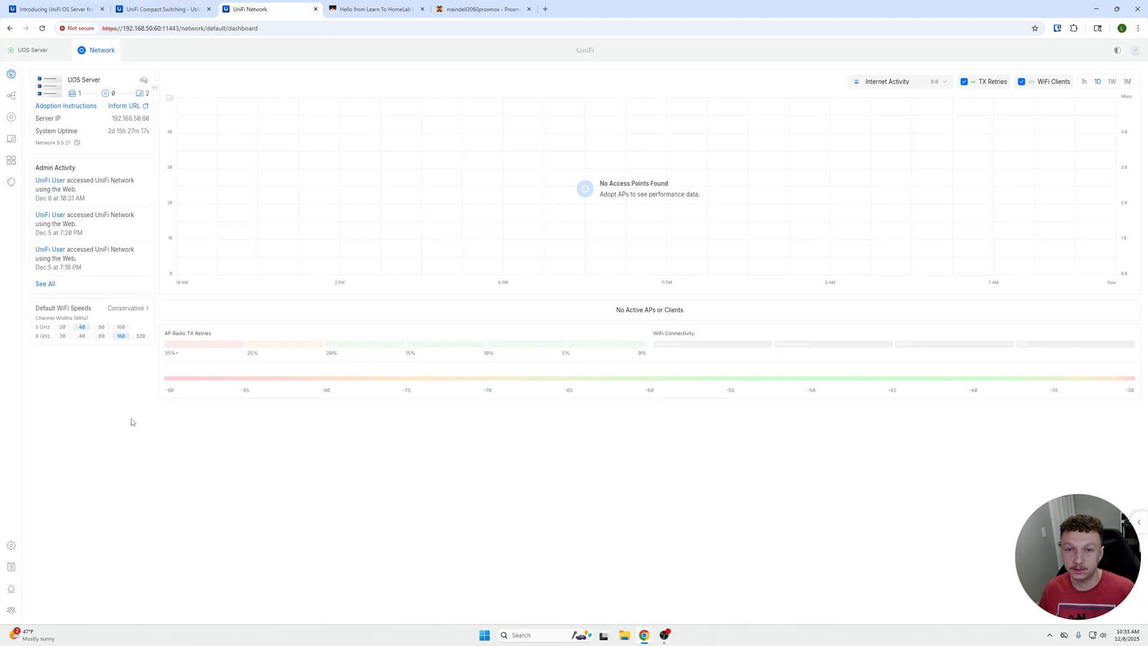
{"action": "mouse_move", "coordinate": [438, 213]}
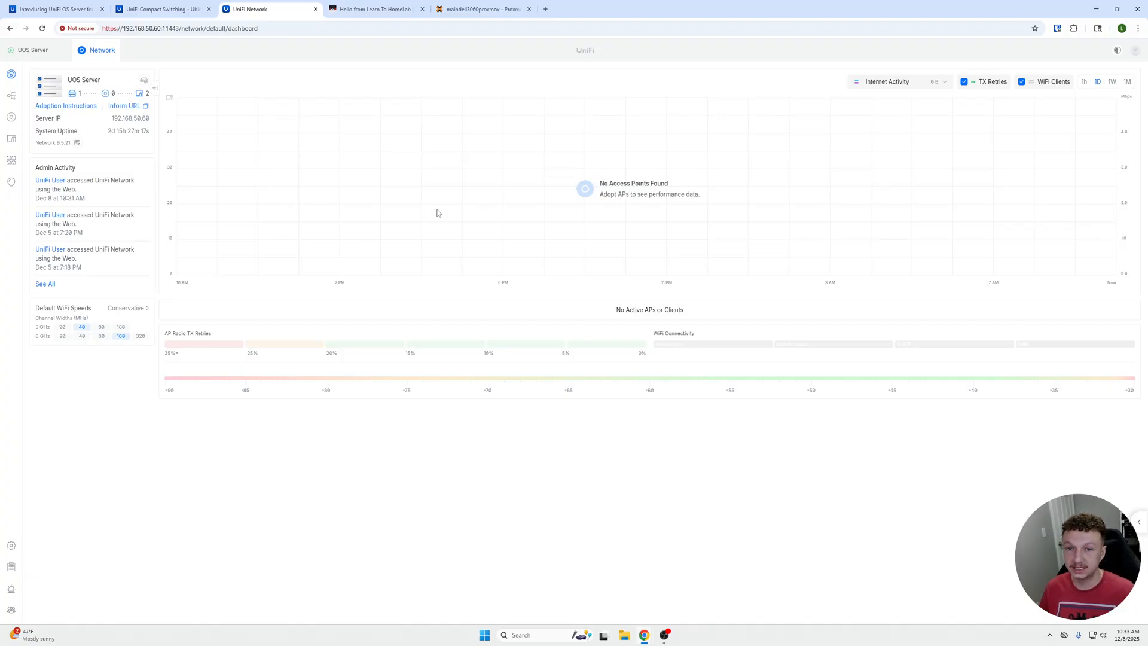
{"action": "mouse_move", "coordinate": [193, 115]}
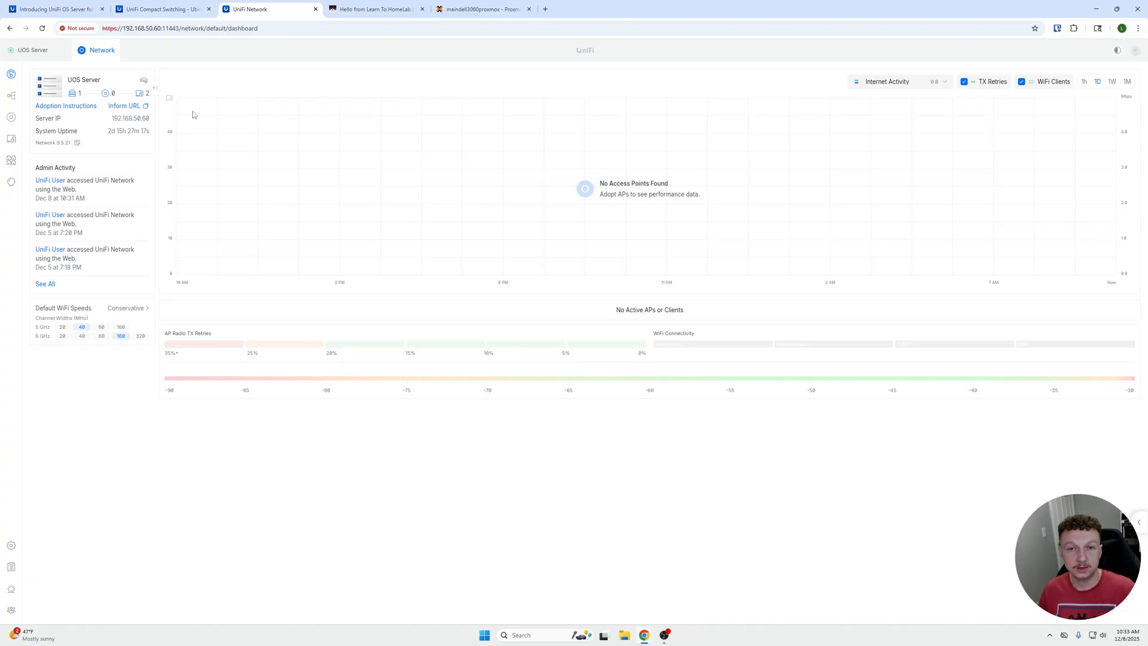
{"action": "mouse_move", "coordinate": [138, 94]}
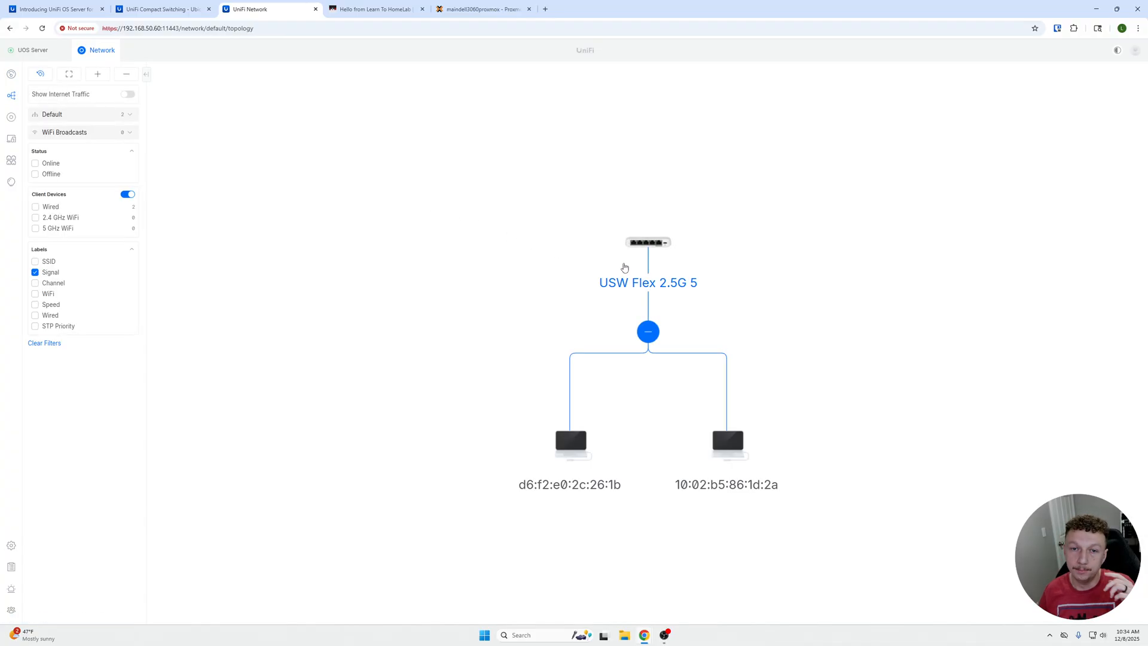
{"action": "mouse_move", "coordinate": [27, 122]}
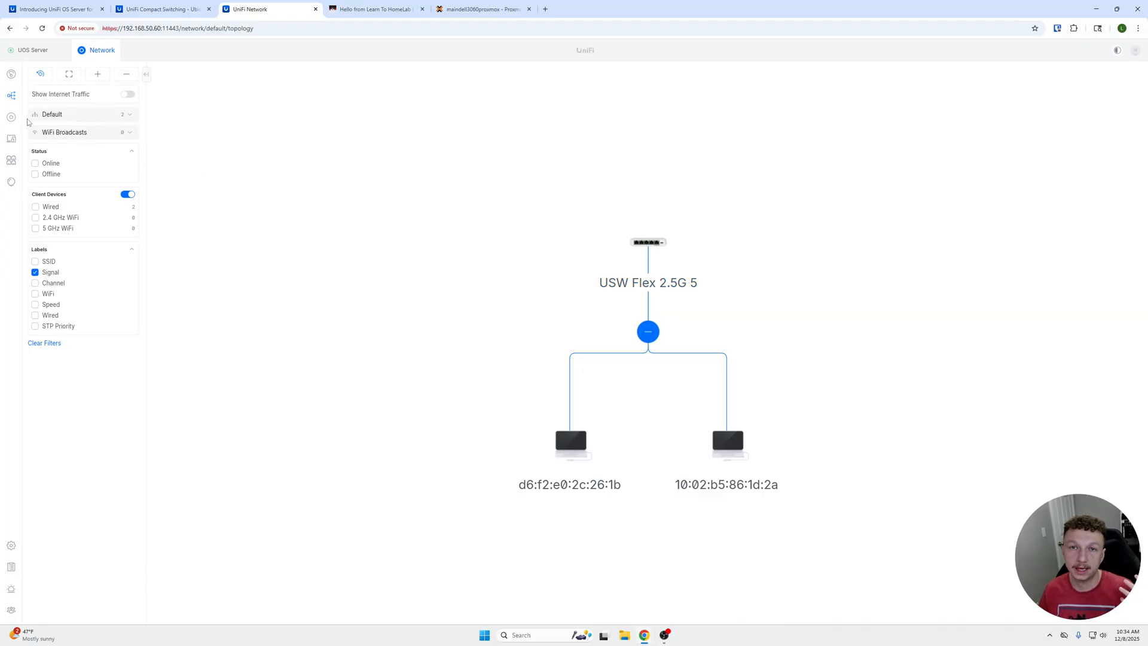
{"action": "mouse_move", "coordinate": [263, 178]}
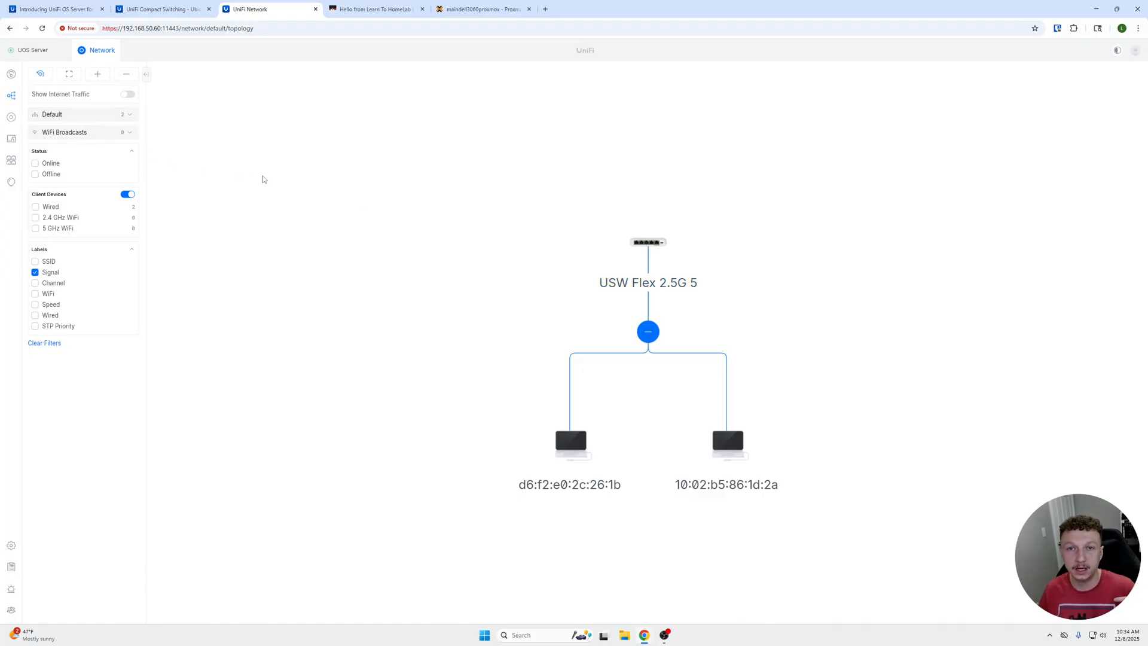
{"action": "left_click", "coordinate": [11, 116]}
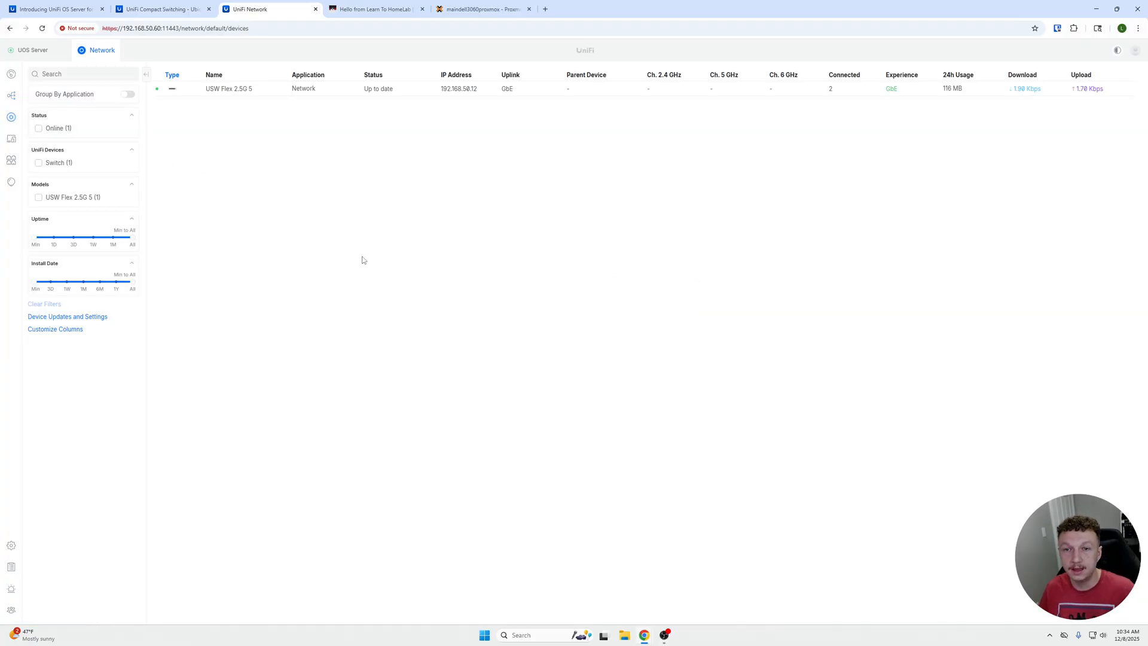
{"action": "mouse_move", "coordinate": [972, 109]}
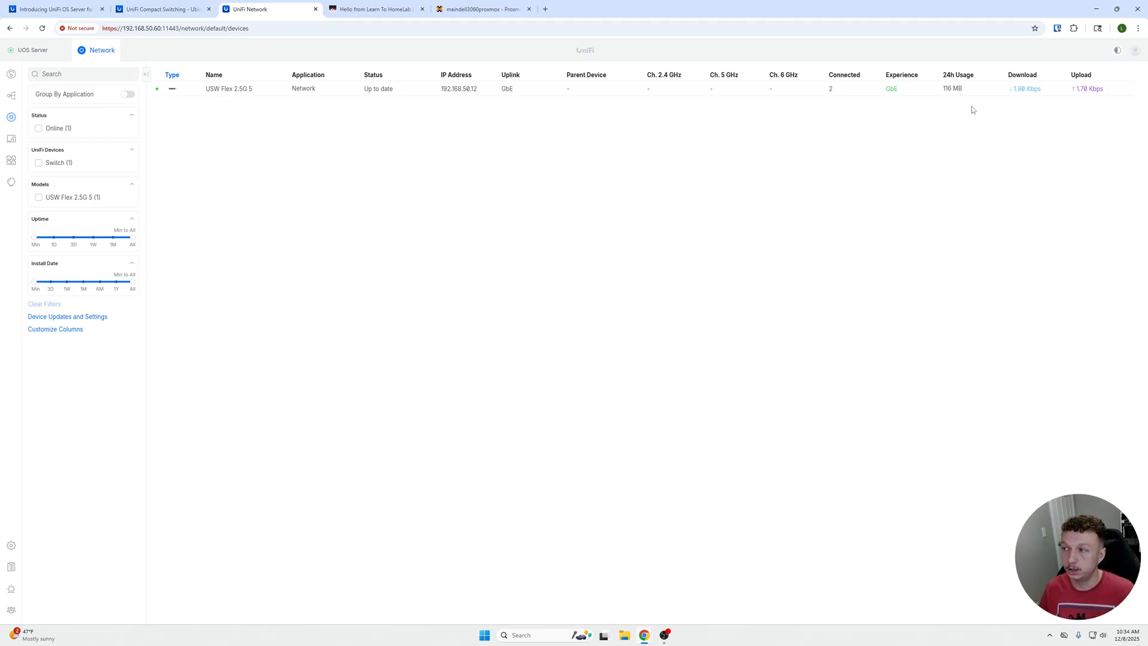
{"action": "mouse_move", "coordinate": [861, 129]}
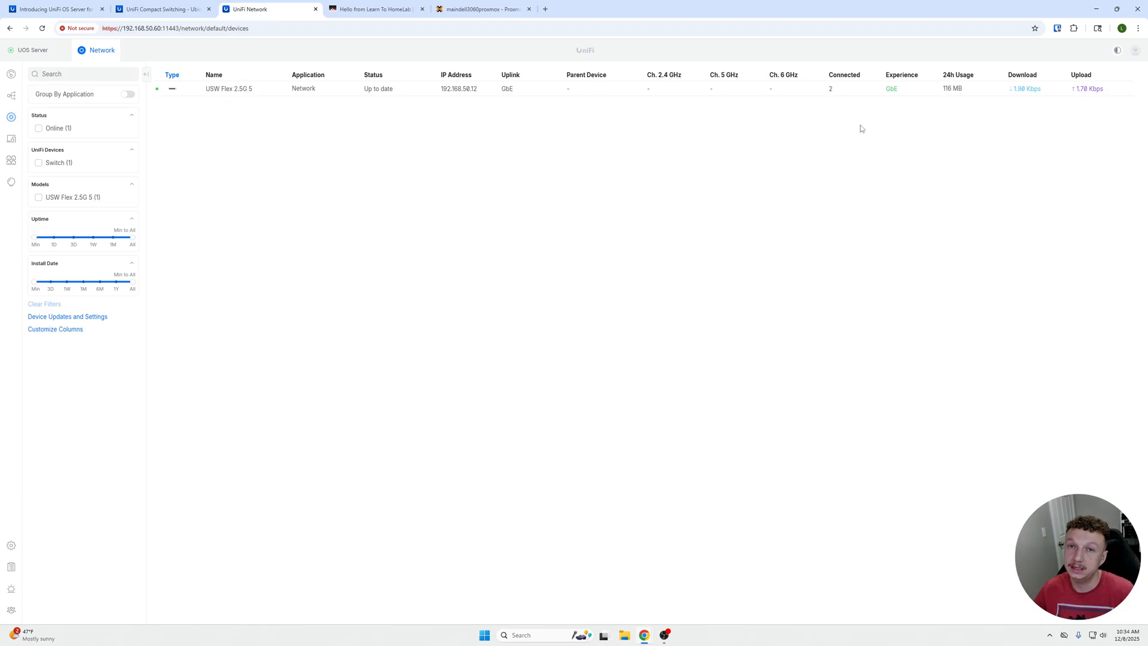
{"action": "mouse_move", "coordinate": [786, 272]}
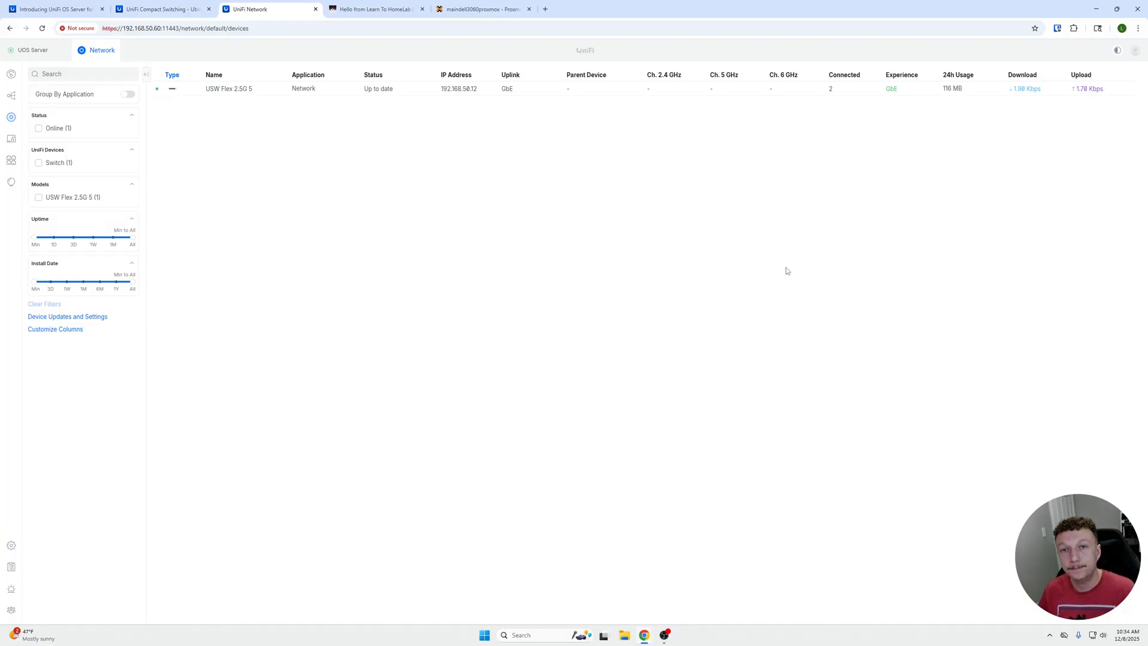
{"action": "left_click", "coordinate": [374, 8]}
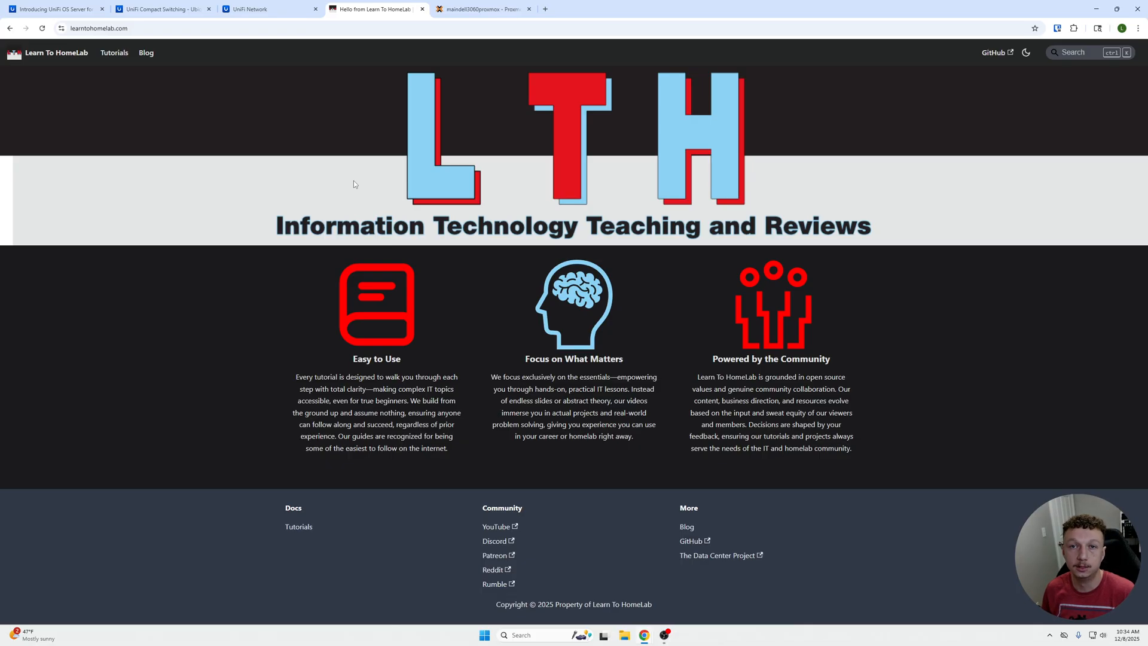
{"action": "left_click", "coordinate": [482, 8]}
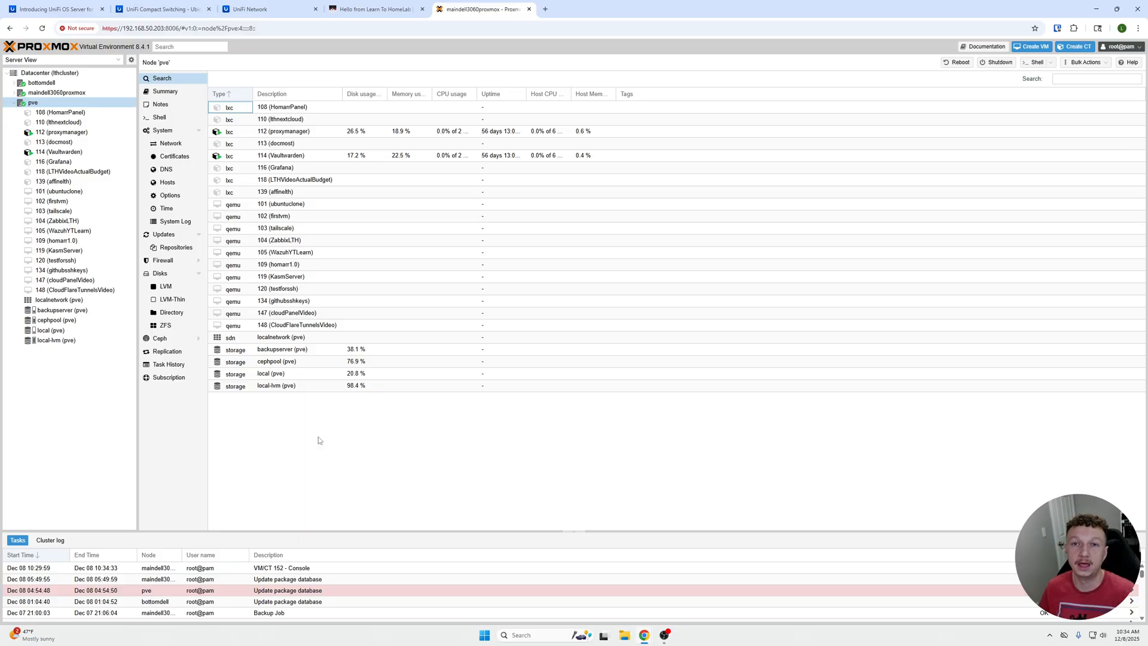
{"action": "mouse_move", "coordinate": [350, 453]}
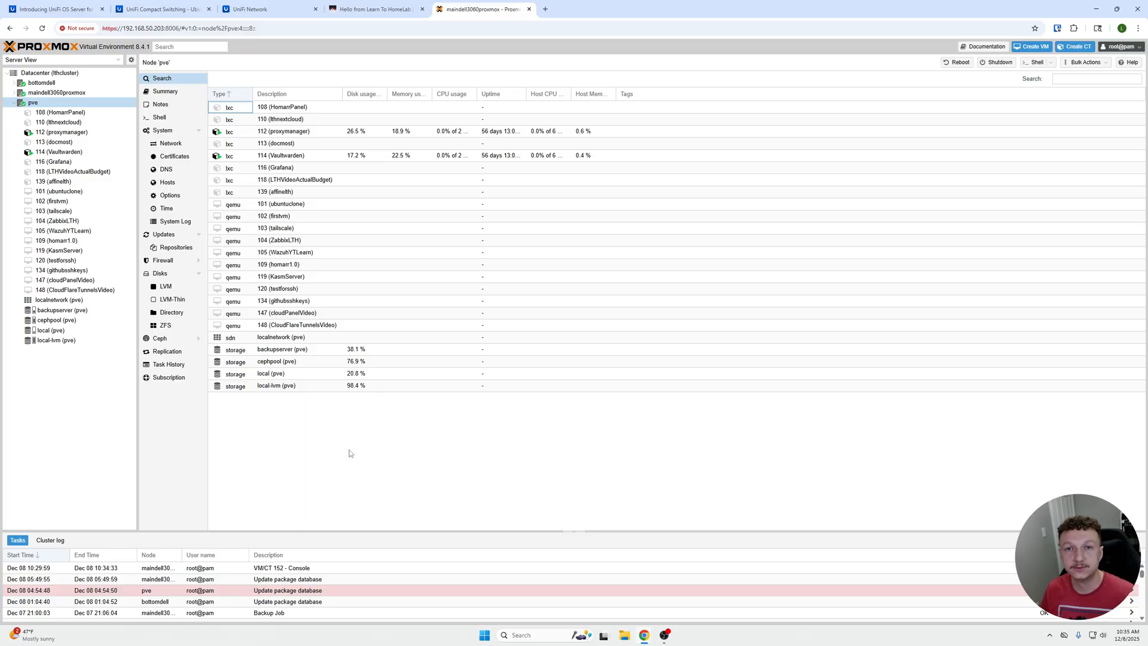
{"action": "mouse_move", "coordinate": [286, 445]}
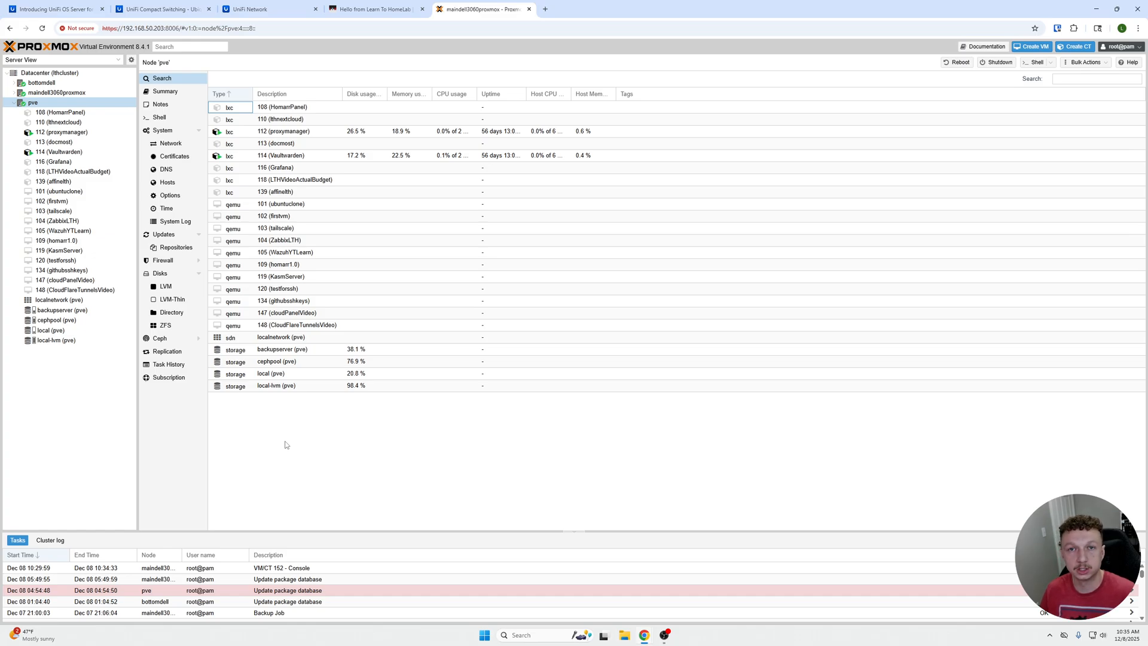
{"action": "mouse_move", "coordinate": [312, 431]}
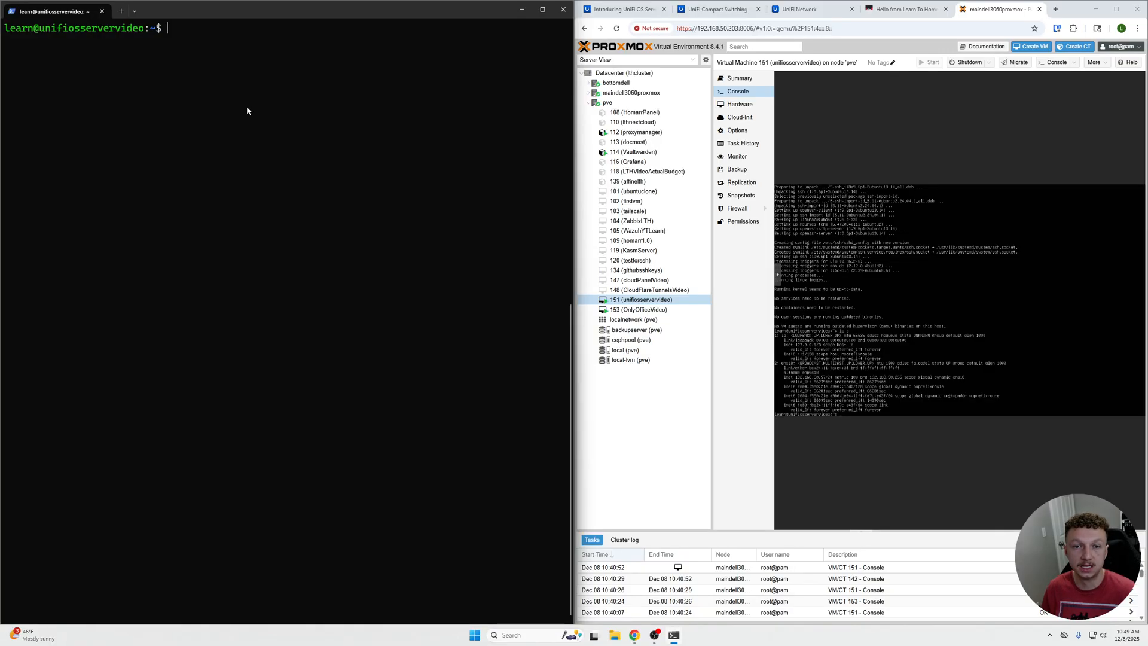
{"action": "mouse_move", "coordinate": [100, 47]}
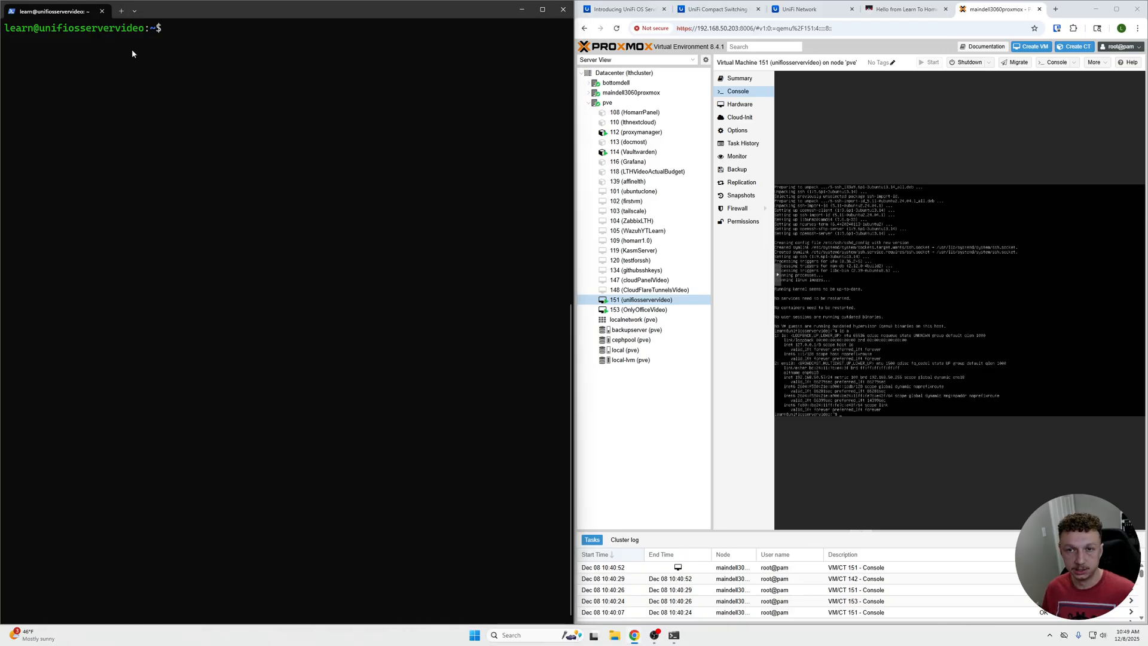
Step: Create install-unifi-requirements.sh in nano holding the Podman and slirp4netns install and version-check script
{"action": "type", "text": "sudo nano install-unifi-requirements.sh"}
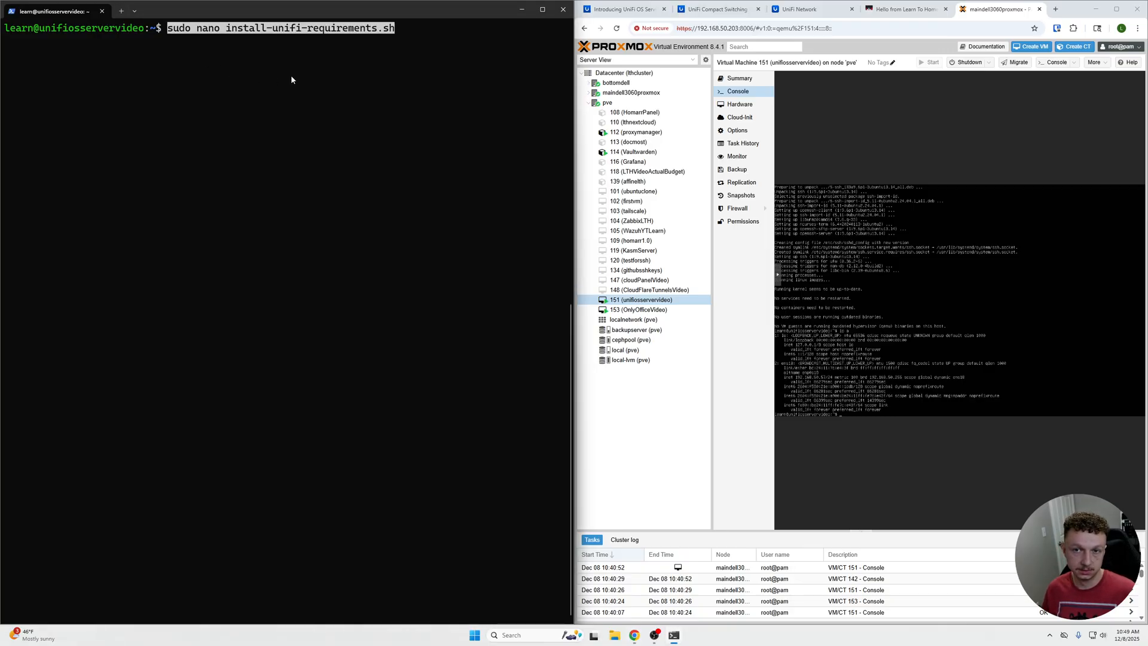
{"action": "mouse_move", "coordinate": [369, 59]}
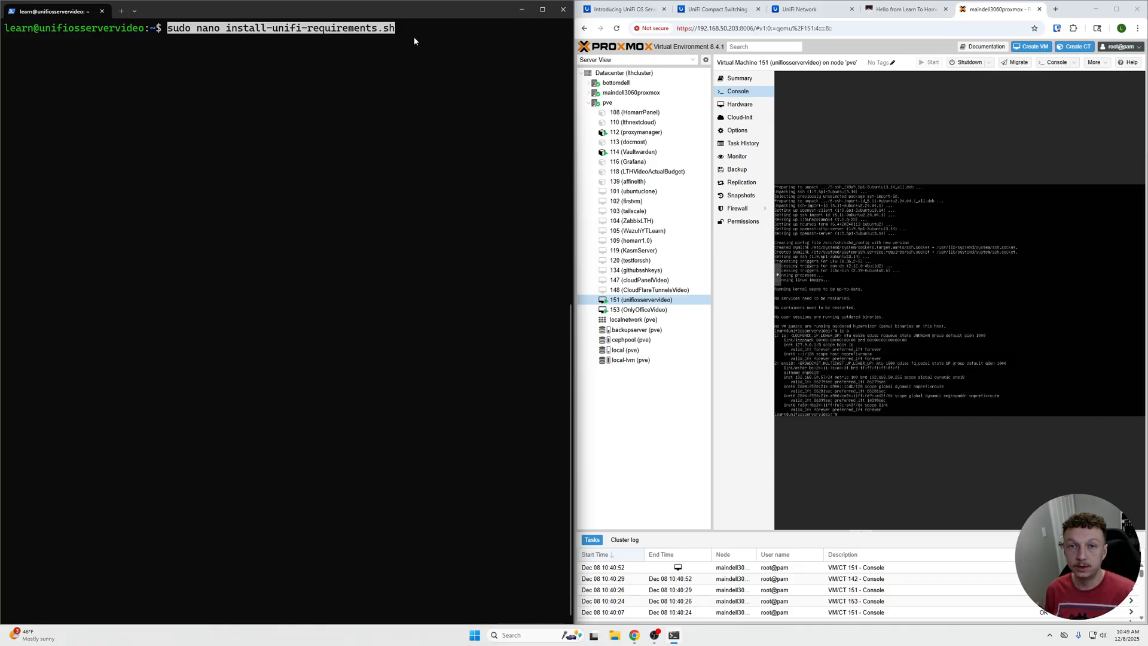
{"action": "key", "text": "Return"}
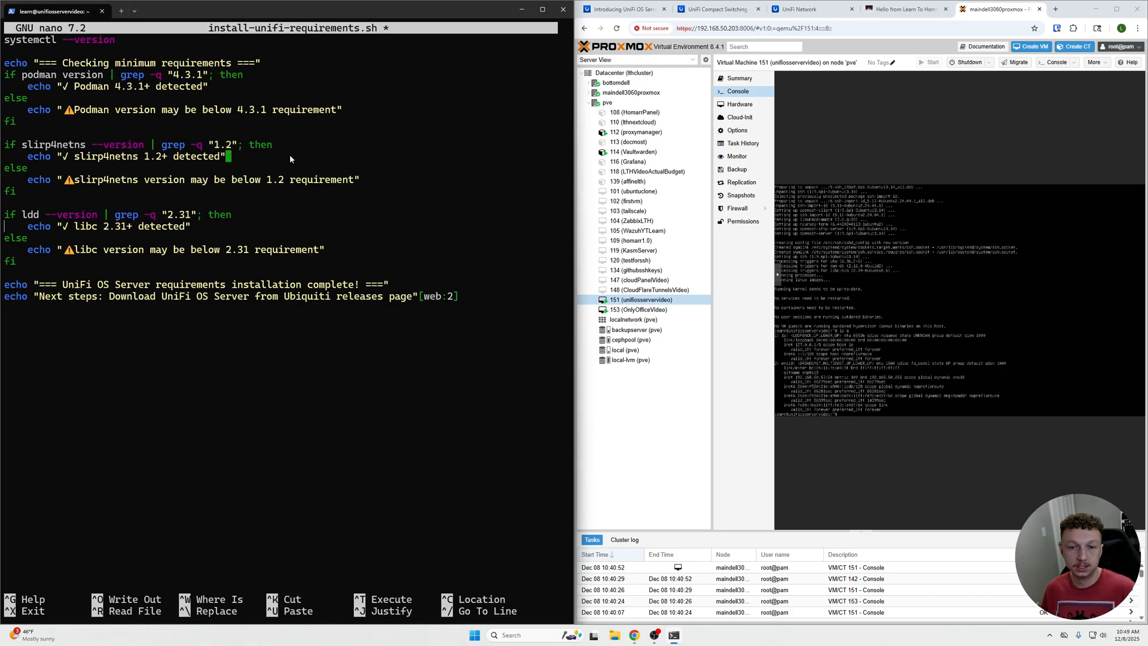
{"action": "scroll", "scroll_direction": "up", "scroll_amount": 3}
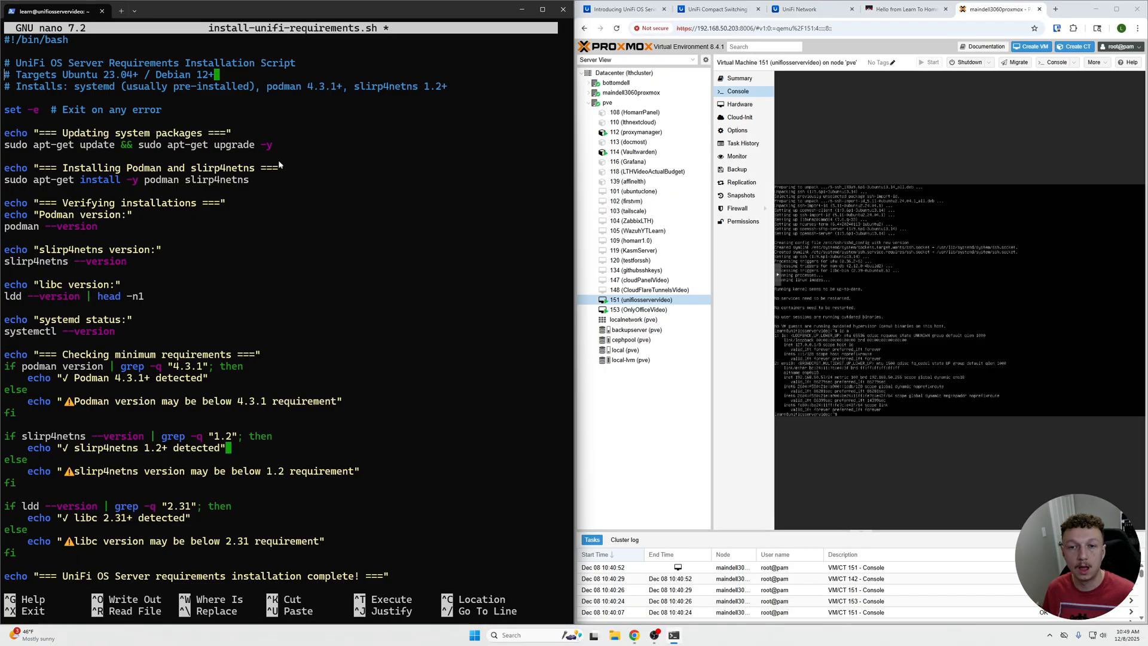
{"action": "mouse_move", "coordinate": [165, 189]}
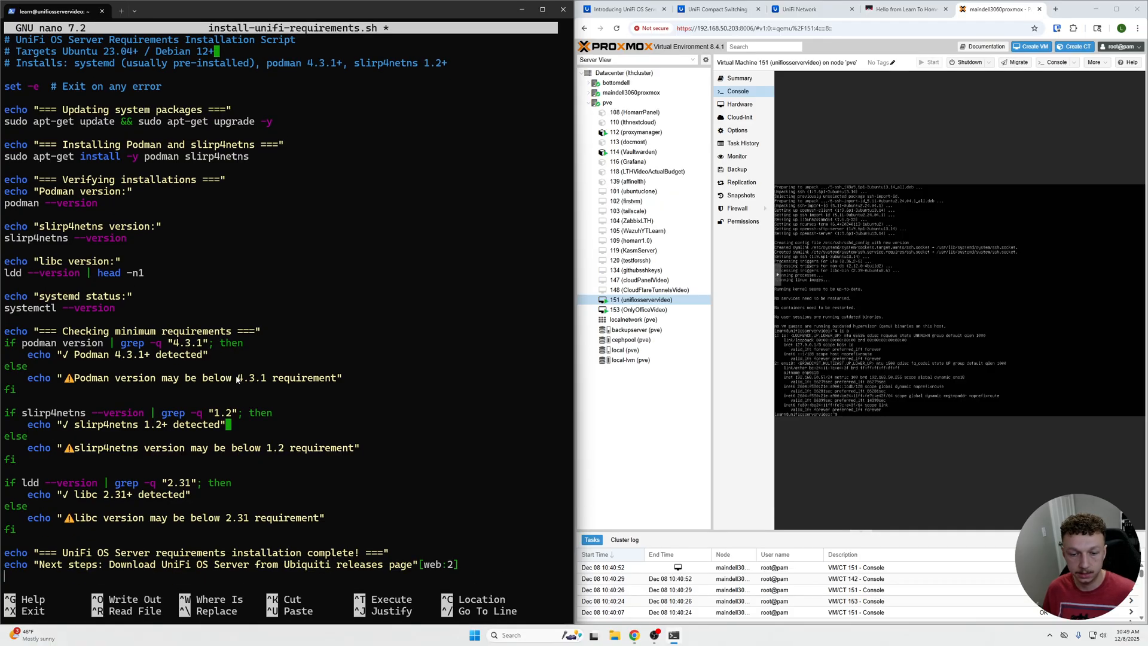
{"action": "mouse_move", "coordinate": [277, 308]}
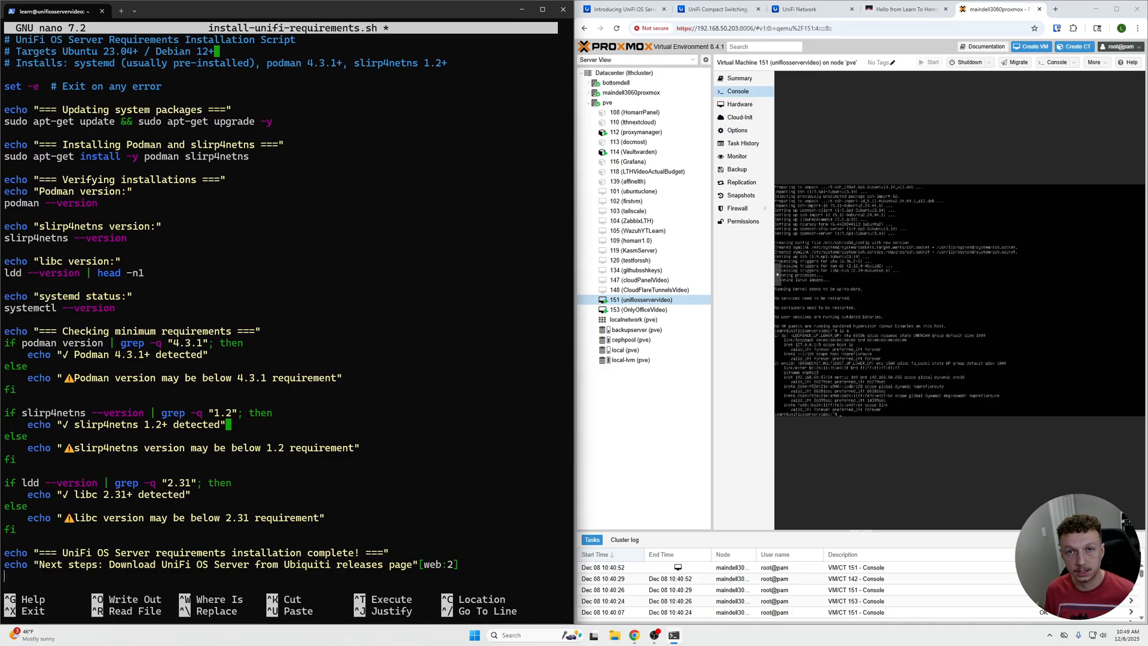
Step: Save the script, make it executable with chmod +x and run ./install-unifi-requirements.sh
{"action": "key", "text": "ctrl+x"}
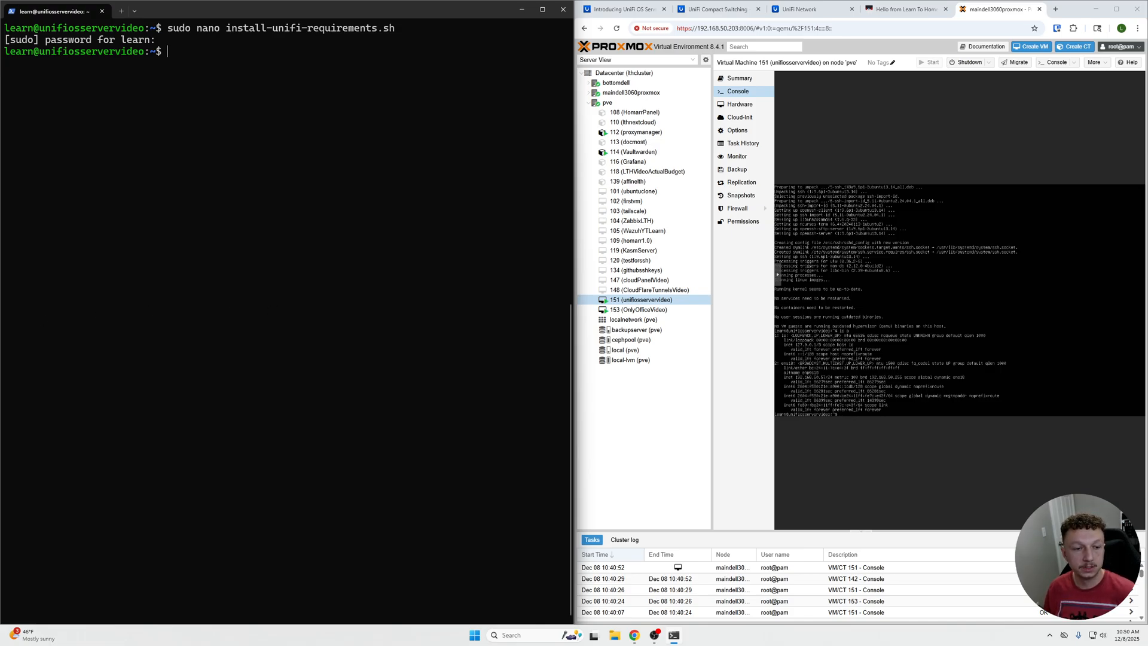
{"action": "type", "text": "sudo chmod +x install-unifi-requirements.sh"}
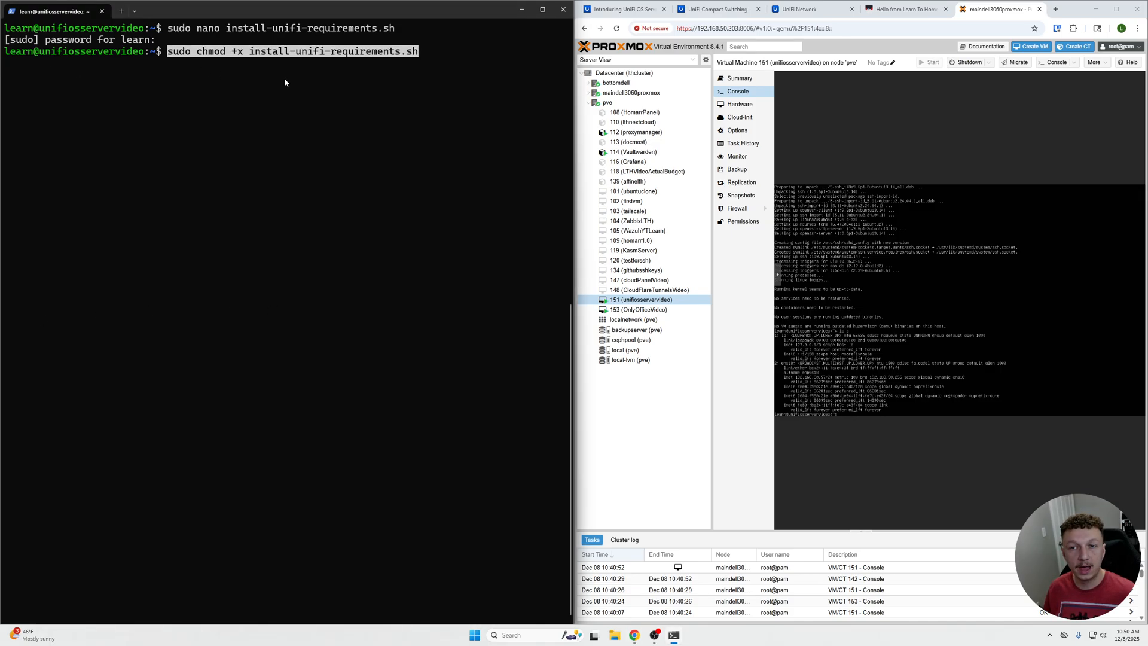
{"action": "mouse_move", "coordinate": [213, 63]}
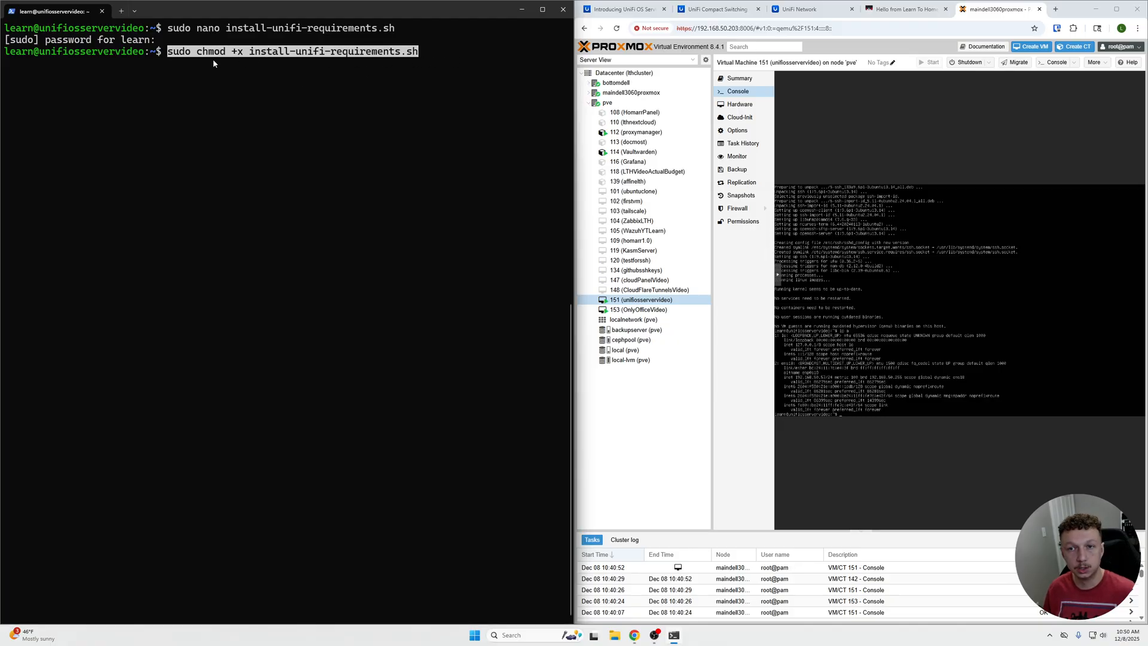
{"action": "mouse_move", "coordinate": [252, 63]}
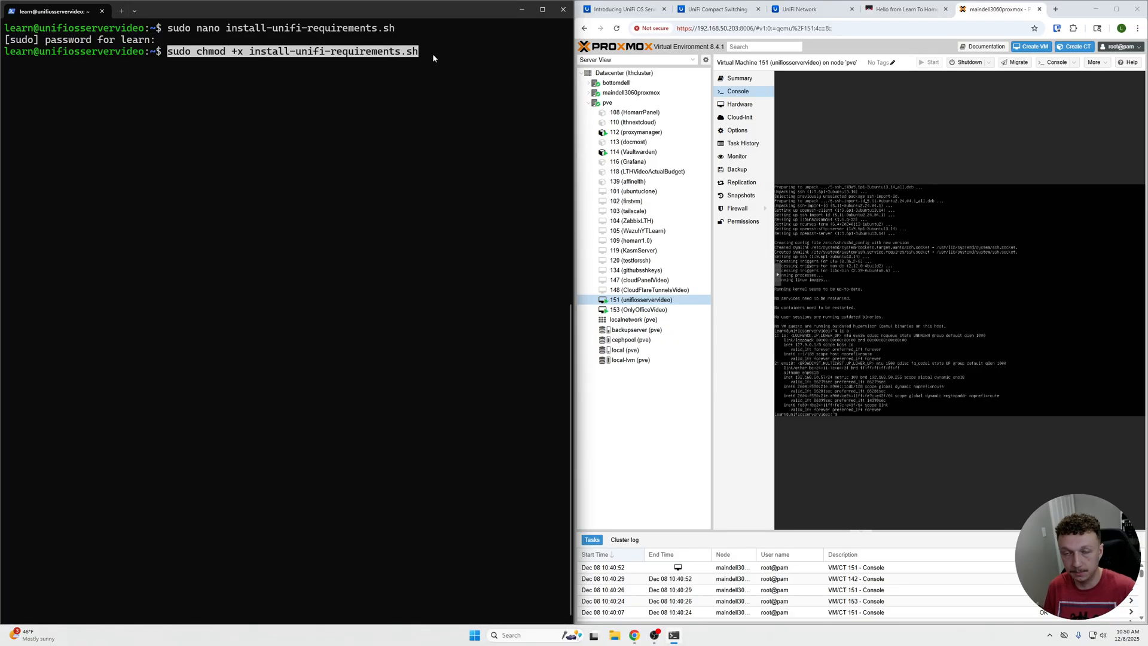
{"action": "key", "text": "Return"}
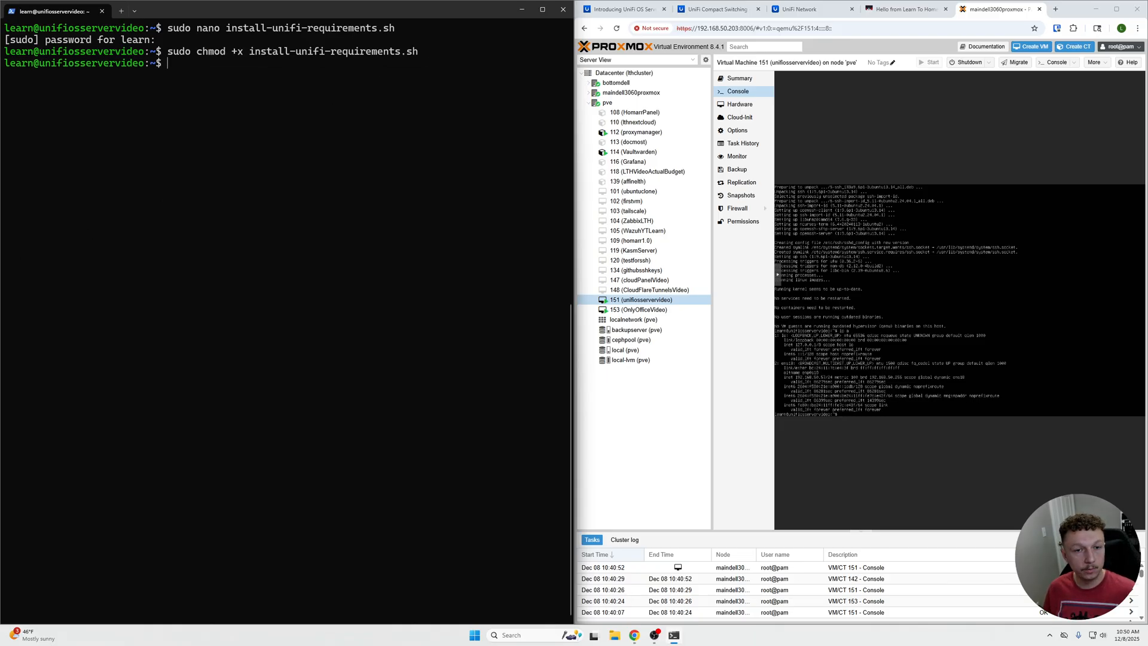
{"action": "type", "text": "./install-unifi-requirements.sh"}
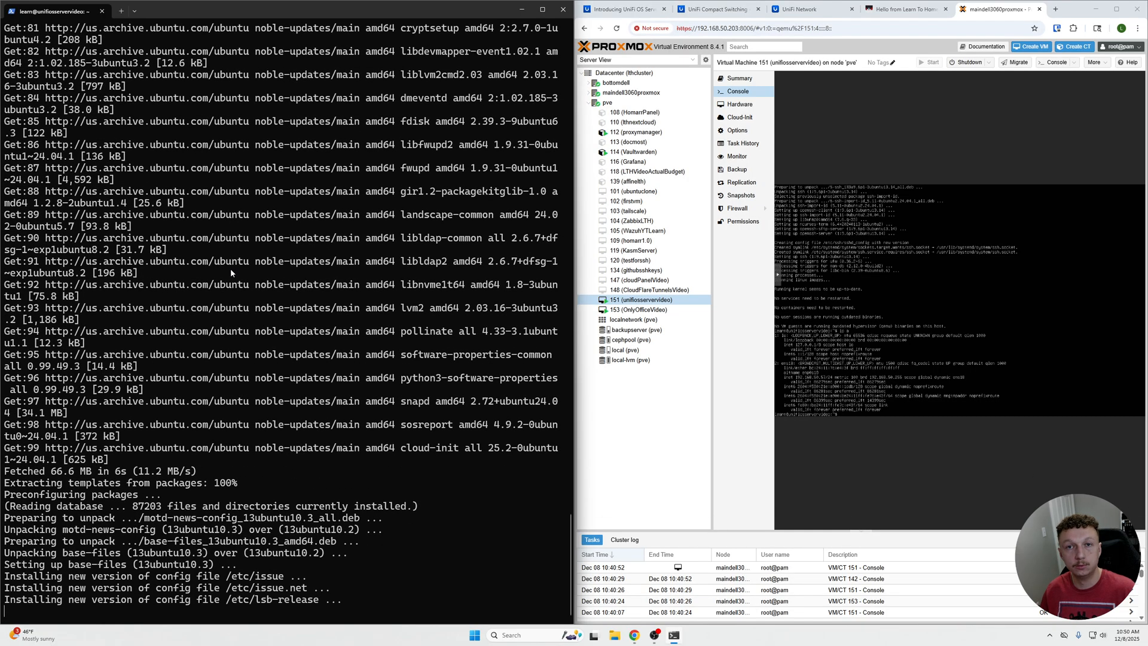
{"action": "scroll", "scroll_direction": "down", "scroll_amount": 3}
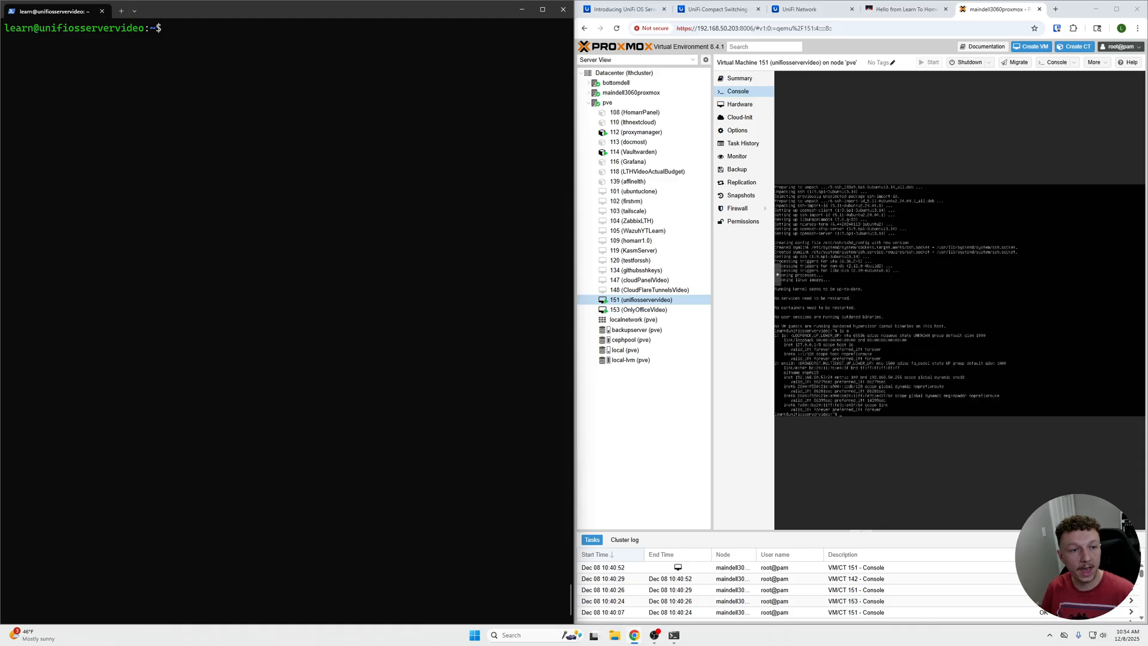
Step: Run apt-get update and install podman slirp4netns, then enter the wget UniFi OS Server download command
{"action": "type", "text": "sudo apt-get update && sudo apt-get install podman slirp4netns"}
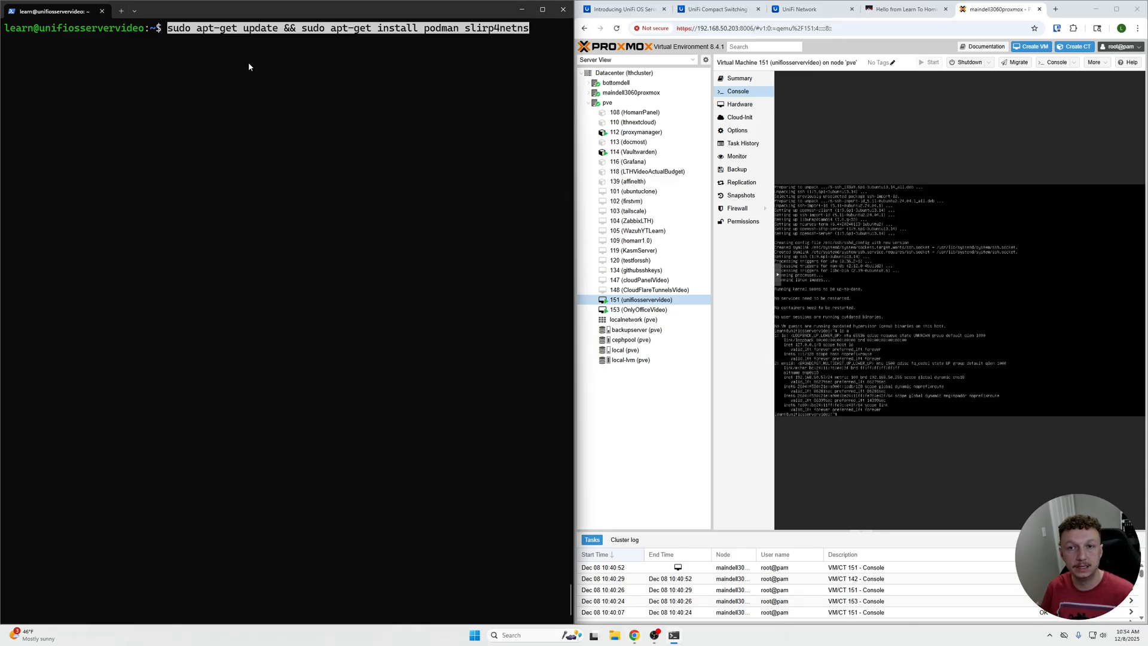
{"action": "mouse_move", "coordinate": [526, 53]}
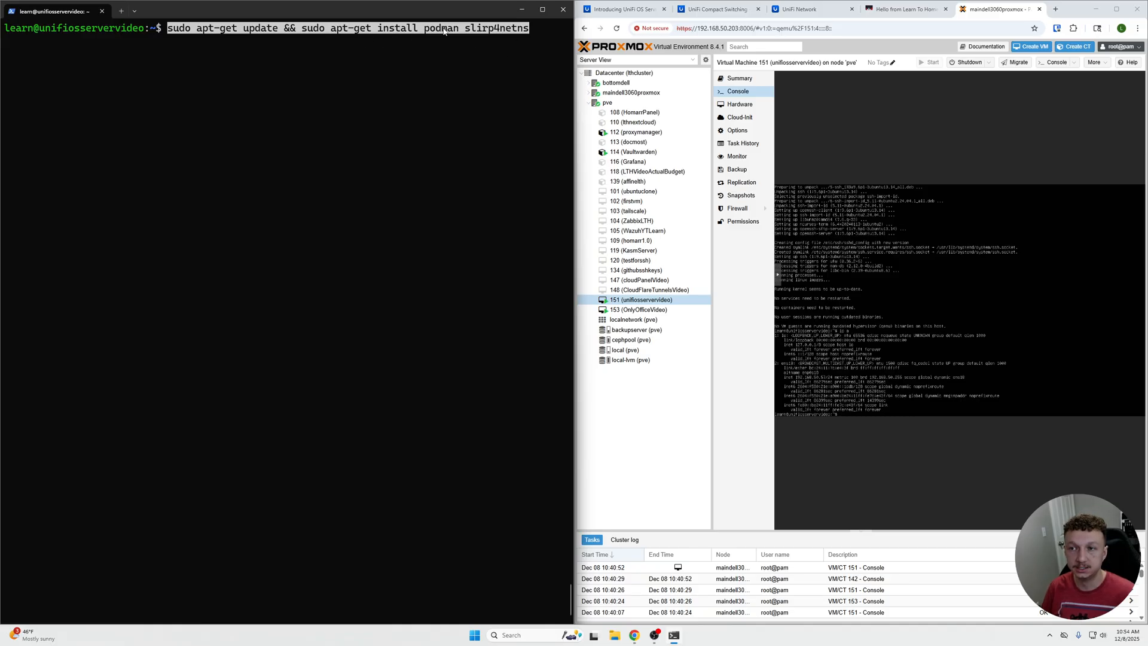
{"action": "key", "text": "Return"}
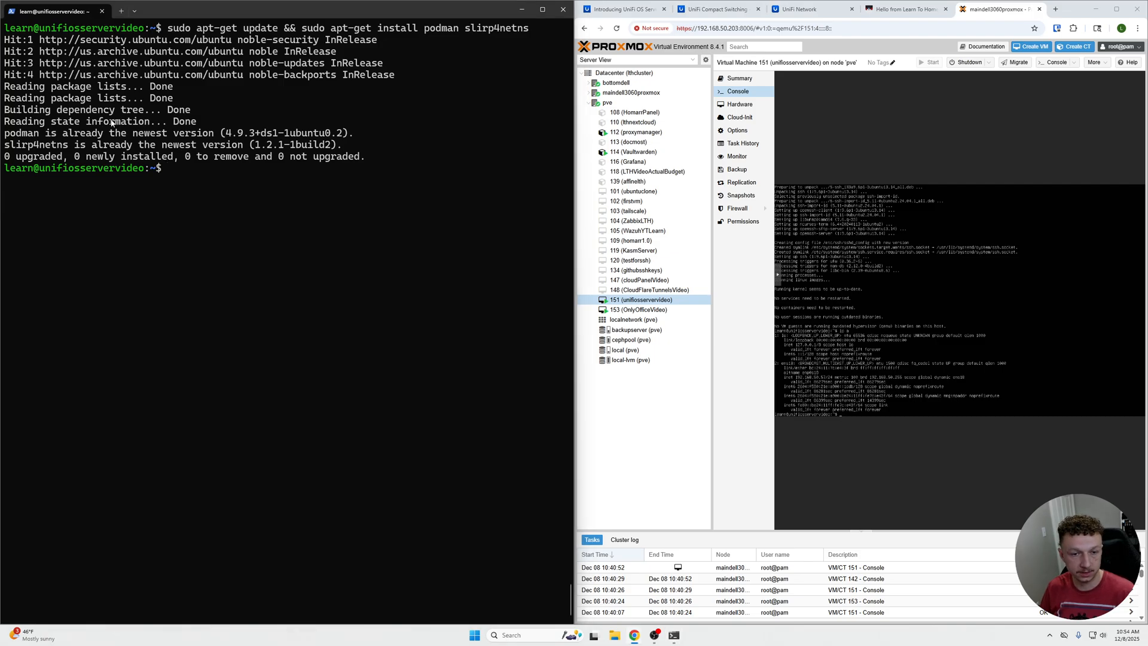
{"action": "type", "text": "wget https://fw-download.ubnt.com/data/unifi-os-server/2f3a-linux-x64-4.3.6-be3b4ae0-6bcd-435d-b893-e93da668b9d0.6-x64"}
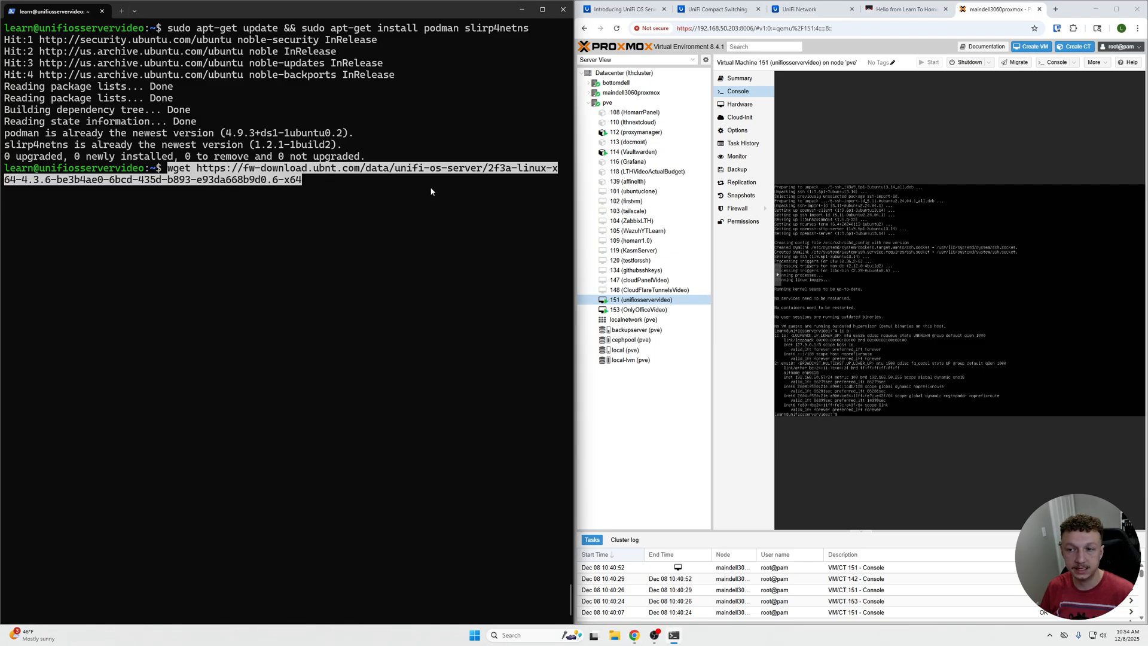
{"action": "mouse_move", "coordinate": [380, 187]}
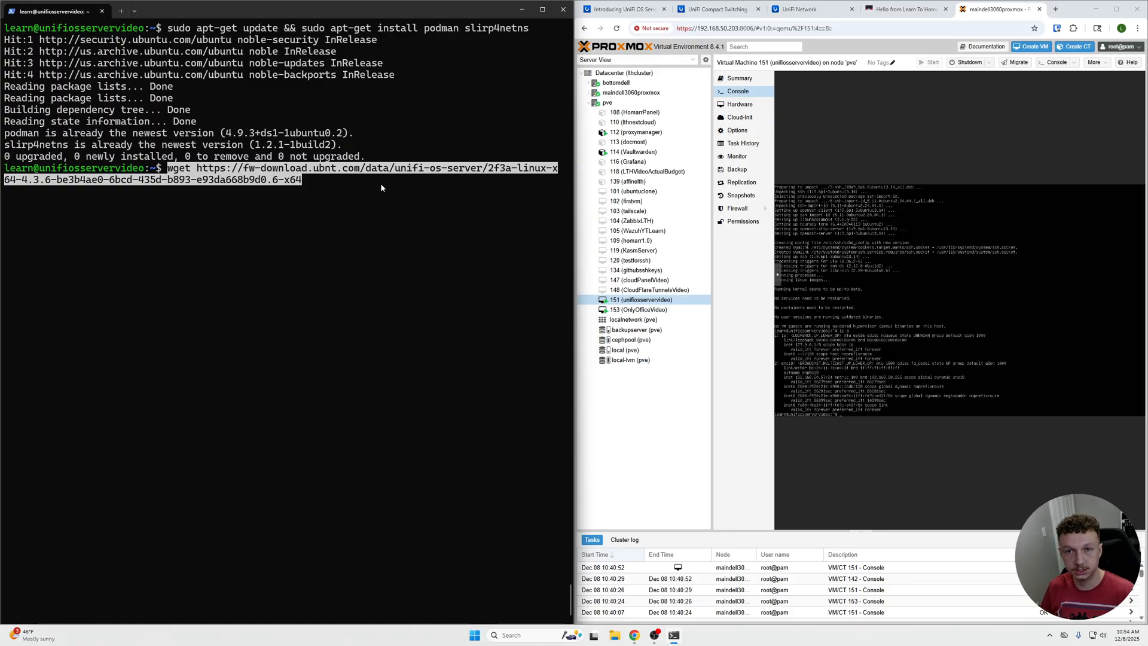
Step: Download the 706 MB UniFi OS Server Linux x64 installer with wget
{"action": "key", "text": "Return"}
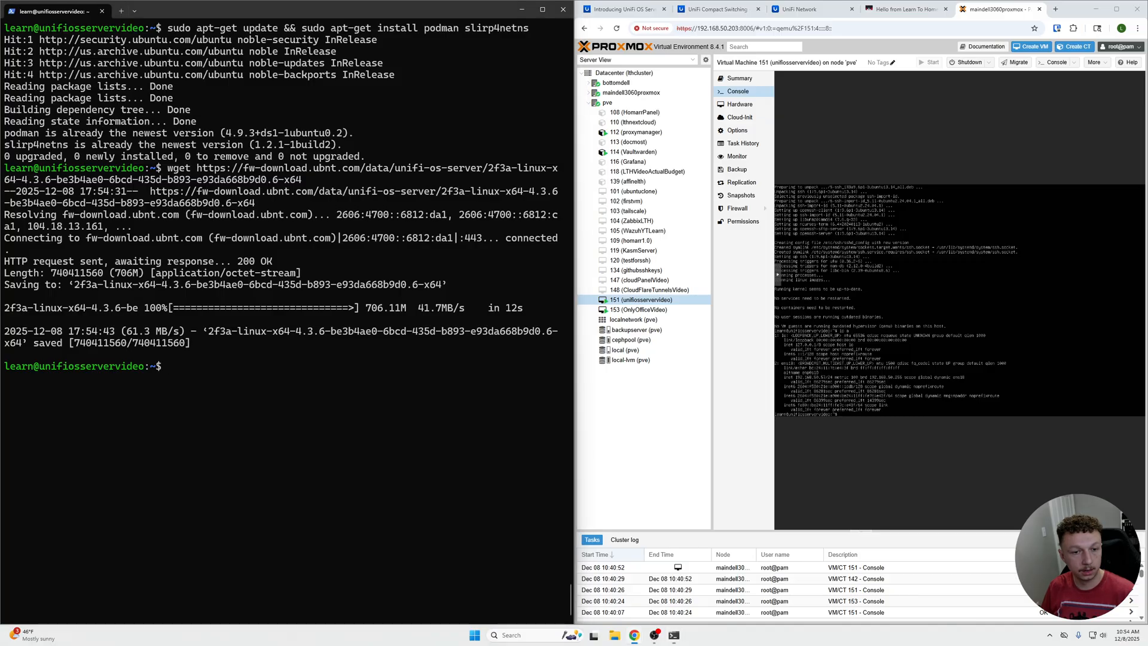
Step: List the home directory, make the downloaded installer executable with chmod +x, and begin its sudo run command
{"action": "type", "text": "ls"}
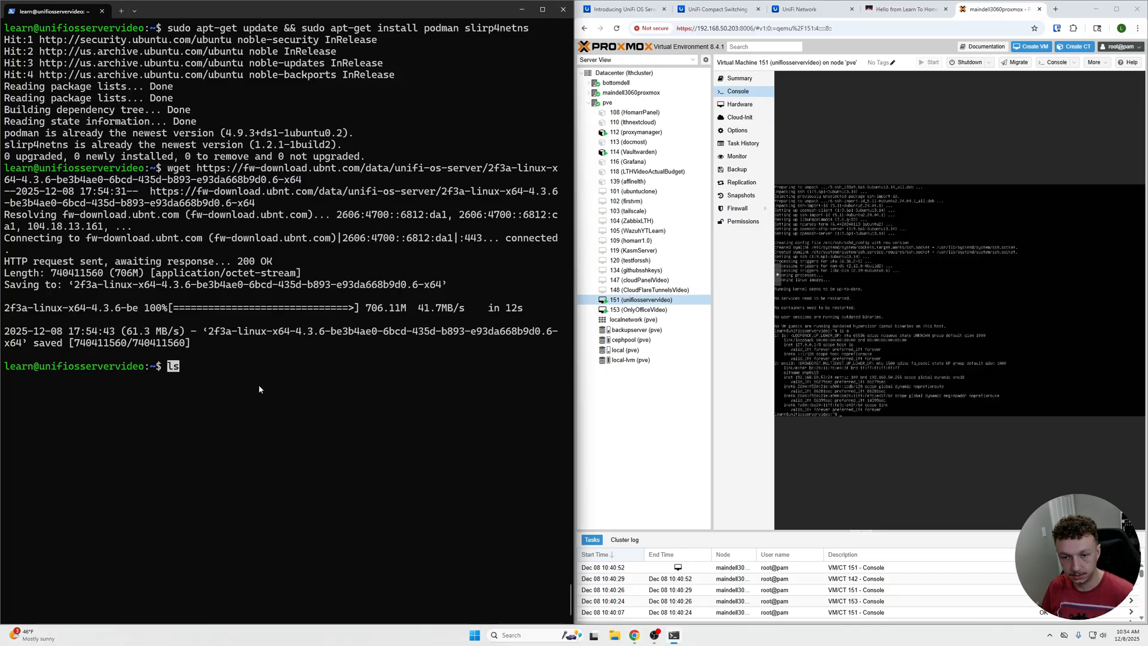
{"action": "key", "text": "Return"}
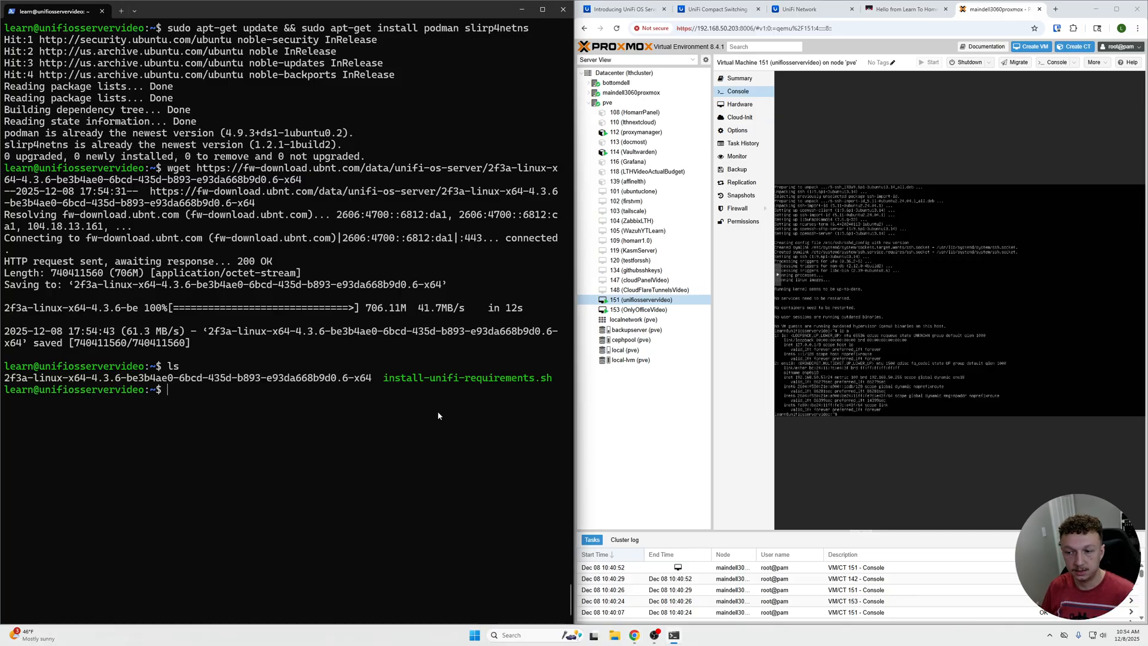
{"action": "mouse_move", "coordinate": [367, 386]}
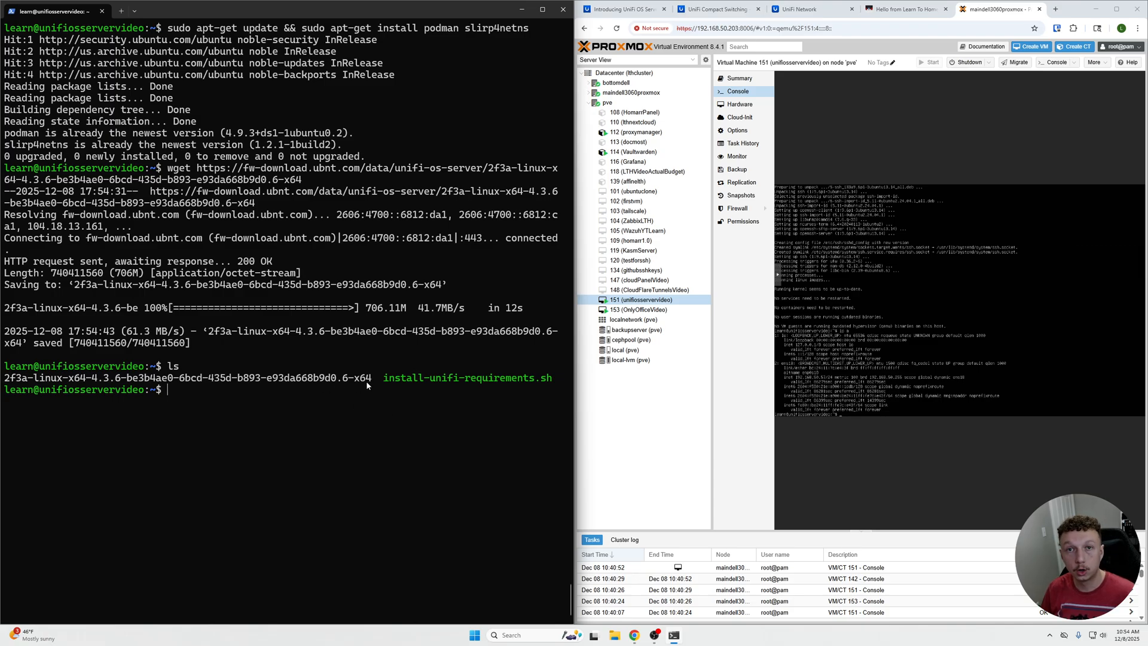
{"action": "double_click", "coordinate": [187, 377]}
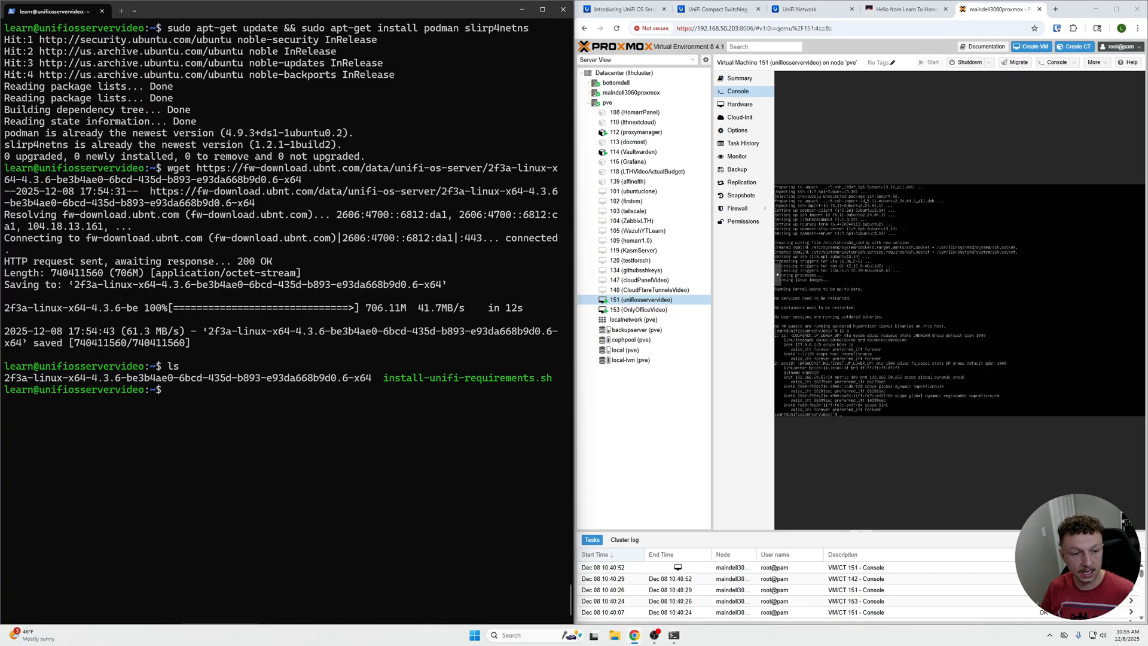
{"action": "mouse_move", "coordinate": [197, 393]}
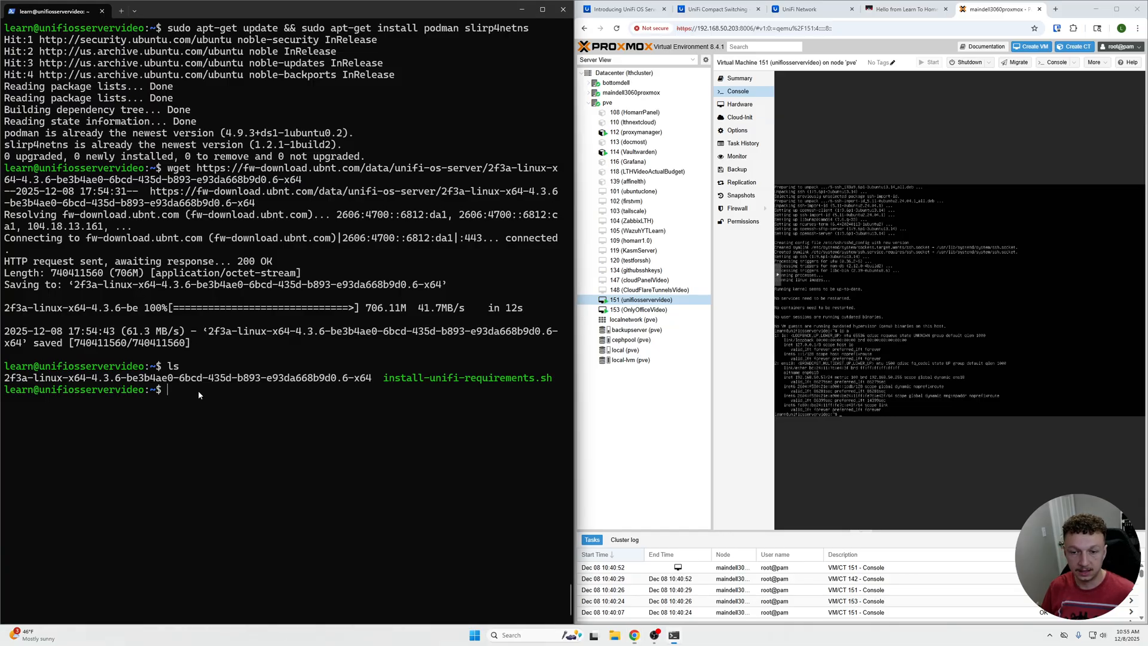
{"action": "type", "text": "chmod +x"}
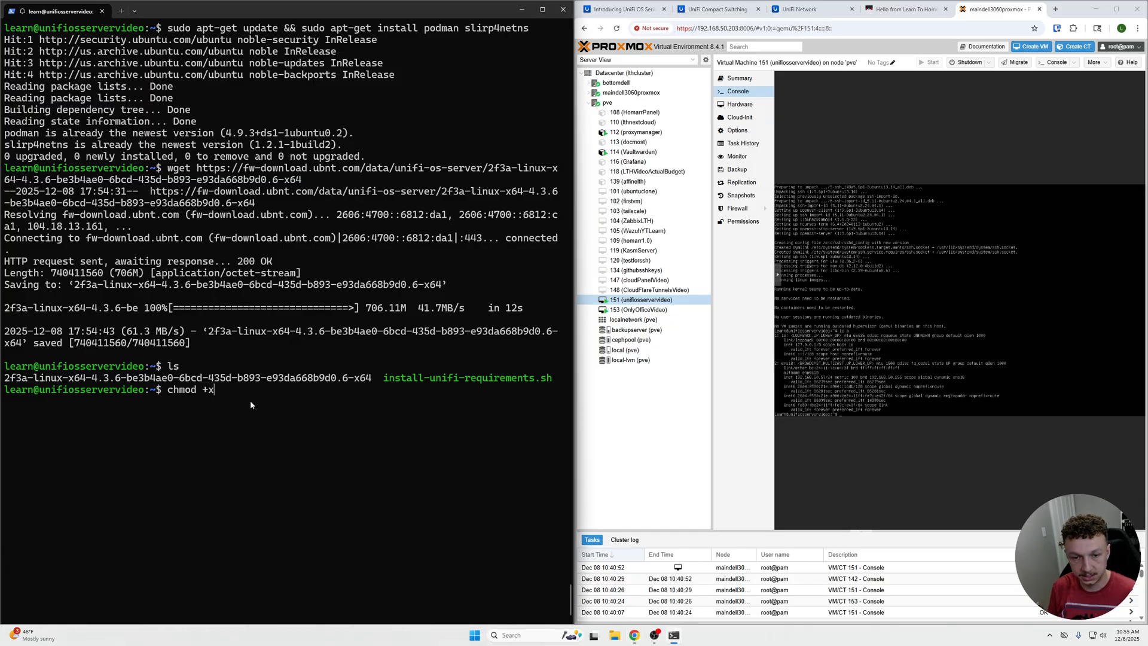
{"action": "type", "text": "2"}
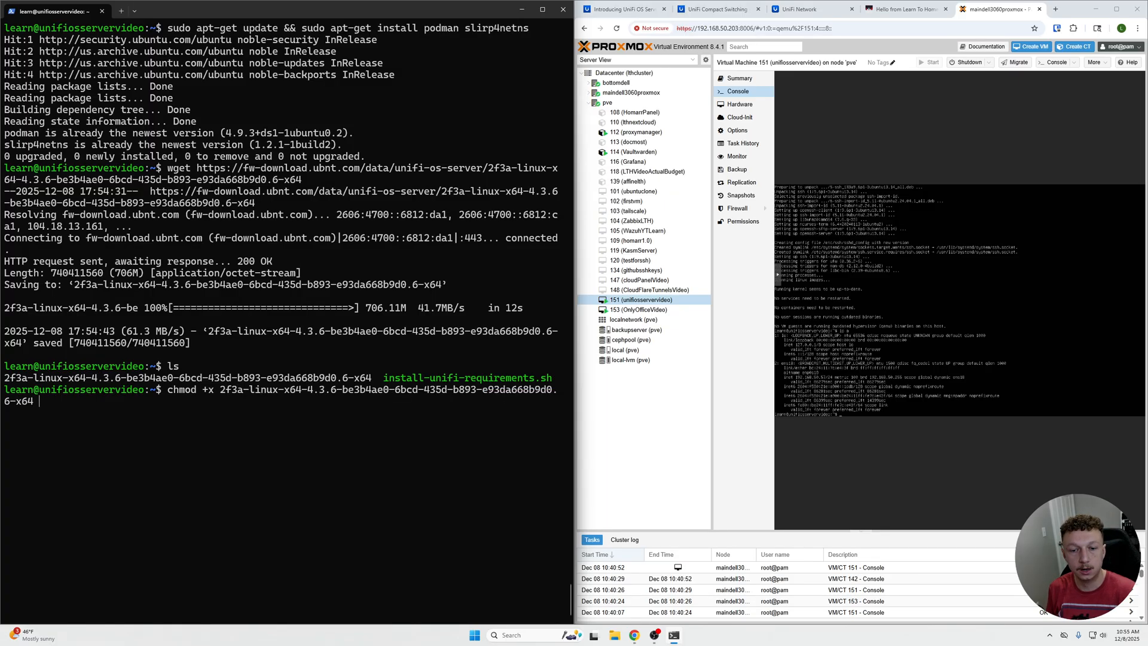
{"action": "key", "text": "Return"}
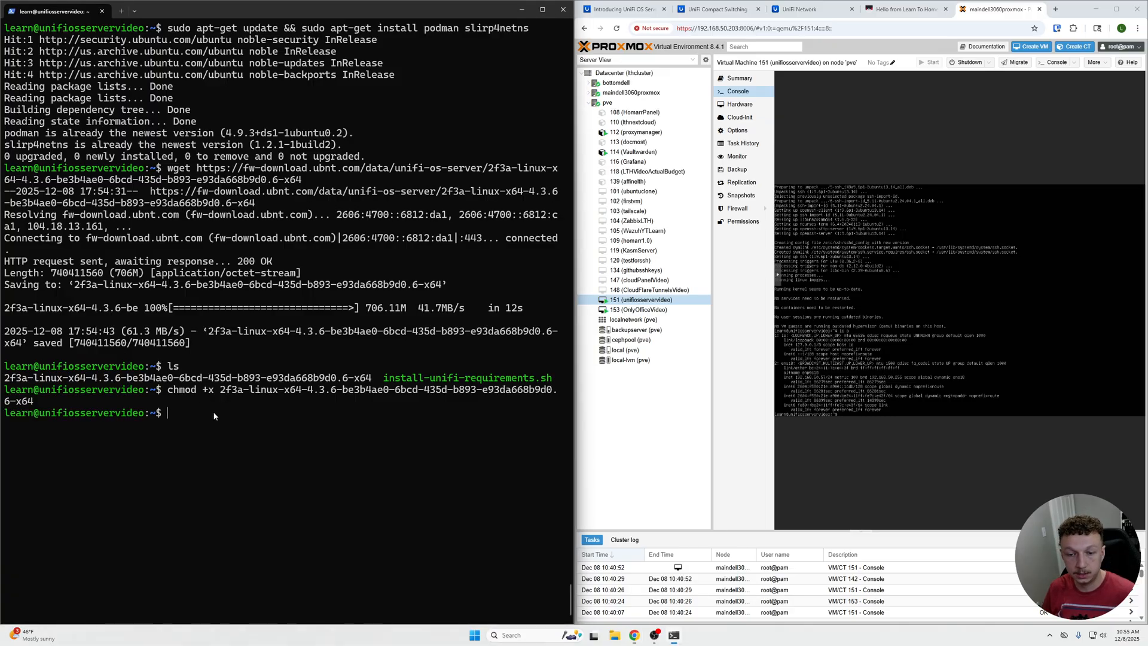
{"action": "type", "text": "sudo ./<file name>"}
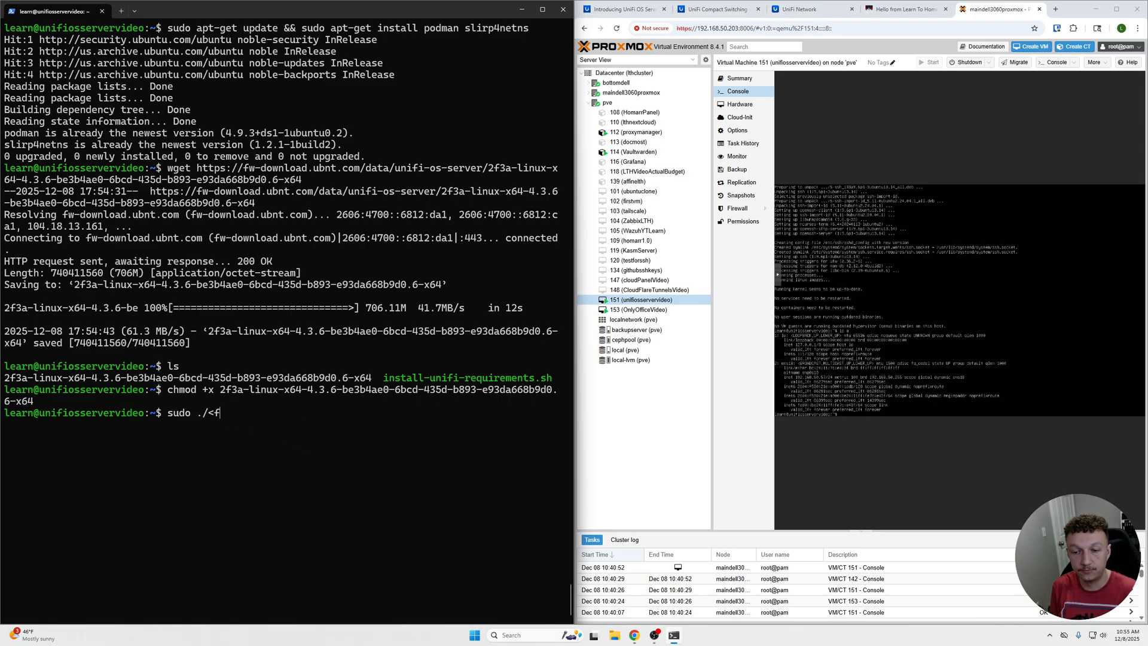
Step: Run the installer with sudo and answer y to install UOS Server 4.3.6
{"action": "type", "text": "2f"}
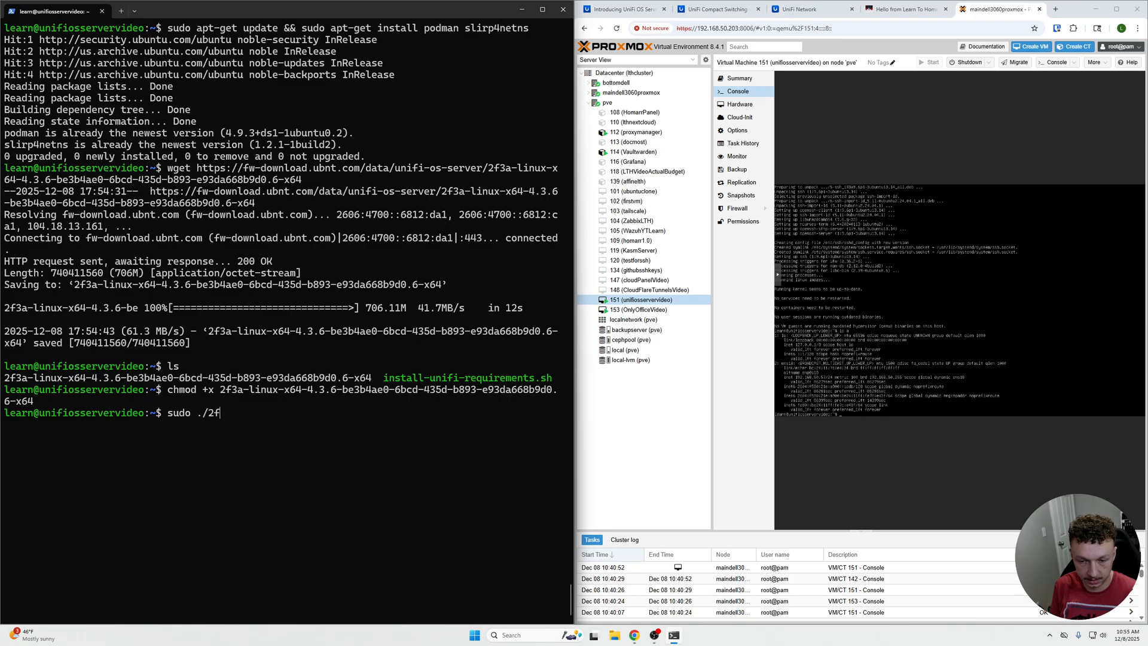
{"action": "key", "text": "Return"}
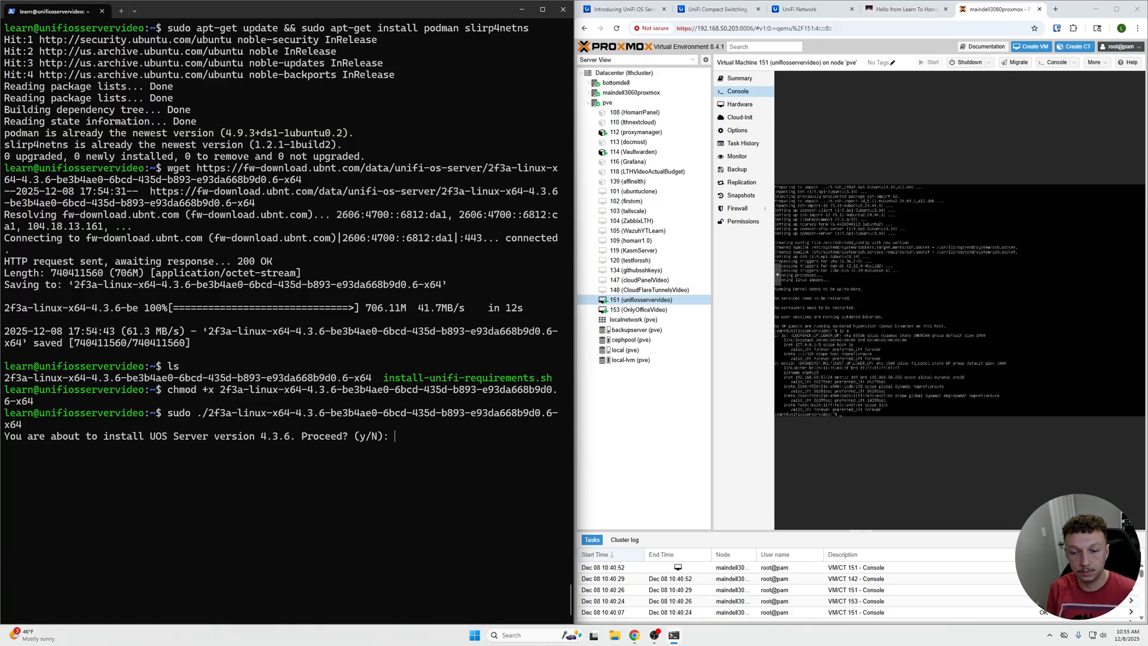
{"action": "type", "text": "y"}
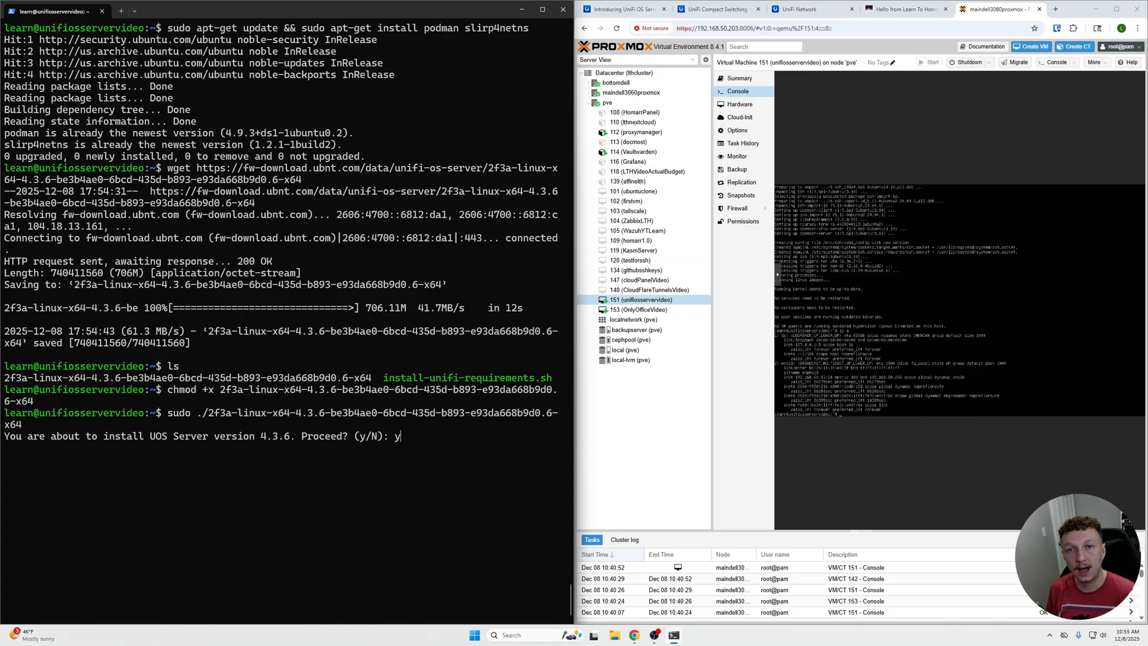
{"action": "key", "text": "Return"}
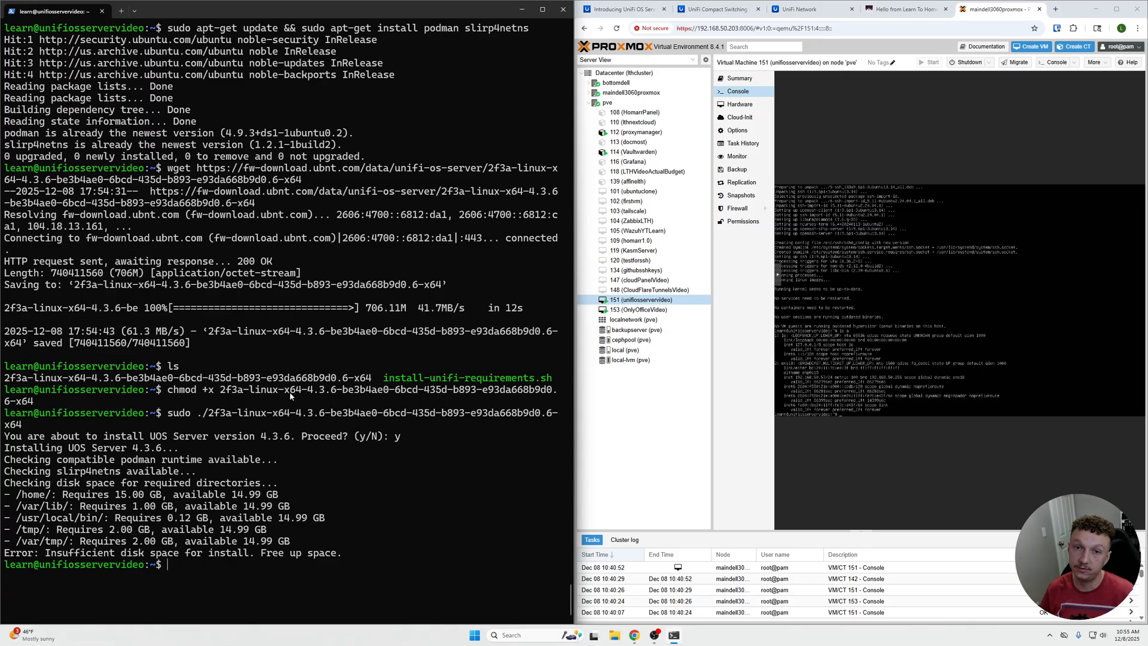
{"action": "mouse_move", "coordinate": [203, 479]}
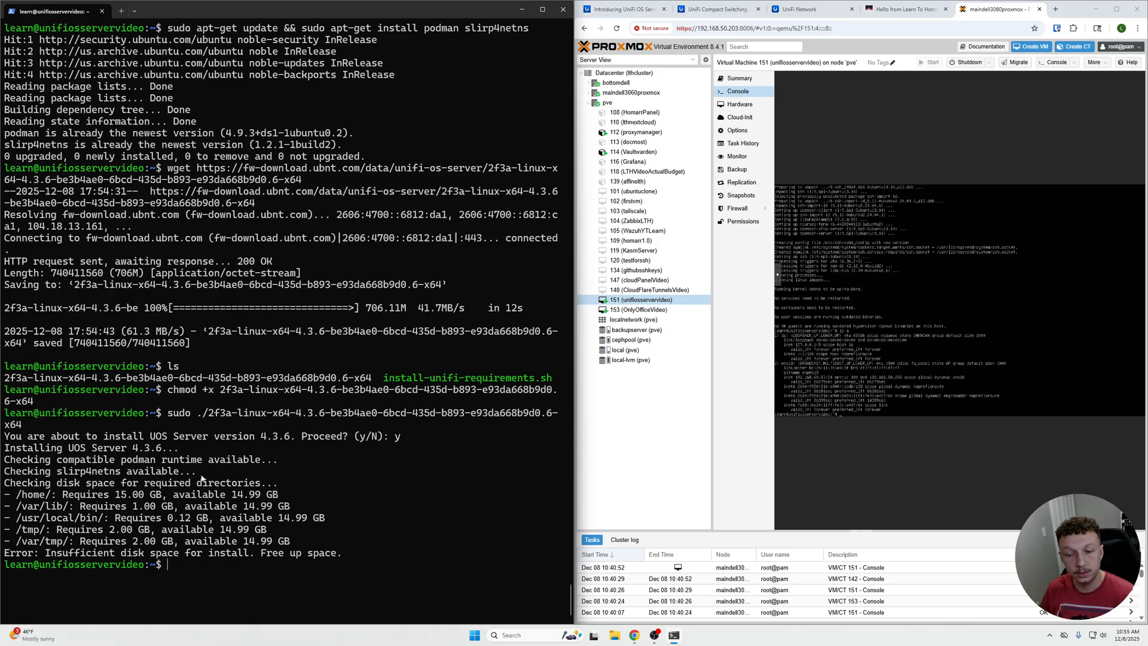
{"action": "mouse_move", "coordinate": [31, 451]}
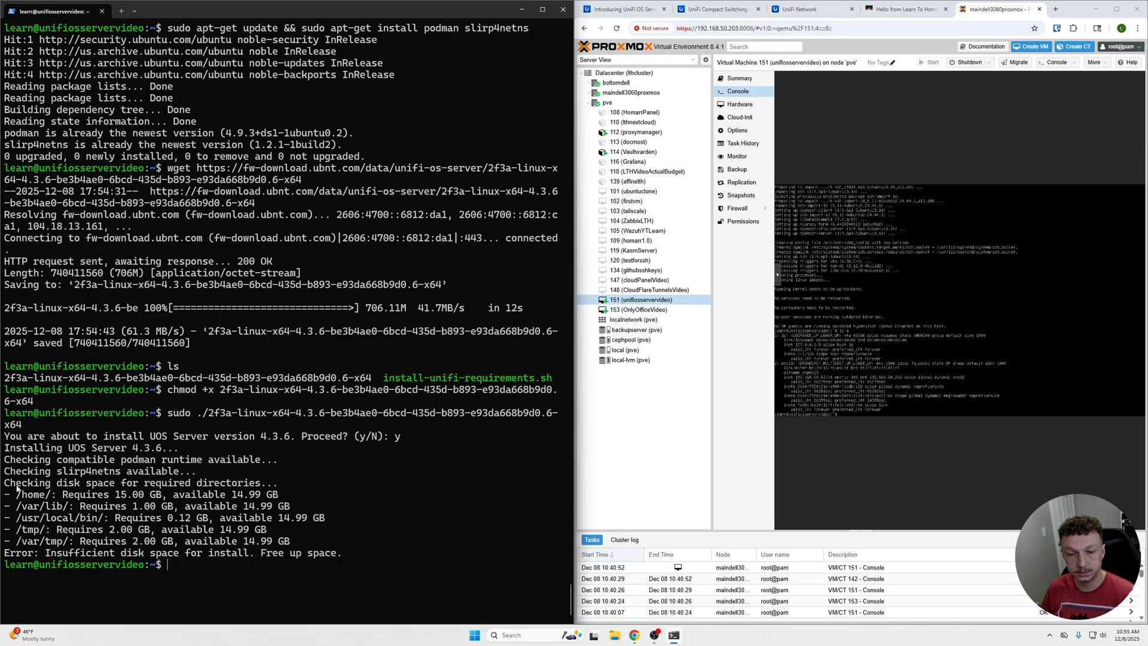
{"action": "mouse_move", "coordinate": [92, 567]}
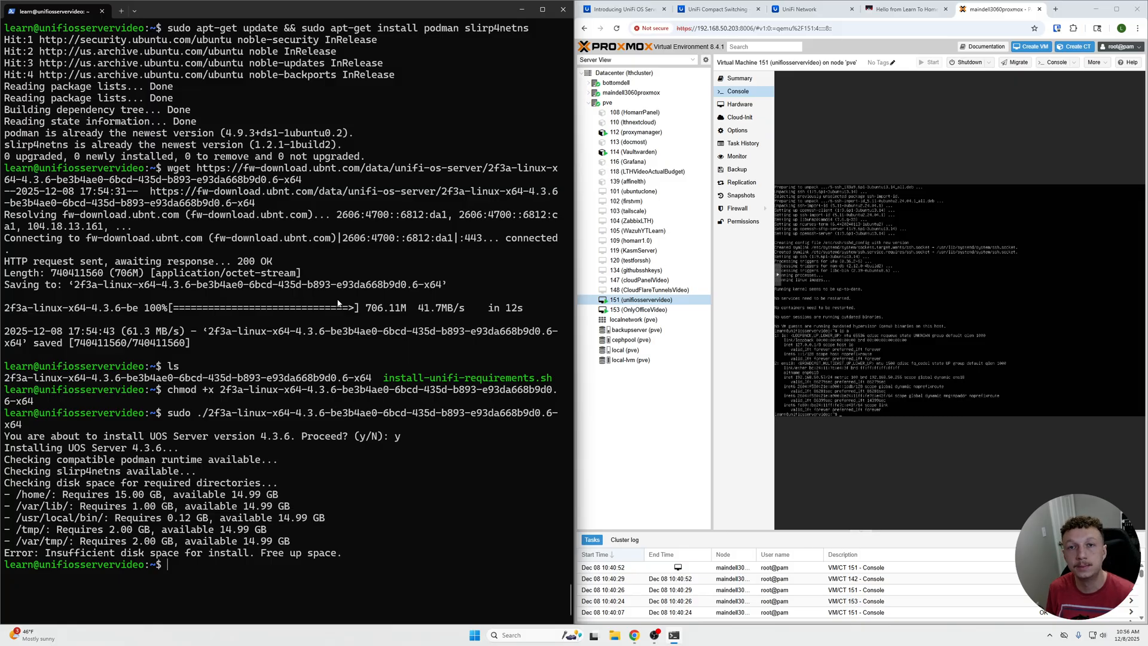
{"action": "mouse_move", "coordinate": [282, 423]}
{"action": "type", "text": "y"}
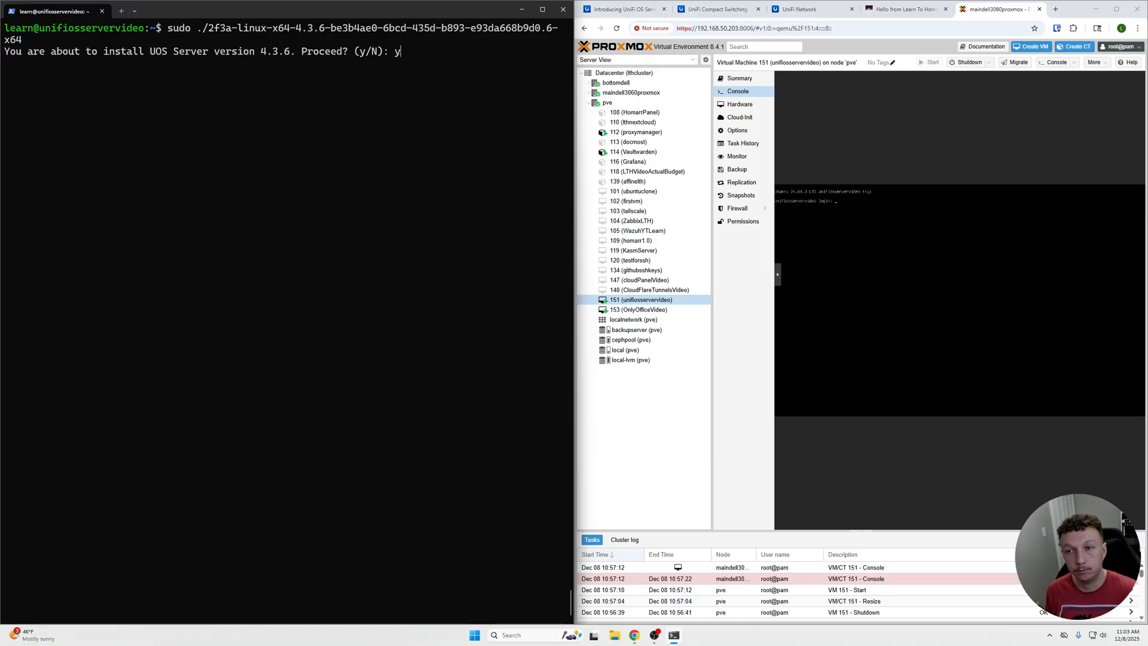
{"action": "key", "text": "Return"}
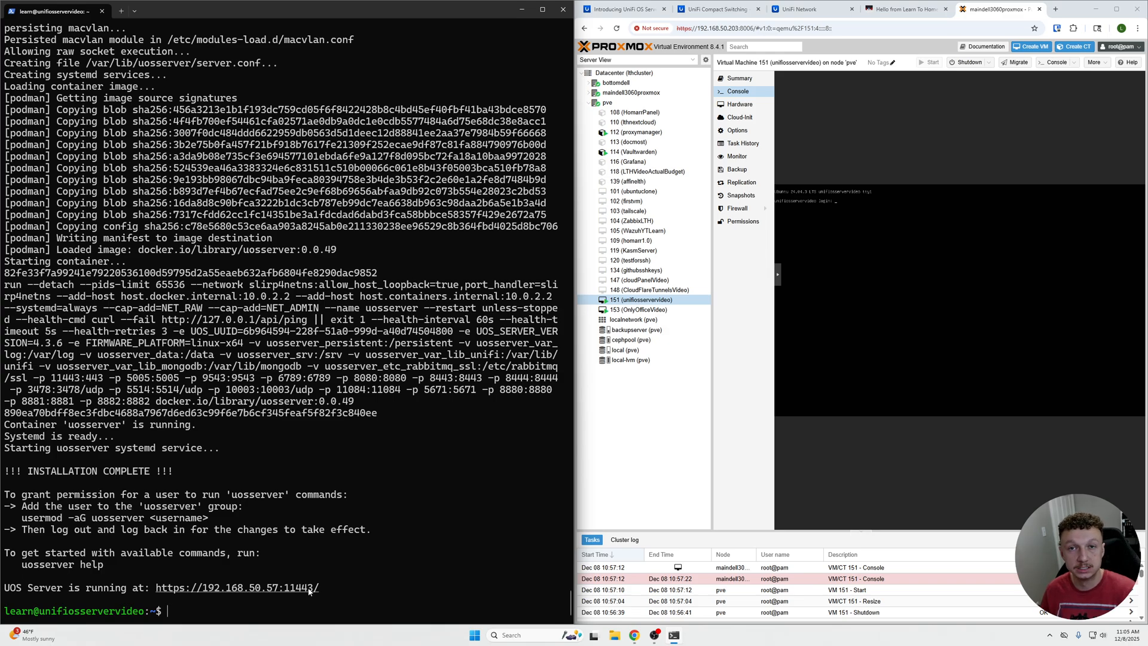
{"action": "mouse_move", "coordinate": [300, 595]}
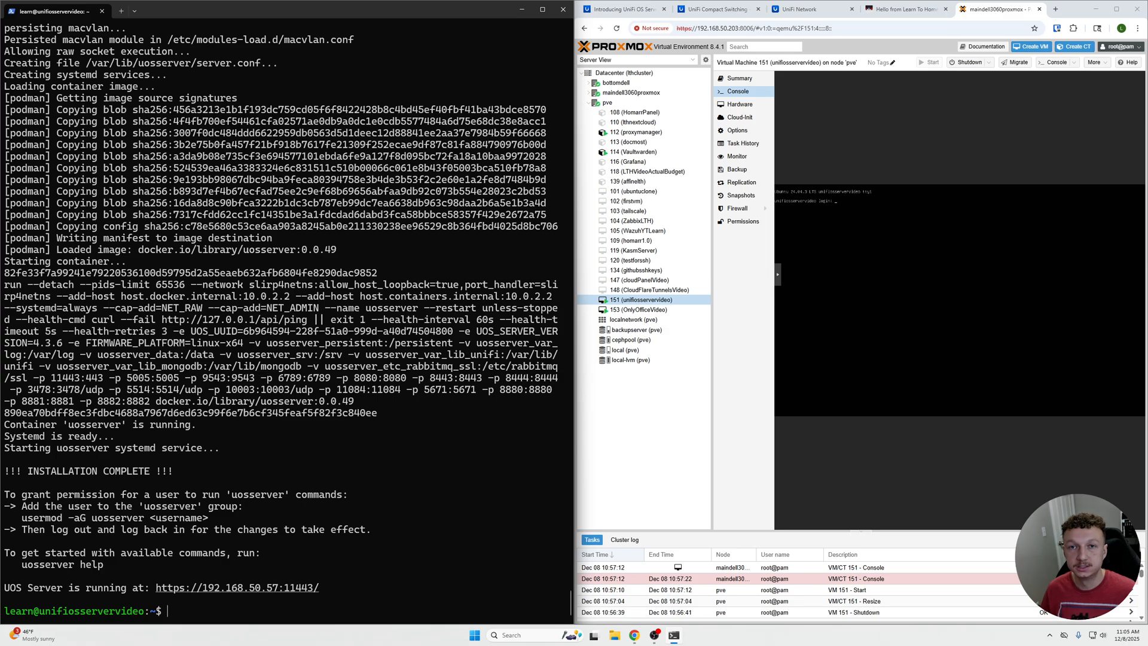
{"action": "left_click", "coordinate": [237, 587]}
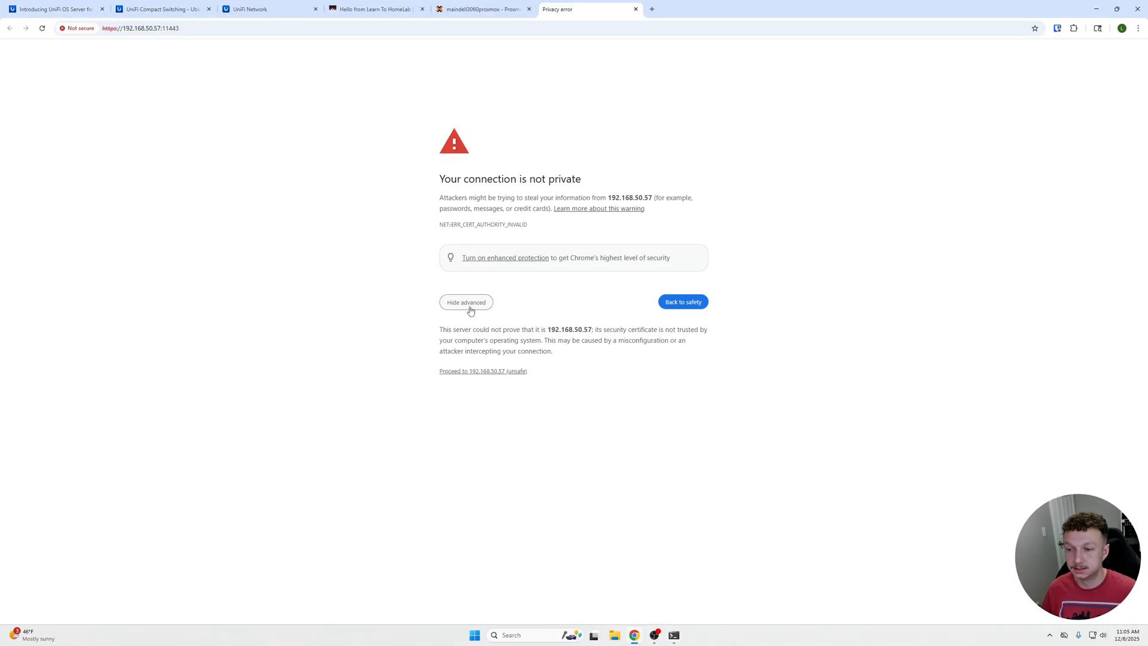
Step: Proceed past Chrome's certificate warning to 192.168.50.57 and reach the UniFi Network dashboard
{"action": "left_click", "coordinate": [483, 371]}
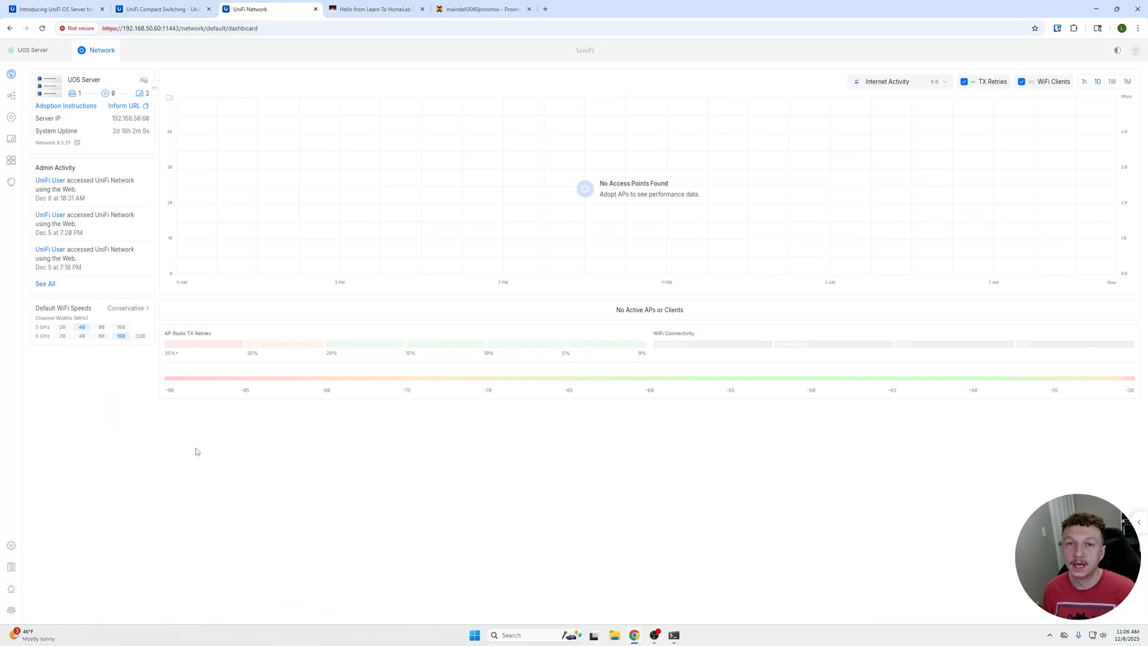
{"action": "mouse_move", "coordinate": [235, 318]}
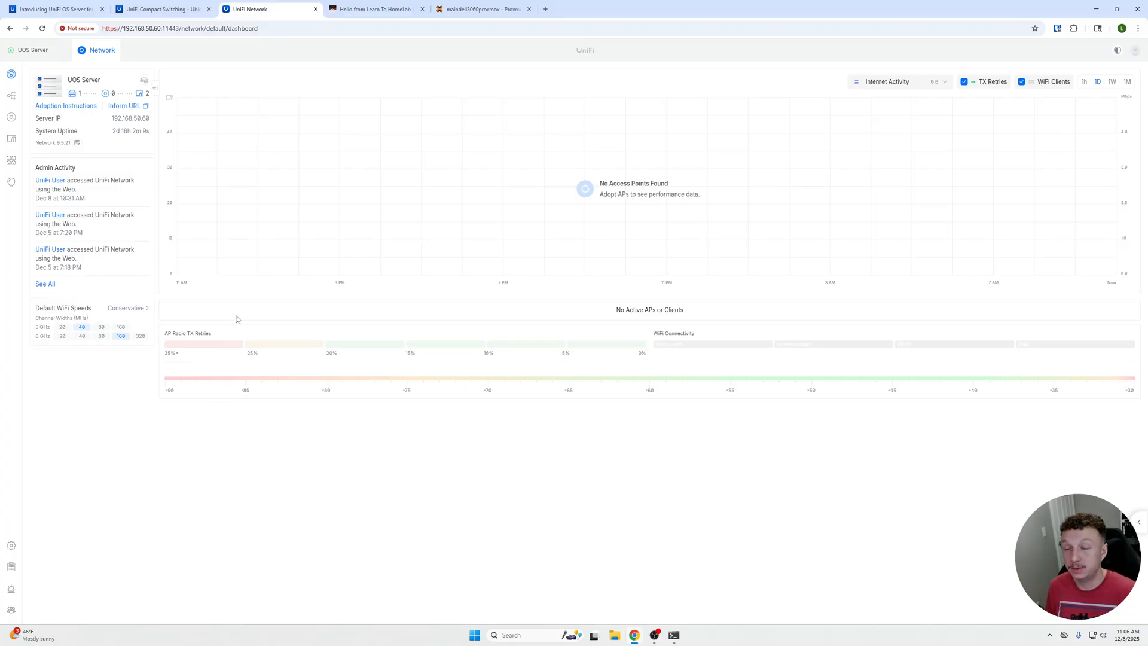
{"action": "mouse_move", "coordinate": [63, 120]}
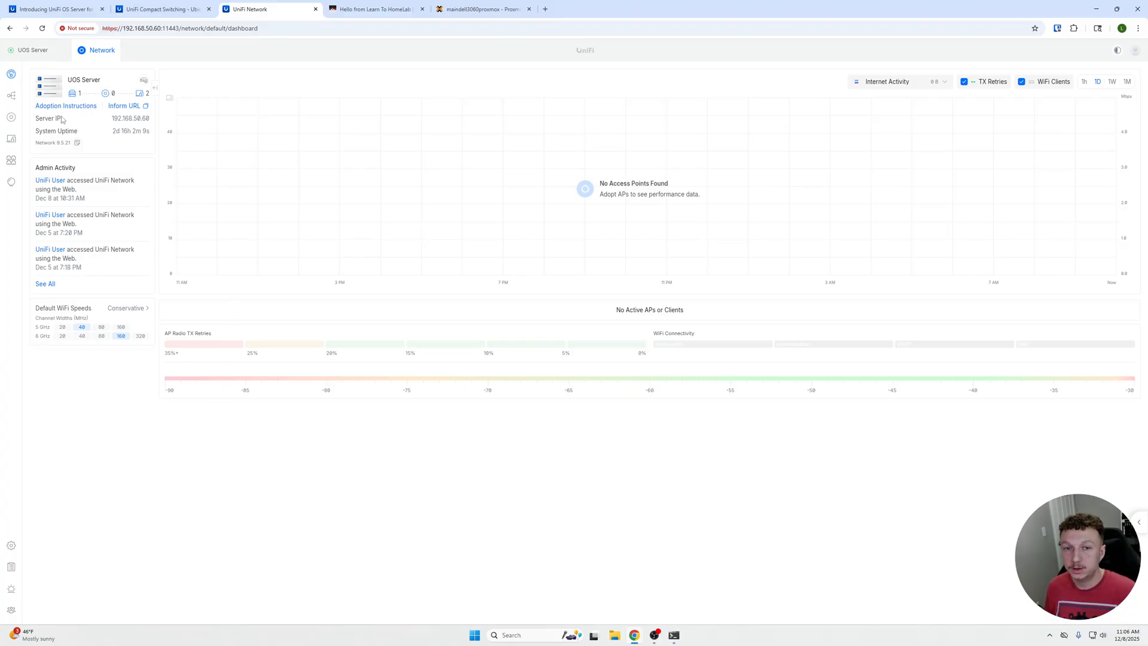
{"action": "mouse_move", "coordinate": [11, 95]}
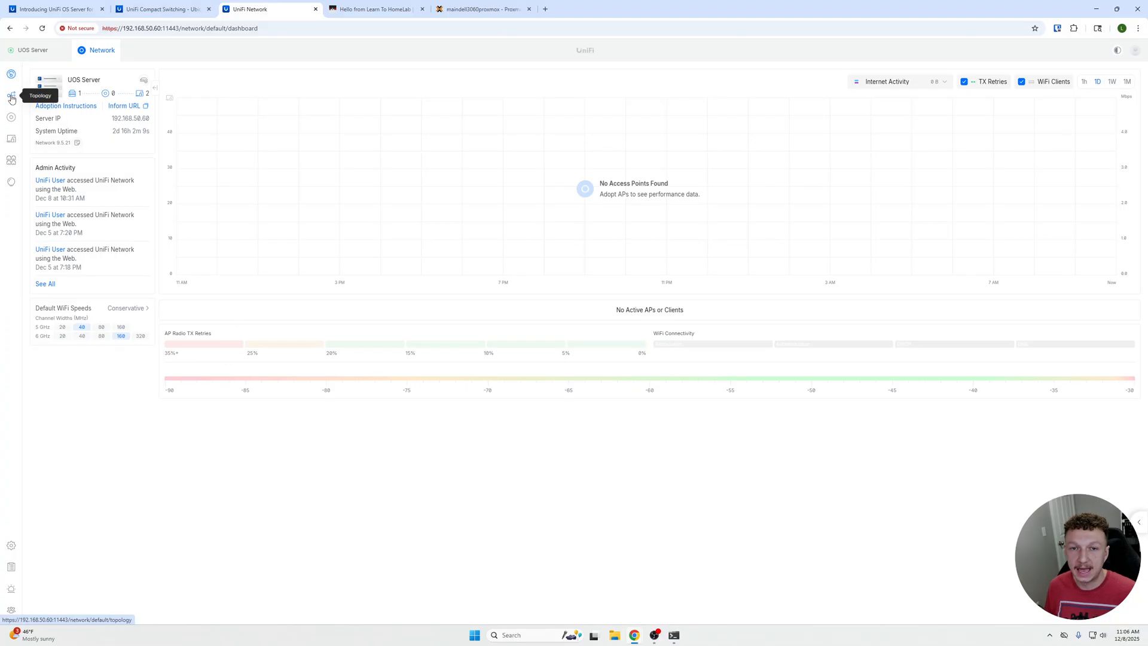
Step: Show the topology with the USW Flex 2.5G 5 switch and its two connected clients
{"action": "left_click", "coordinate": [11, 96]}
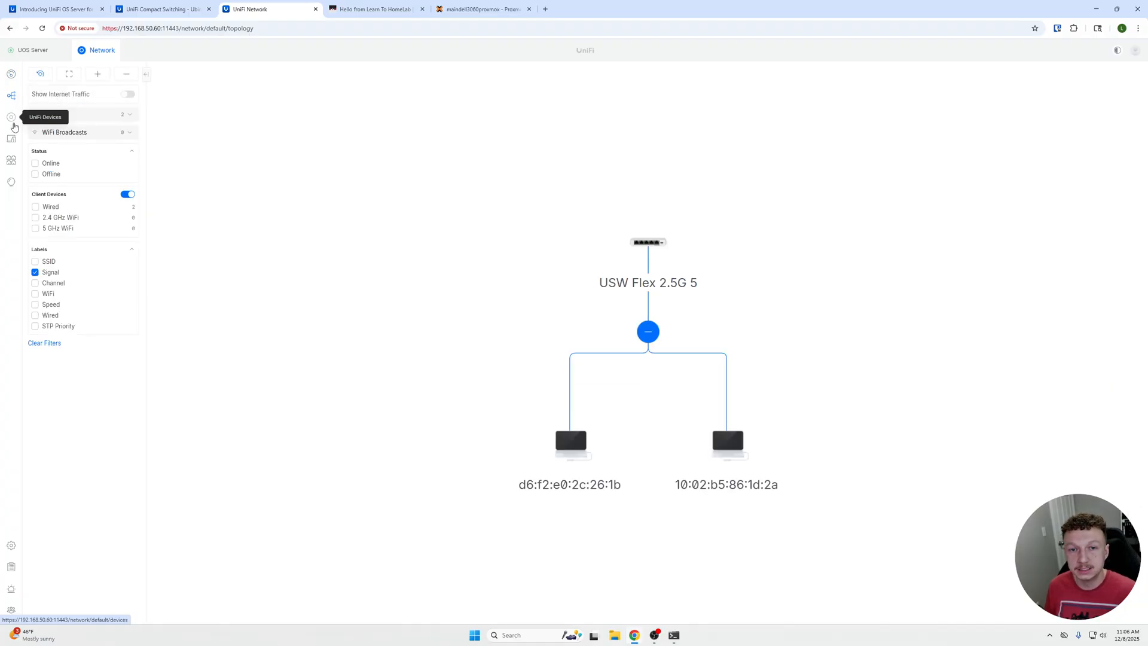
Step: Review the adopted USW Flex 2.5G 5 switch's settings and overview in the UniFi Devices list, then return to the list
{"action": "left_click", "coordinate": [11, 116]}
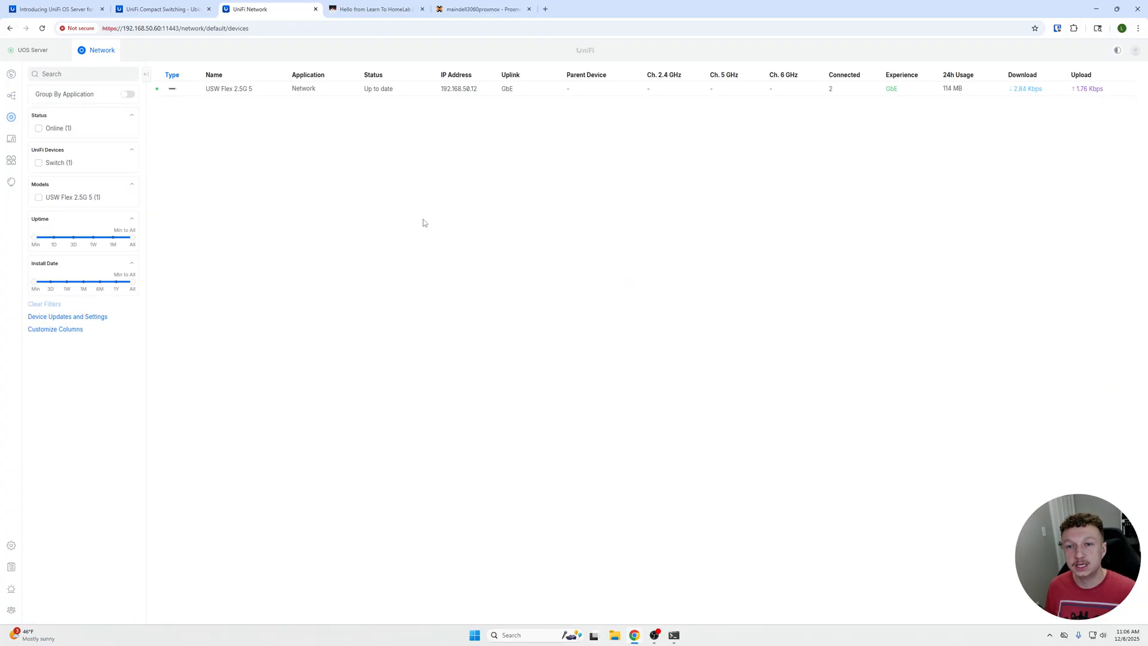
{"action": "mouse_move", "coordinate": [327, 159]}
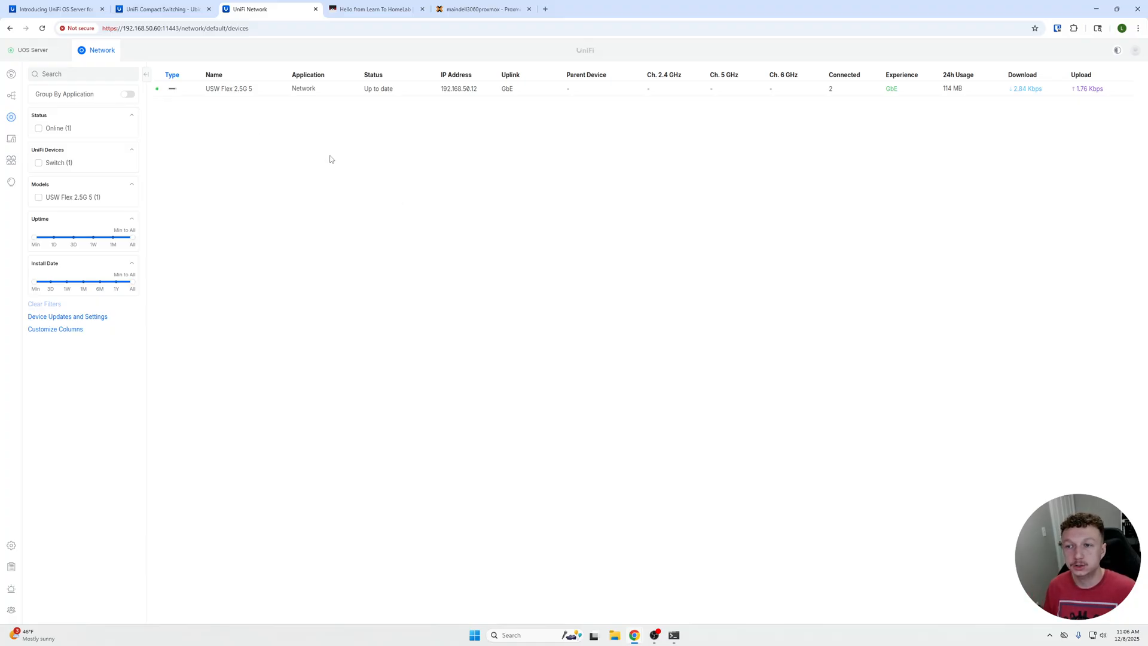
{"action": "mouse_move", "coordinate": [370, 97]}
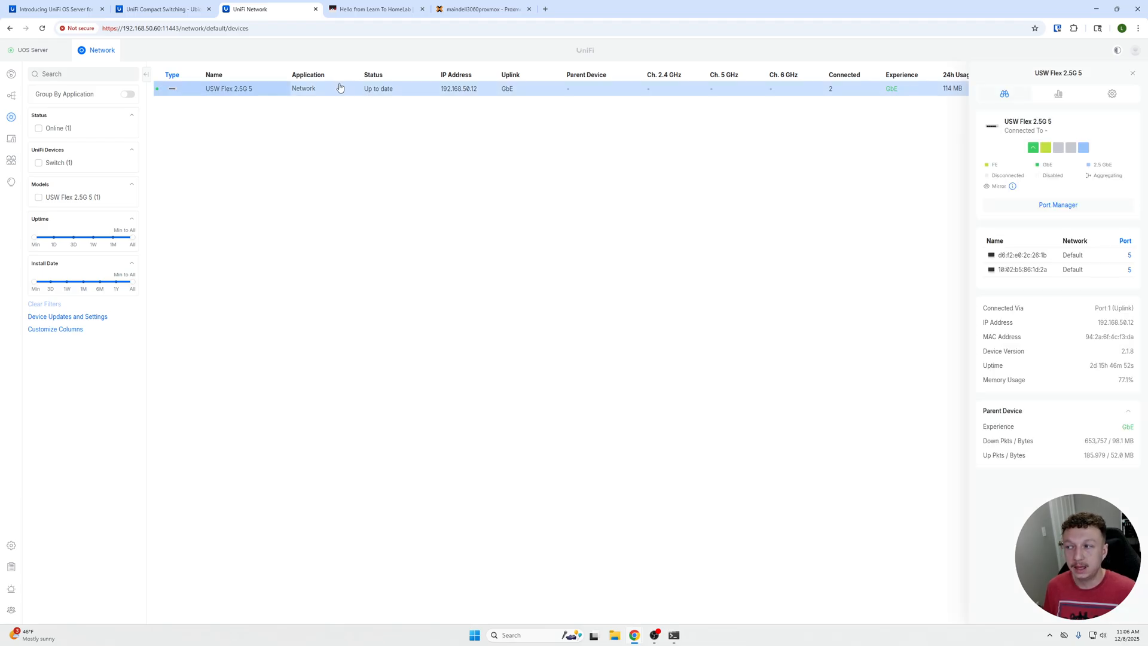
{"action": "mouse_move", "coordinate": [1130, 87]}
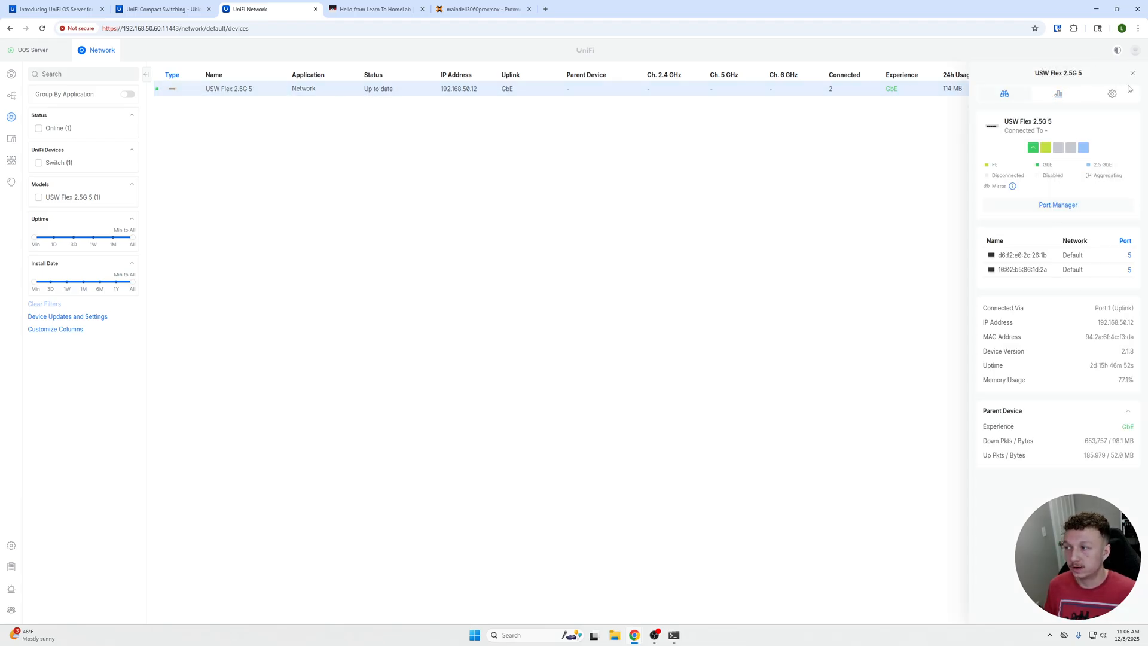
{"action": "mouse_move", "coordinate": [1058, 93]}
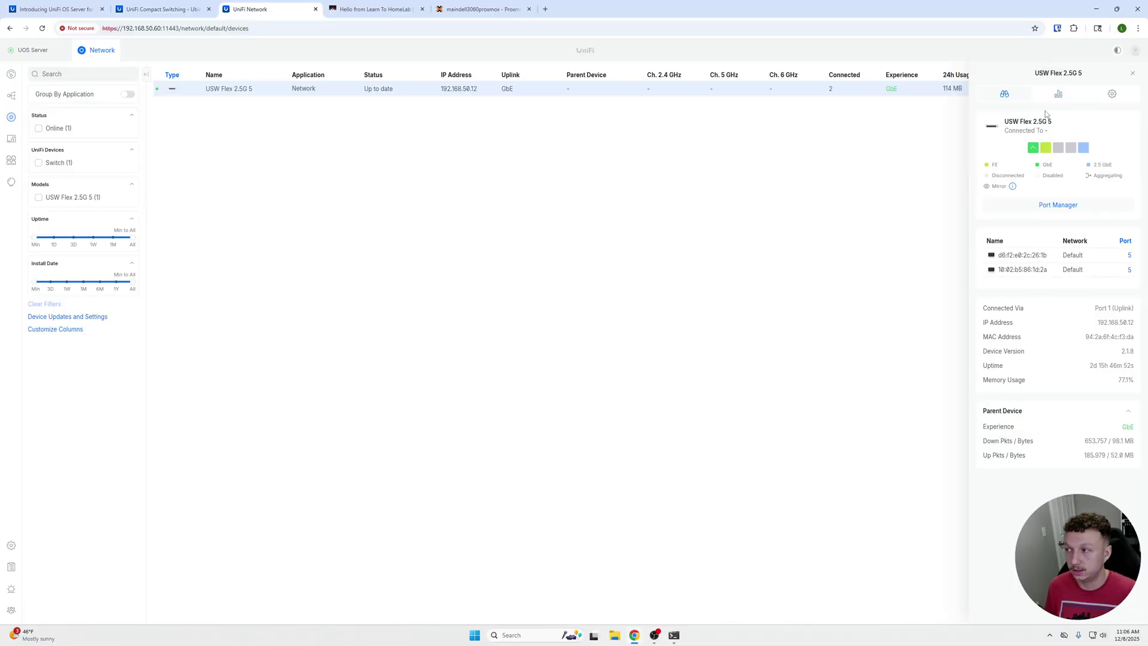
{"action": "left_click", "coordinate": [1003, 94]}
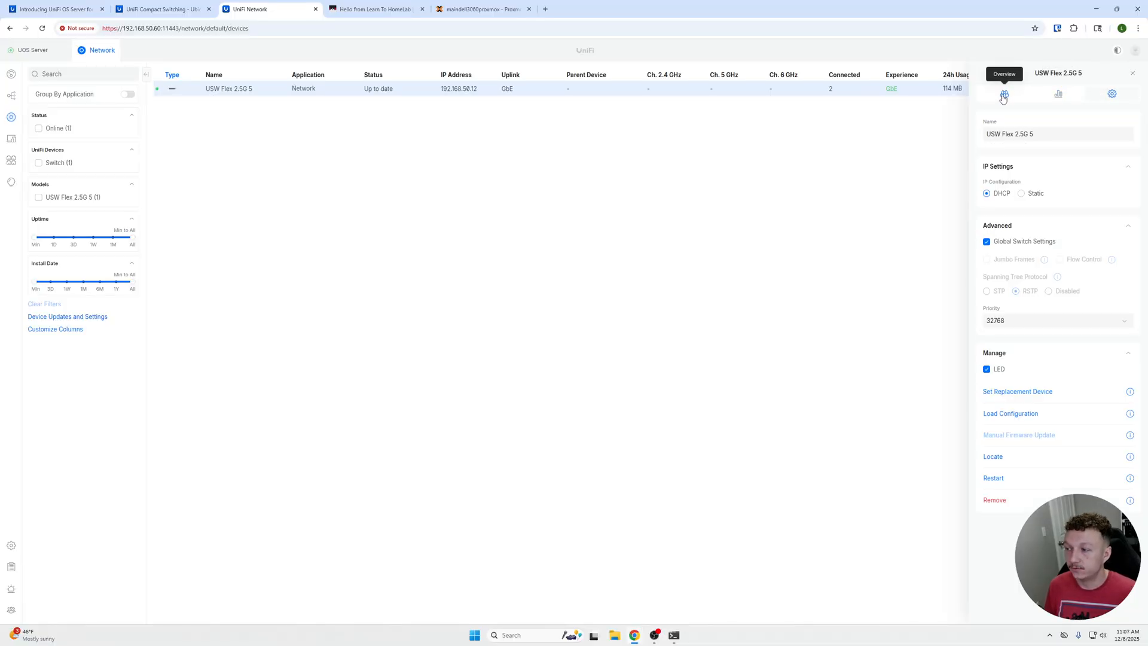
{"action": "left_click", "coordinate": [1003, 93]}
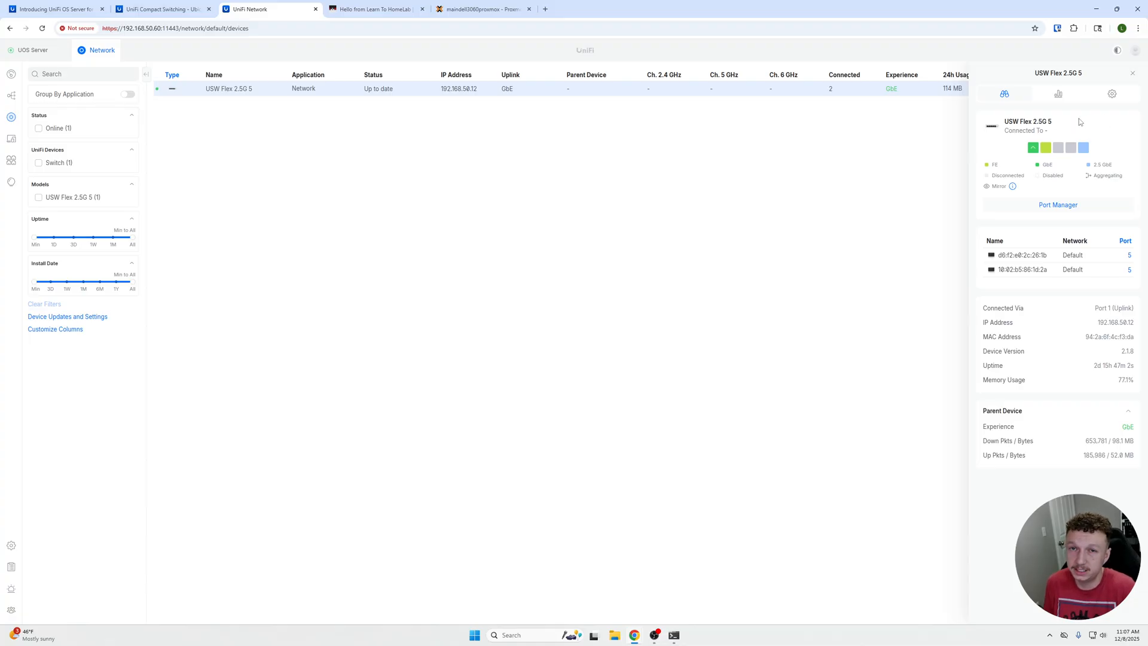
{"action": "mouse_move", "coordinate": [578, 173]}
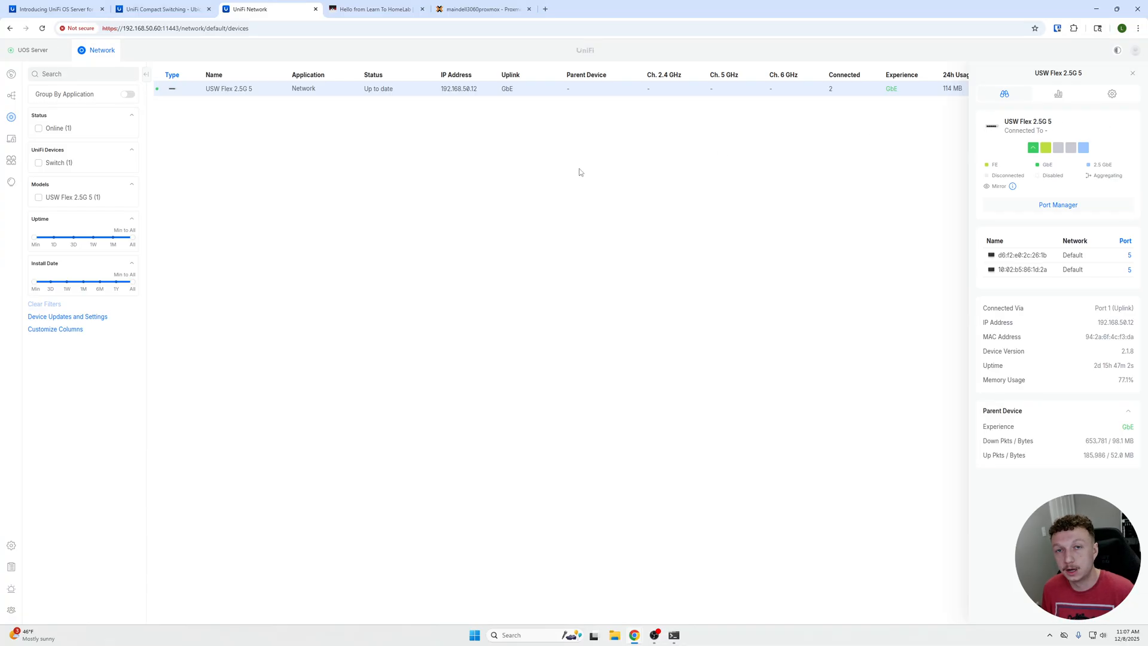
{"action": "mouse_move", "coordinate": [530, 195]}
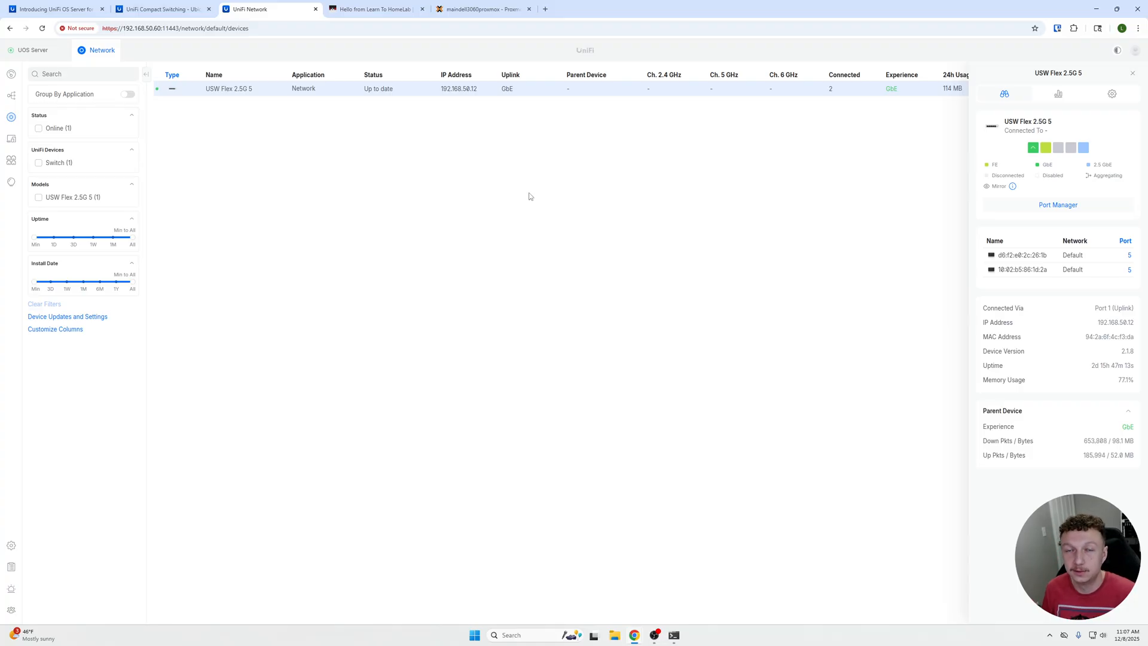
{"action": "mouse_move", "coordinate": [765, 195]}
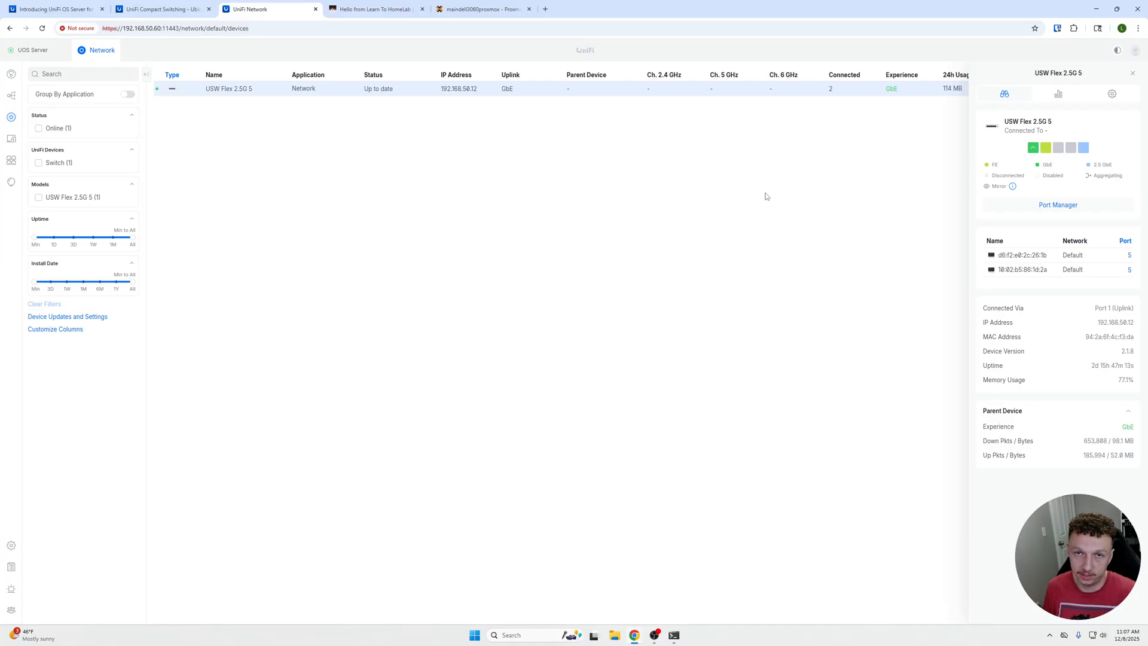
{"action": "mouse_move", "coordinate": [1113, 113]}
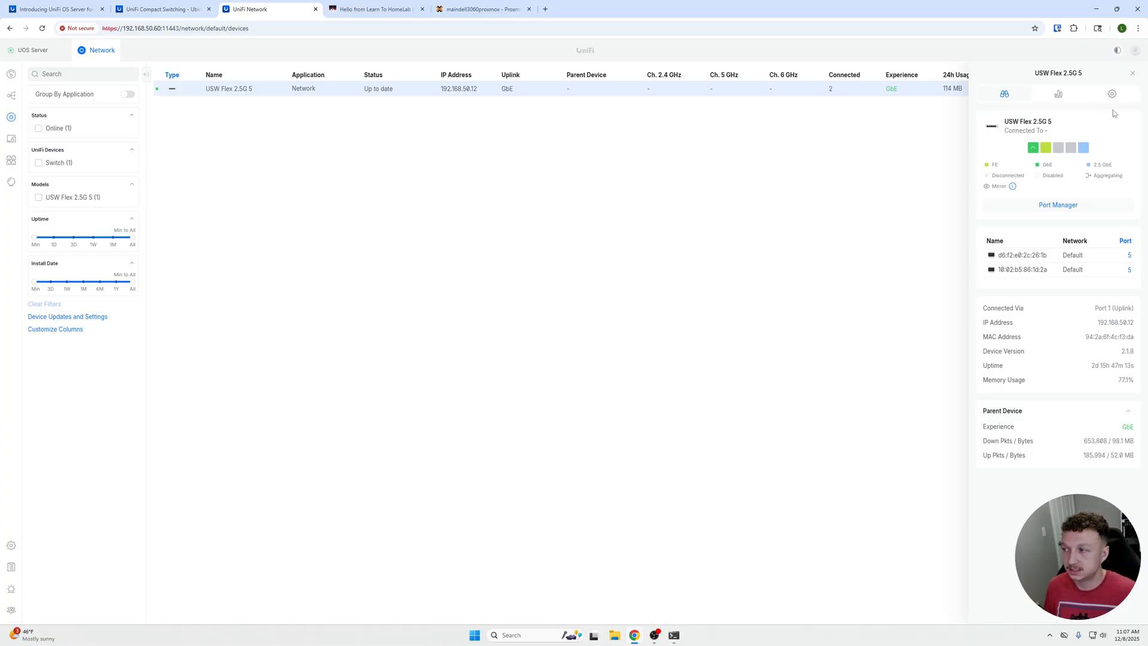
{"action": "left_click", "coordinate": [1132, 73]}
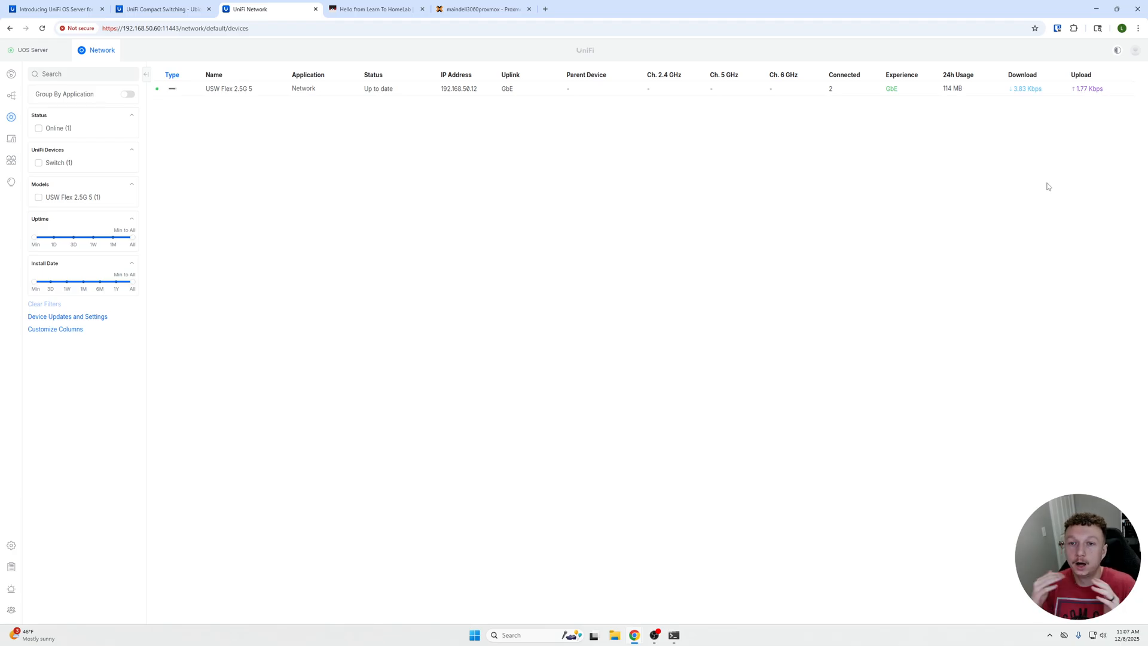
{"action": "mouse_move", "coordinate": [328, 92]}
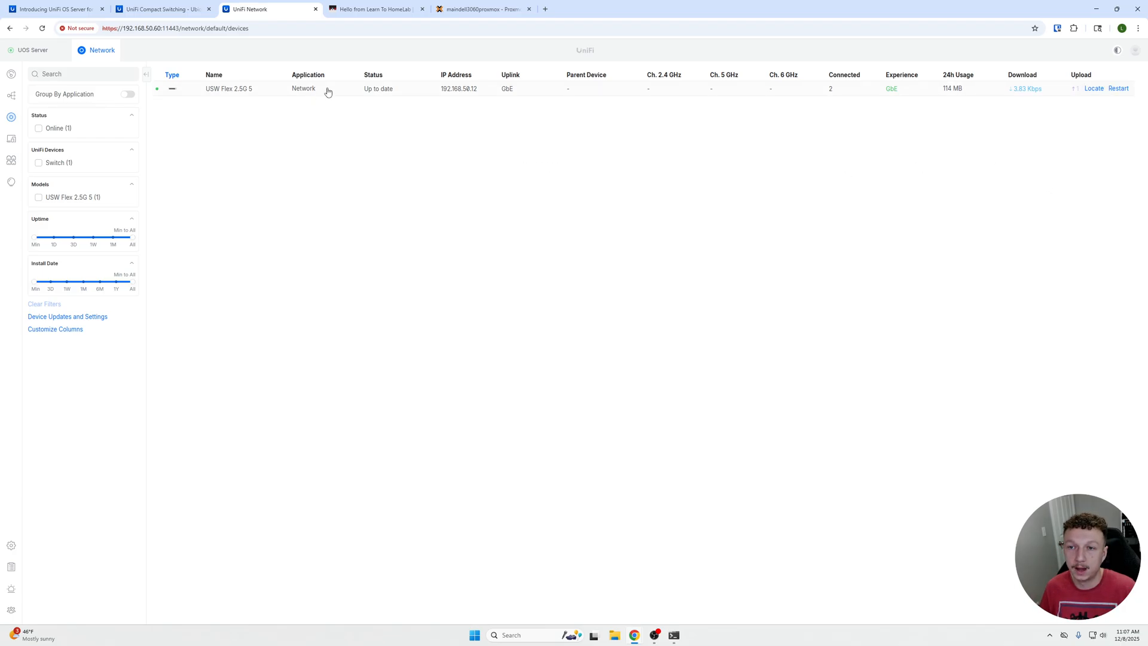
{"action": "mouse_move", "coordinate": [360, 100]}
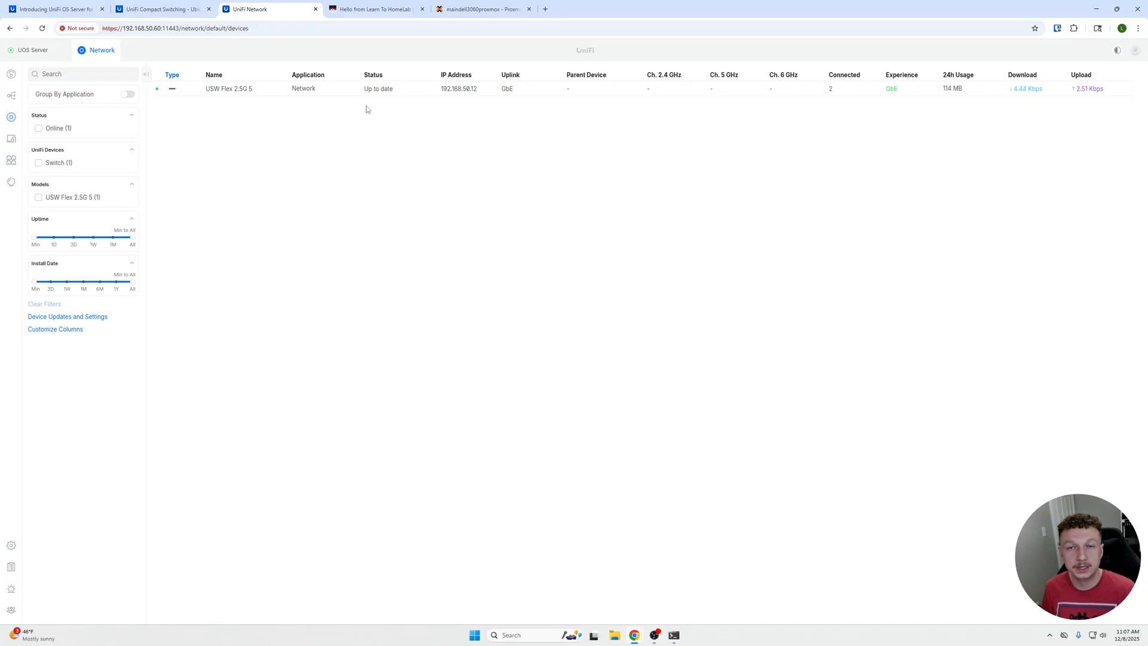
{"action": "mouse_move", "coordinate": [331, 127]}
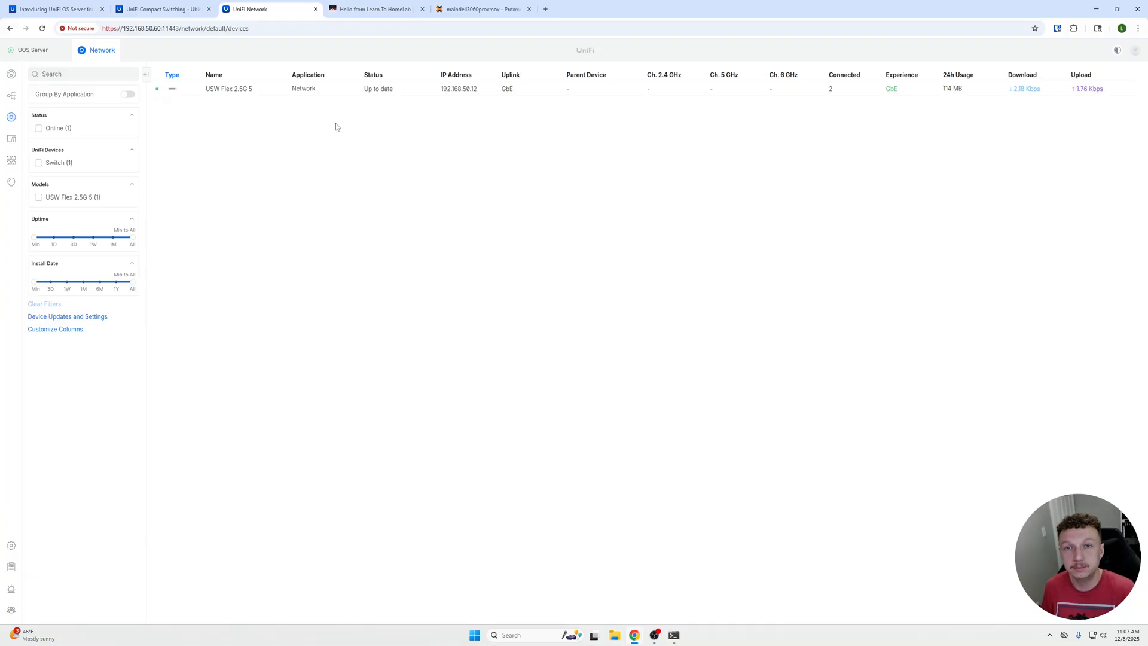
{"action": "mouse_move", "coordinate": [441, 149]}
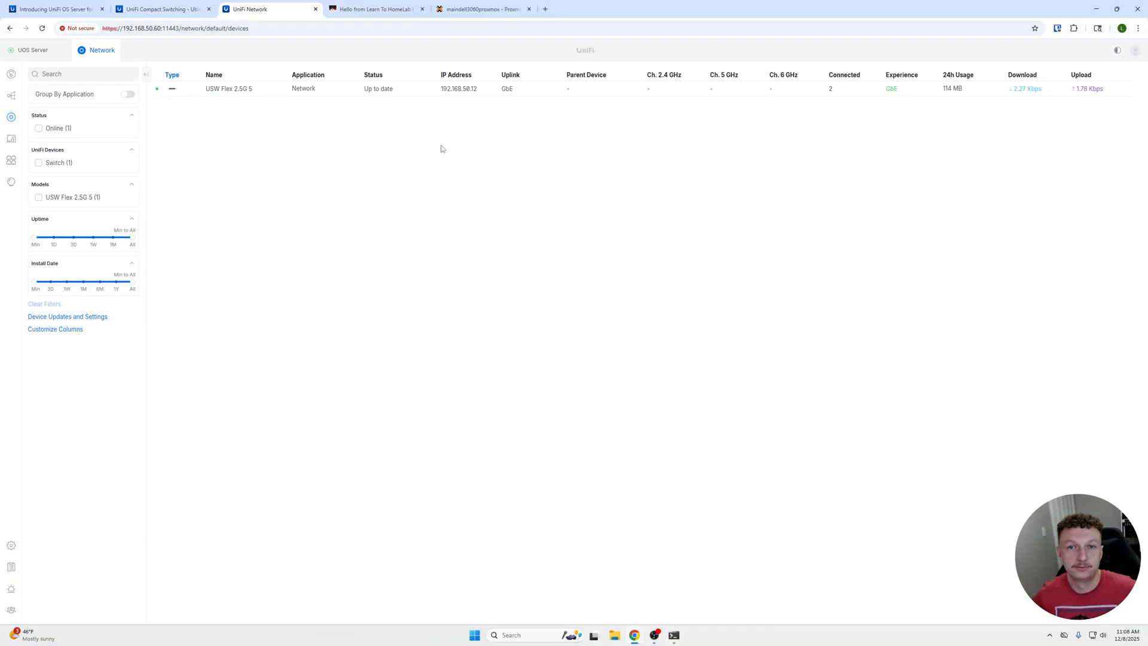